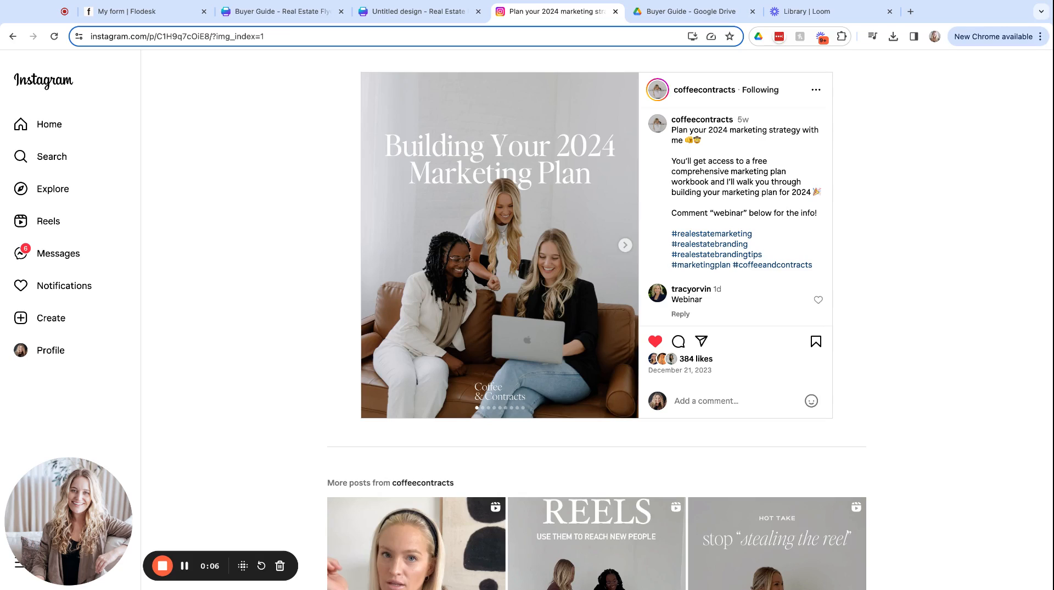
{"action": "mouse_move", "coordinate": [772, 230]}
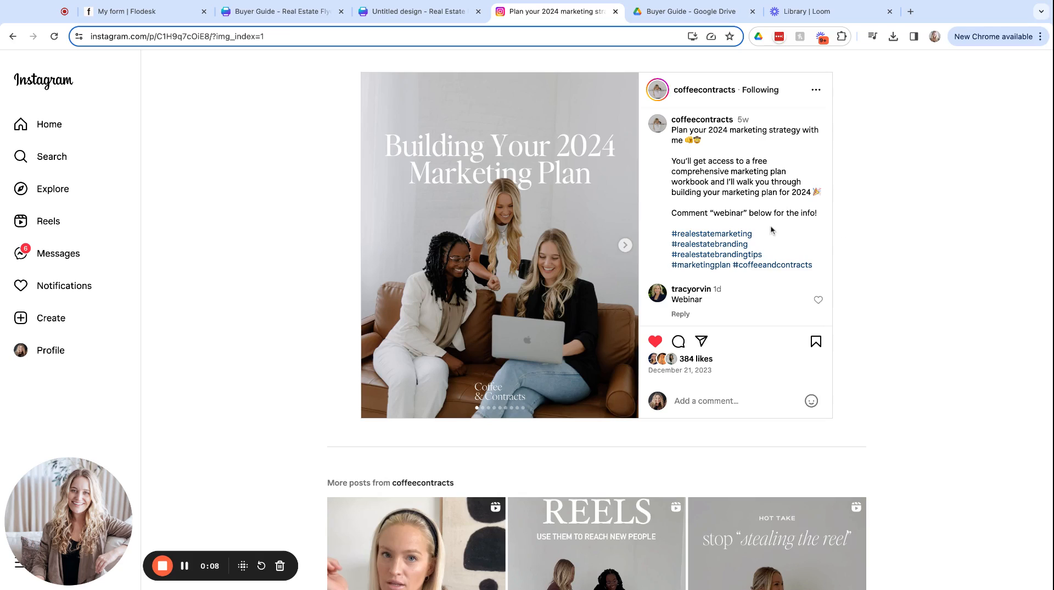
Highlight the keyword 'webinar' in the caption
{"action": "double_click", "coordinate": [730, 213]}
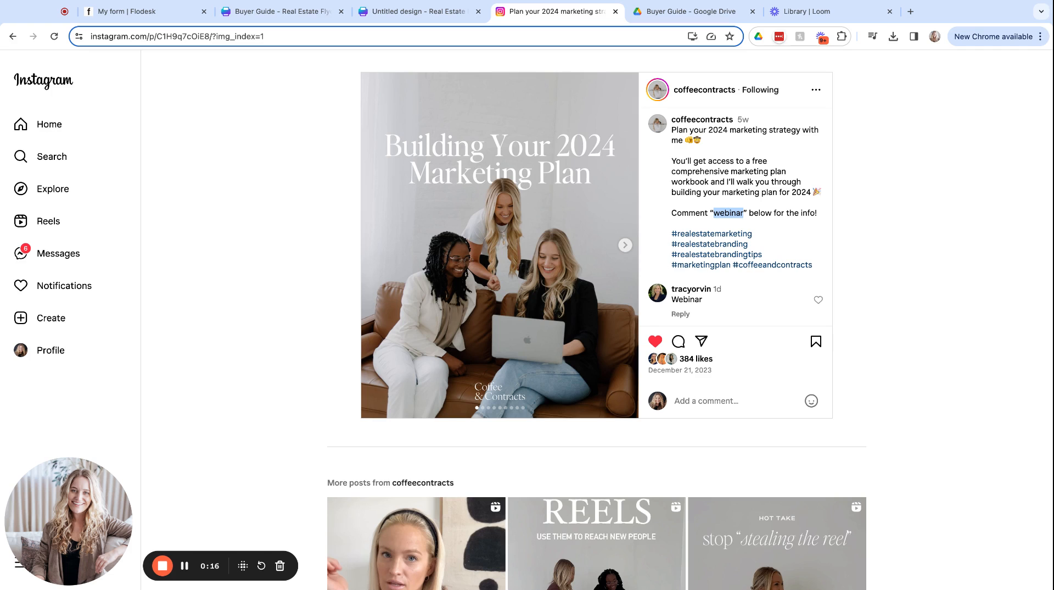
{"action": "mouse_move", "coordinate": [386, 262]}
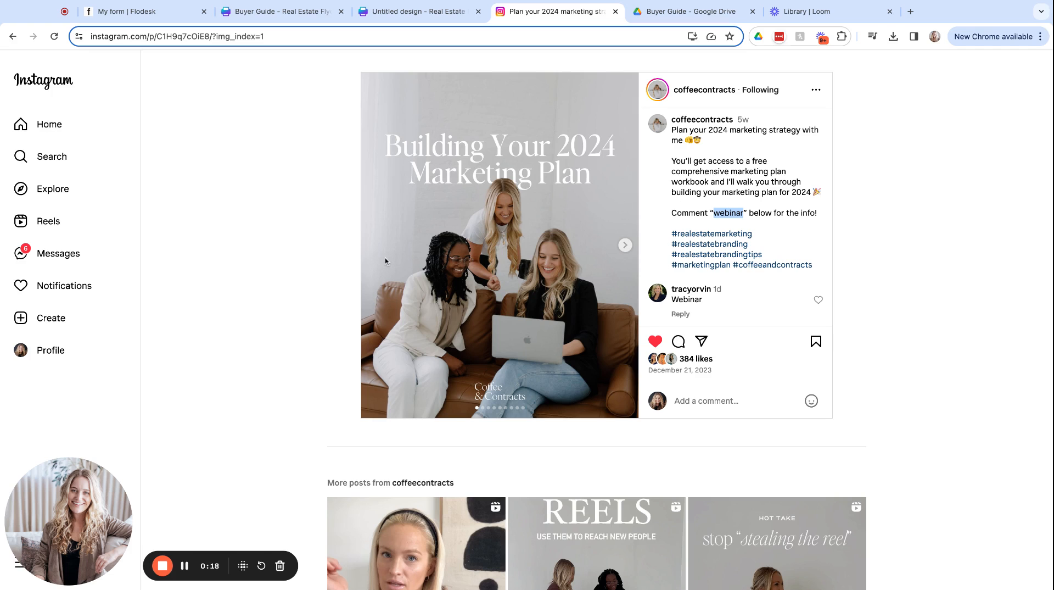
{"action": "left_click", "coordinate": [282, 11]}
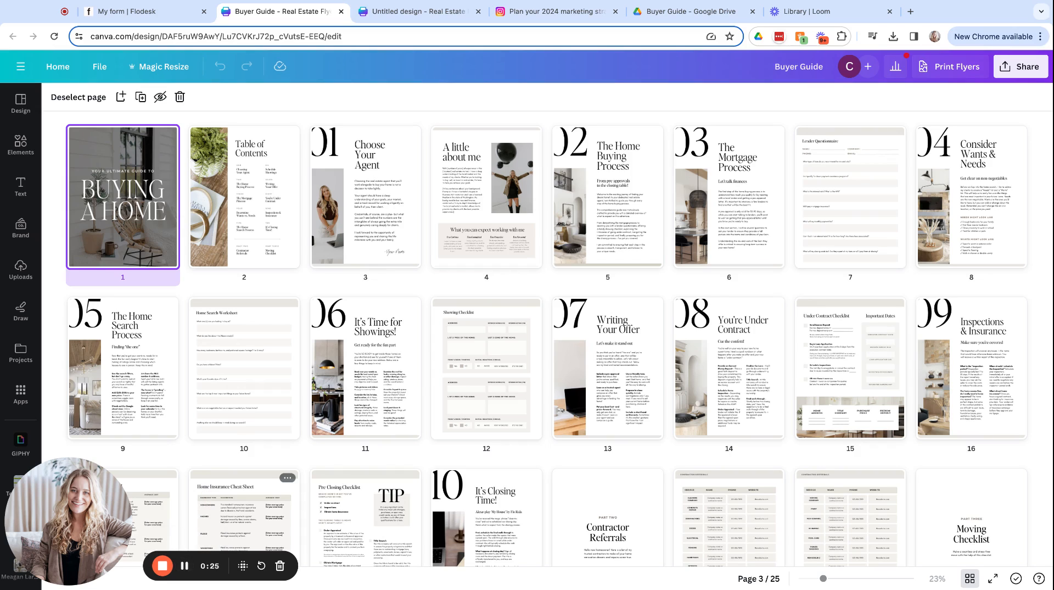
{"action": "mouse_move", "coordinate": [208, 439]}
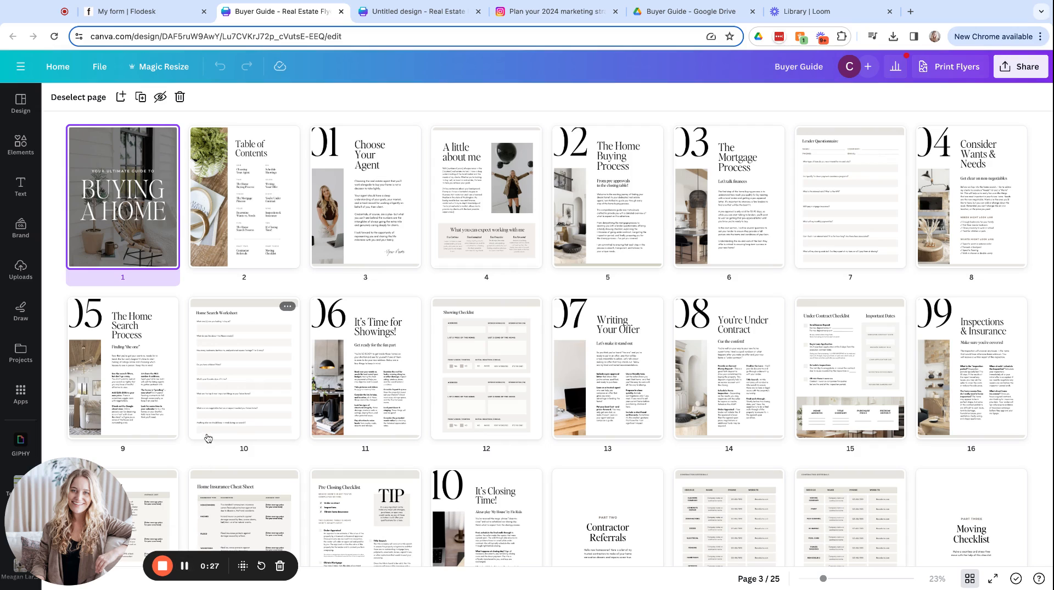
{"action": "scroll", "scroll_direction": "down", "scroll_amount": 3}
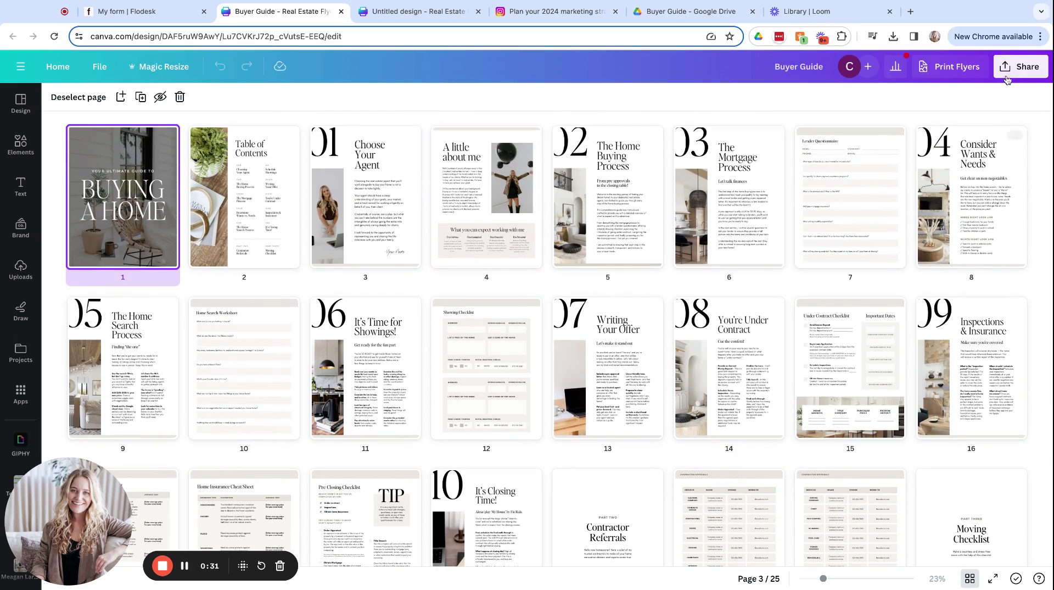
Download all 25 Buyer Guide pages from Canva as a standard PDF
{"action": "left_click", "coordinate": [1021, 66]}
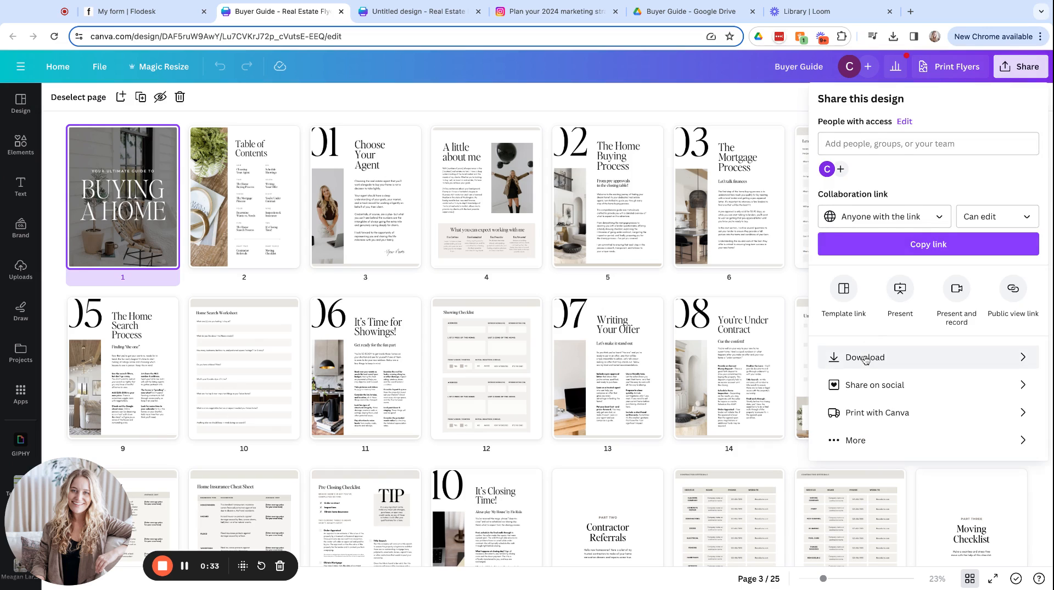
{"action": "left_click", "coordinate": [865, 357]}
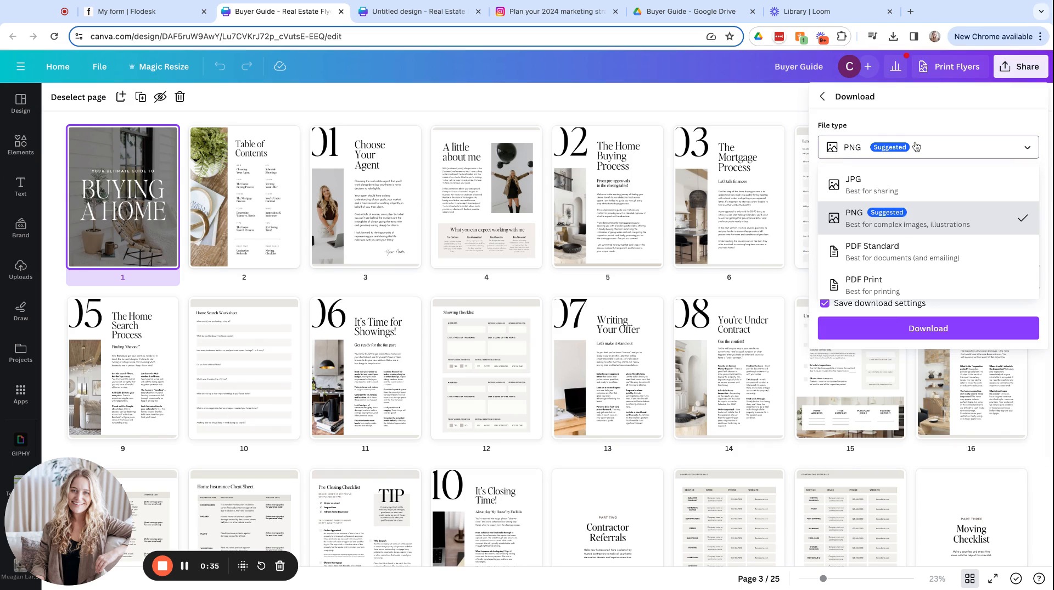
{"action": "left_click", "coordinate": [872, 252]}
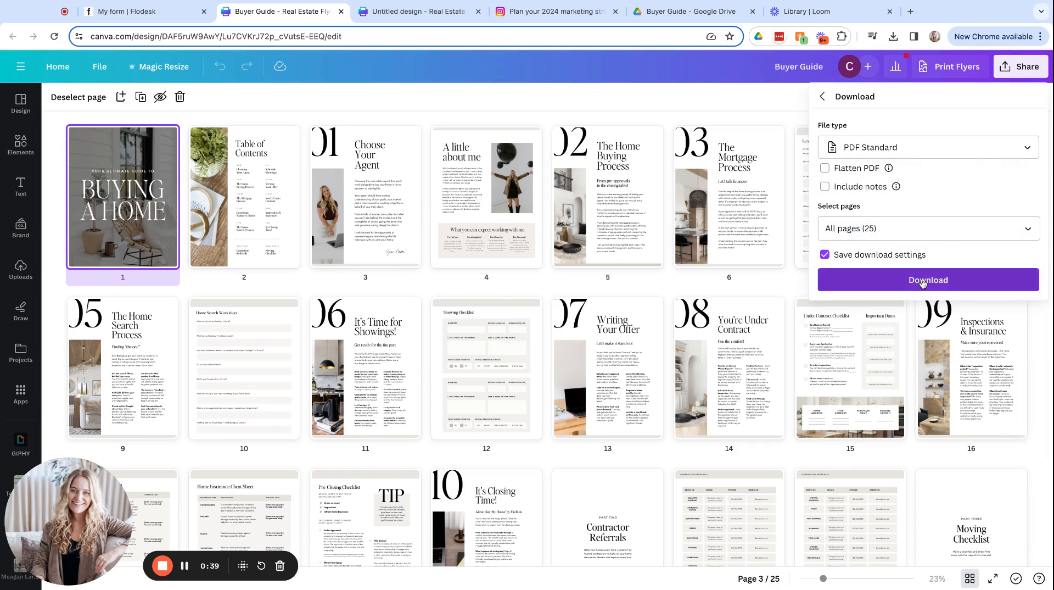
{"action": "left_click", "coordinate": [929, 280]}
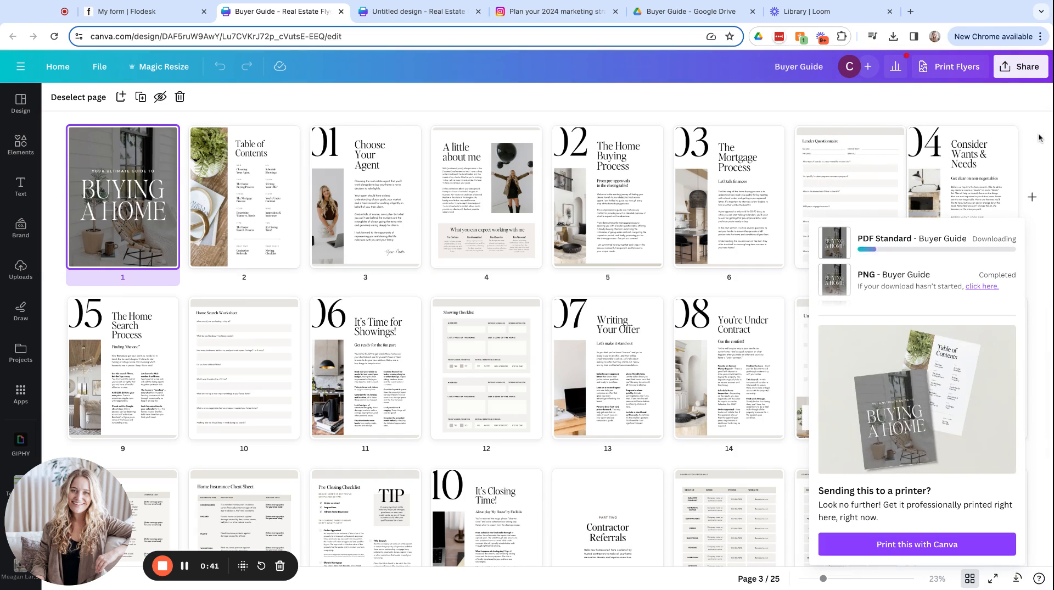
Download only page 1, the Buyer Guide cover, as a PNG image
{"action": "left_click", "coordinate": [1021, 66]}
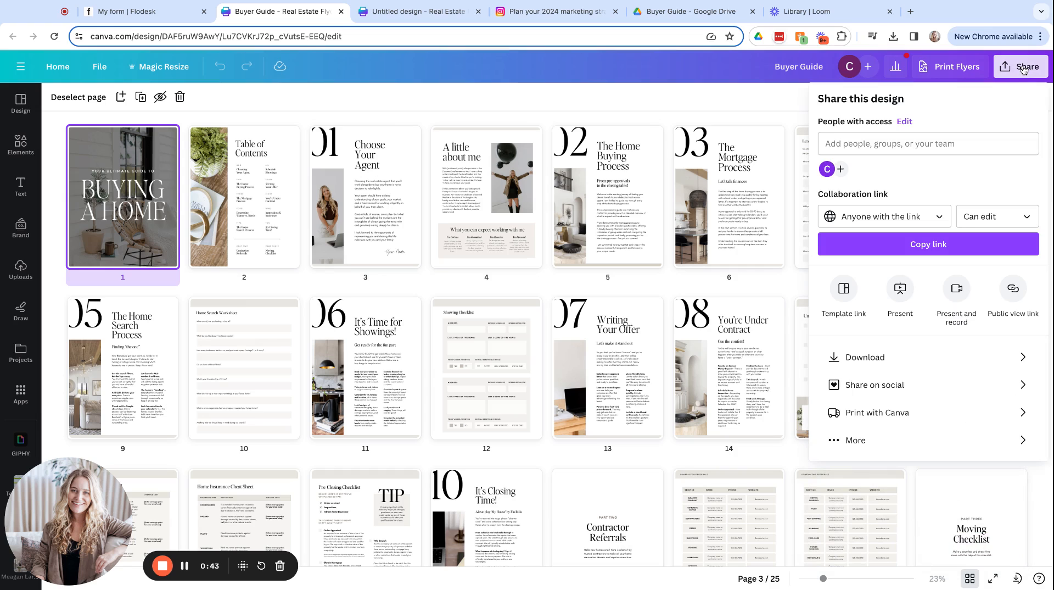
{"action": "left_click", "coordinate": [865, 357]}
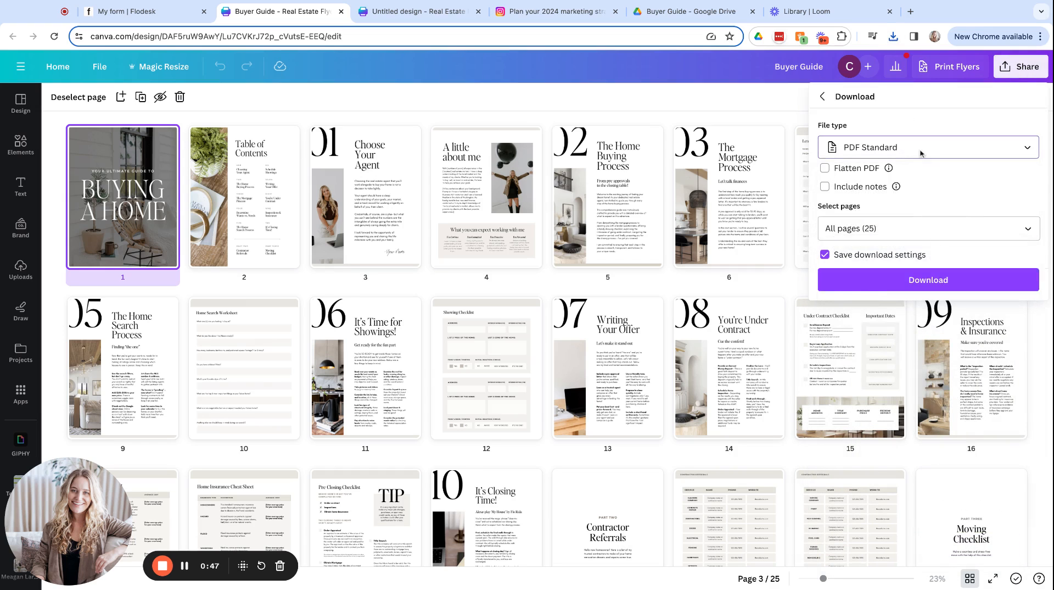
{"action": "left_click", "coordinate": [928, 147]}
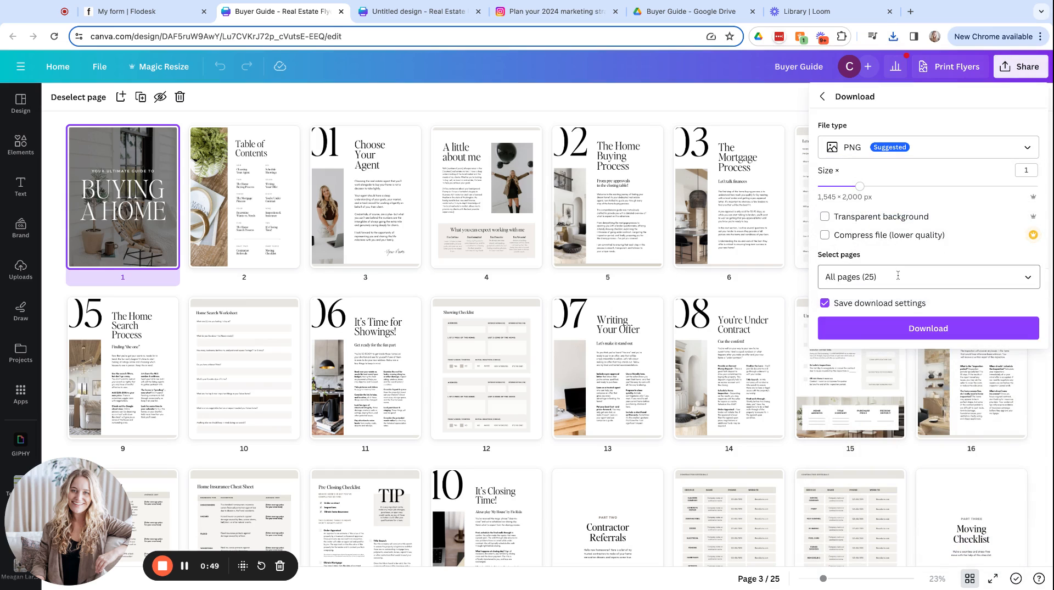
{"action": "left_click", "coordinate": [928, 277]}
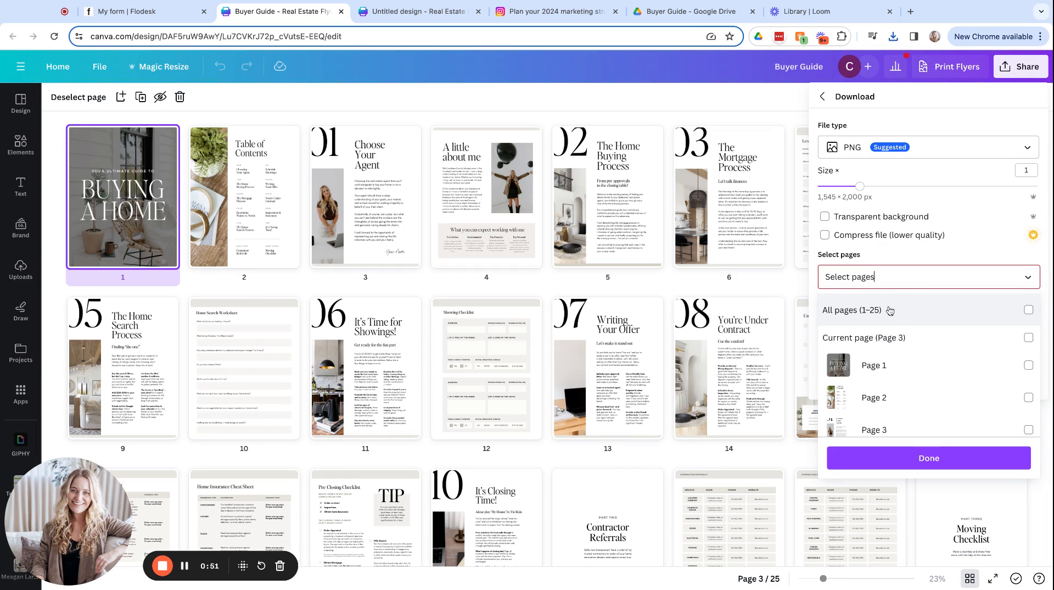
{"action": "left_click", "coordinate": [1028, 365]}
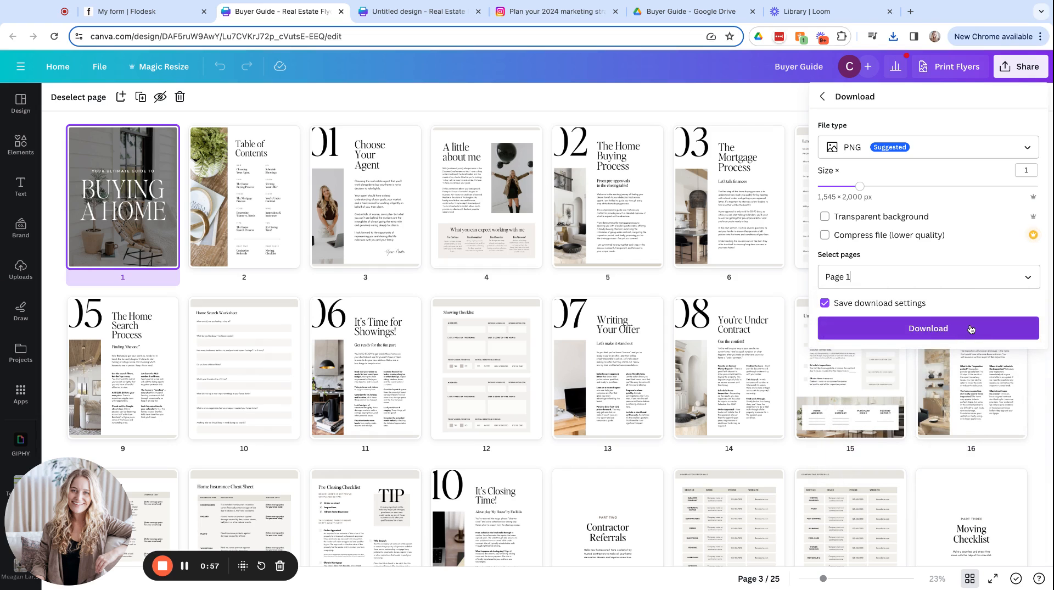
{"action": "left_click", "coordinate": [929, 328]}
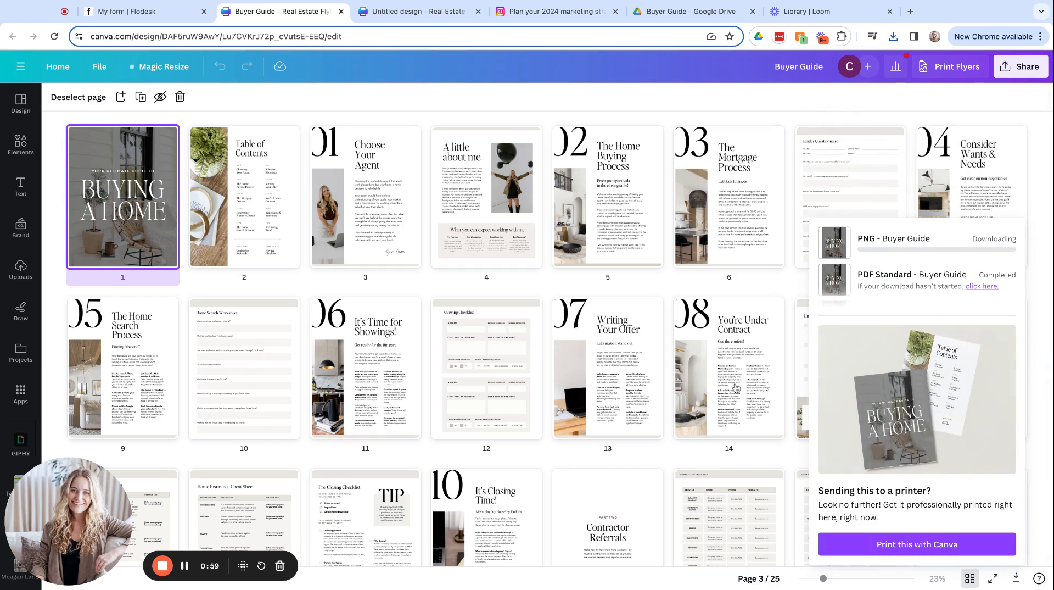
{"action": "left_click", "coordinate": [425, 11]}
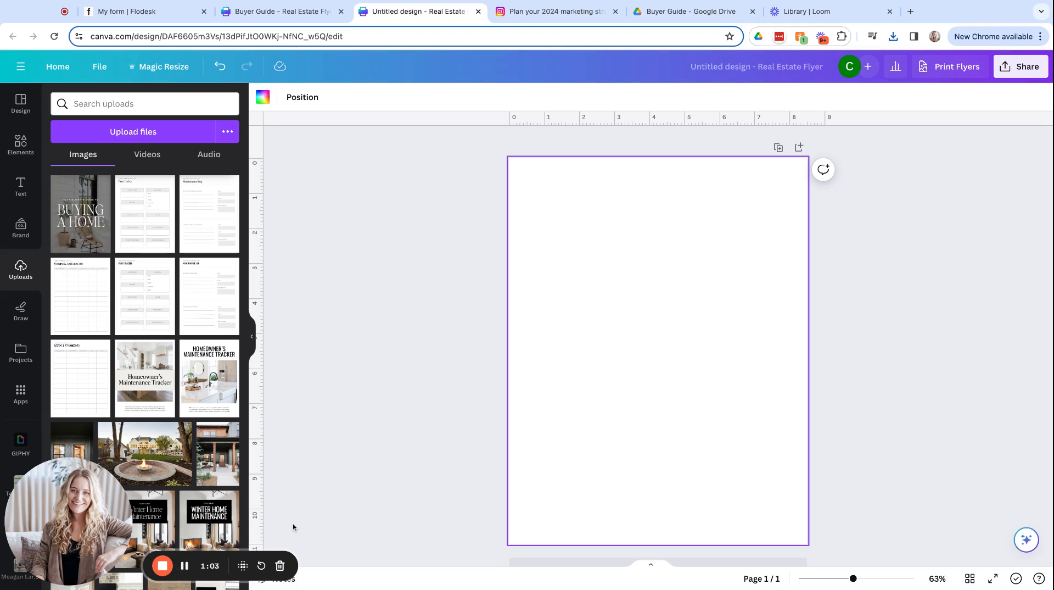
{"action": "mouse_move", "coordinate": [344, 476]}
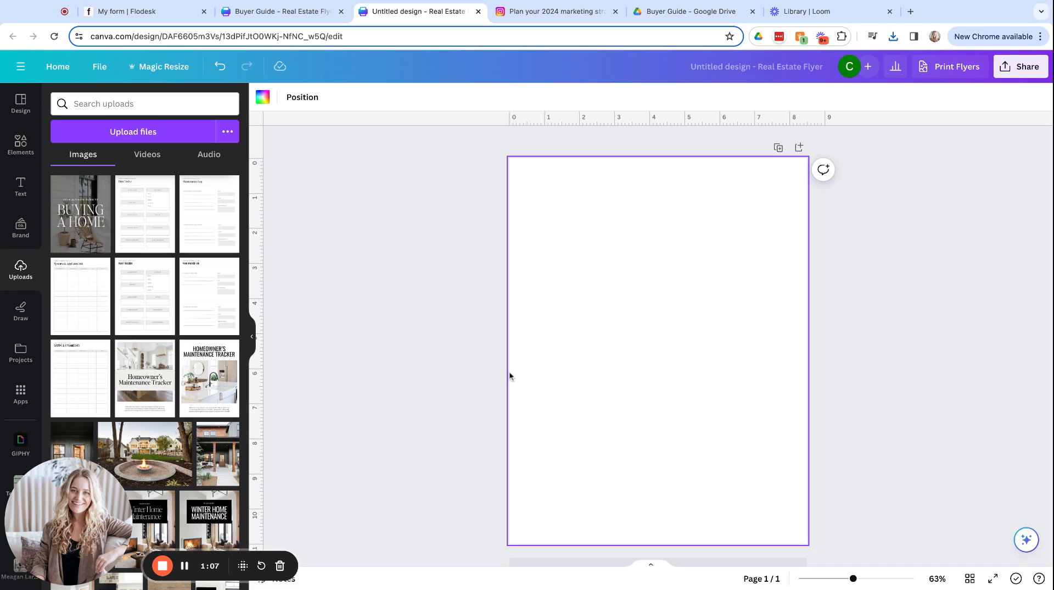
{"action": "mouse_move", "coordinate": [444, 345]}
{"action": "type", "text": "ipad mockup"}
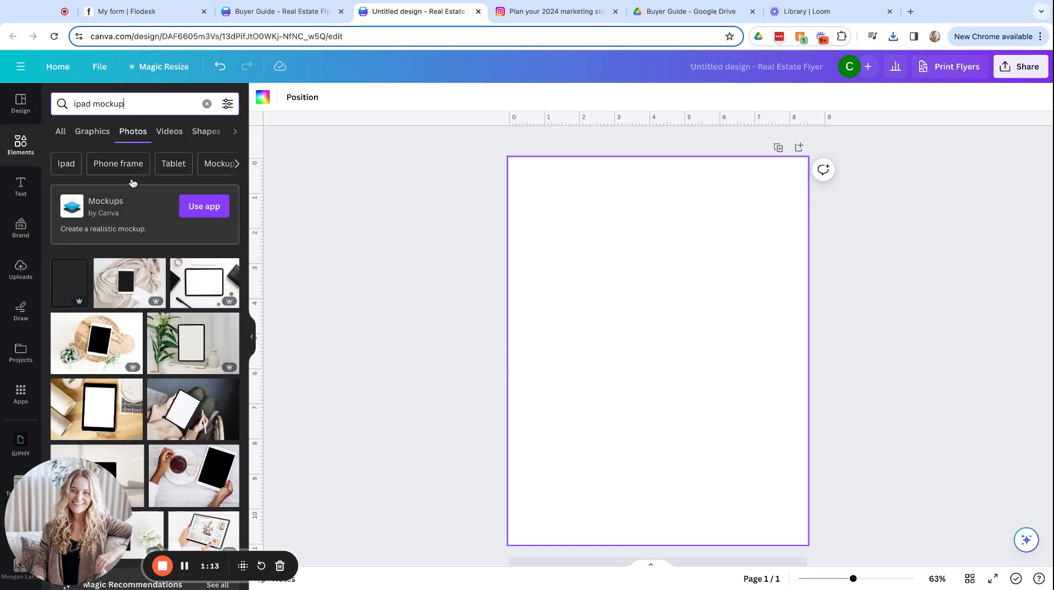
Browse the 'ipad mockup' photo results for the tablet-on-desk photo
{"action": "scroll", "scroll_direction": "down", "scroll_amount": 3}
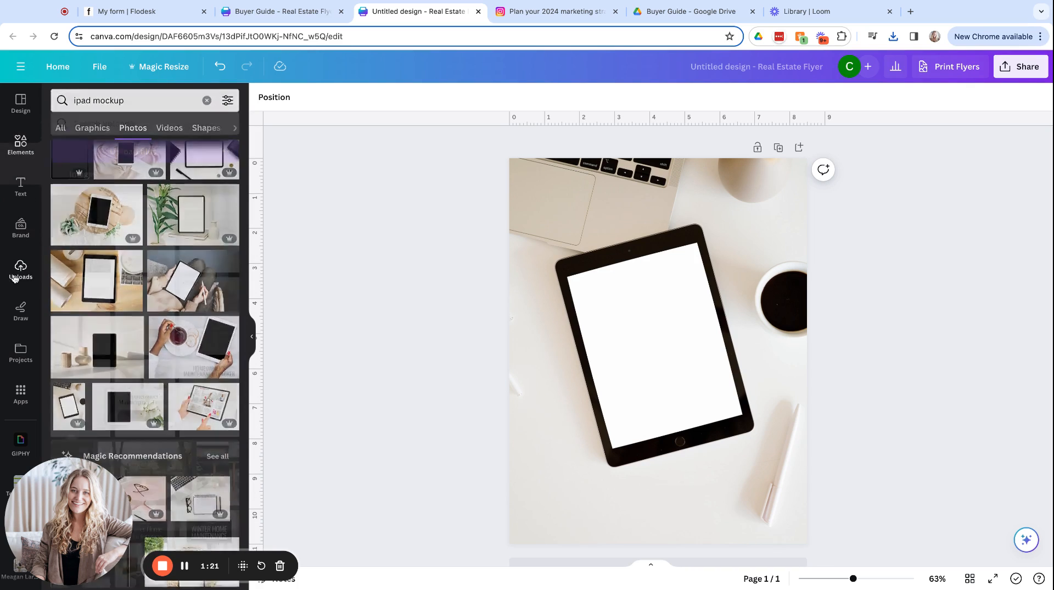
Add the Buying a Home cover from Uploads and fit it onto the tablet screen
{"action": "left_click", "coordinate": [20, 271]}
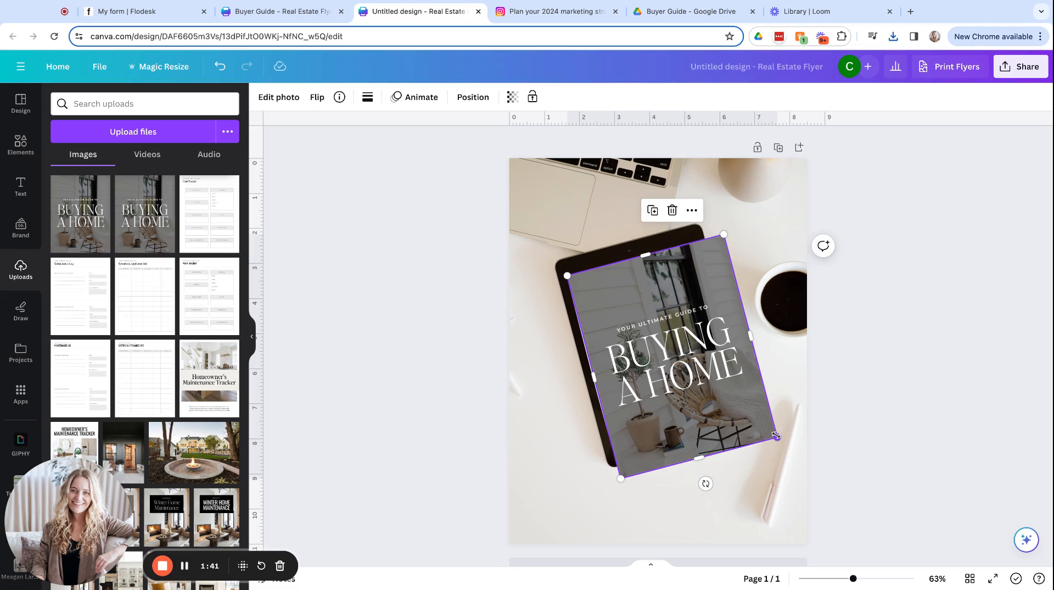
{"action": "left_click_drag", "start_coordinate": [778, 436], "coordinate": [742, 410]}
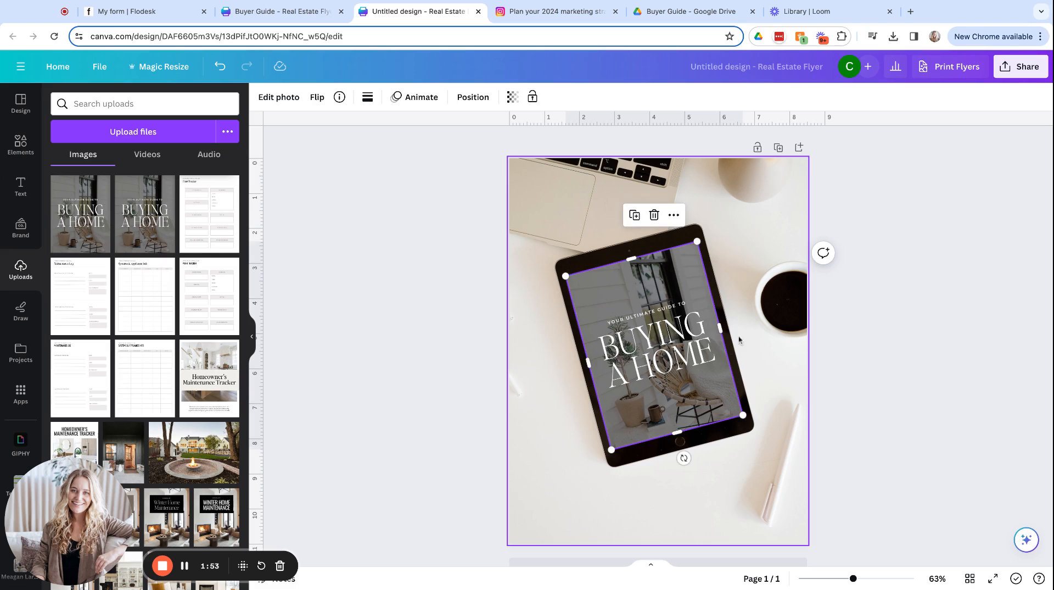
{"action": "mouse_move", "coordinate": [722, 327]}
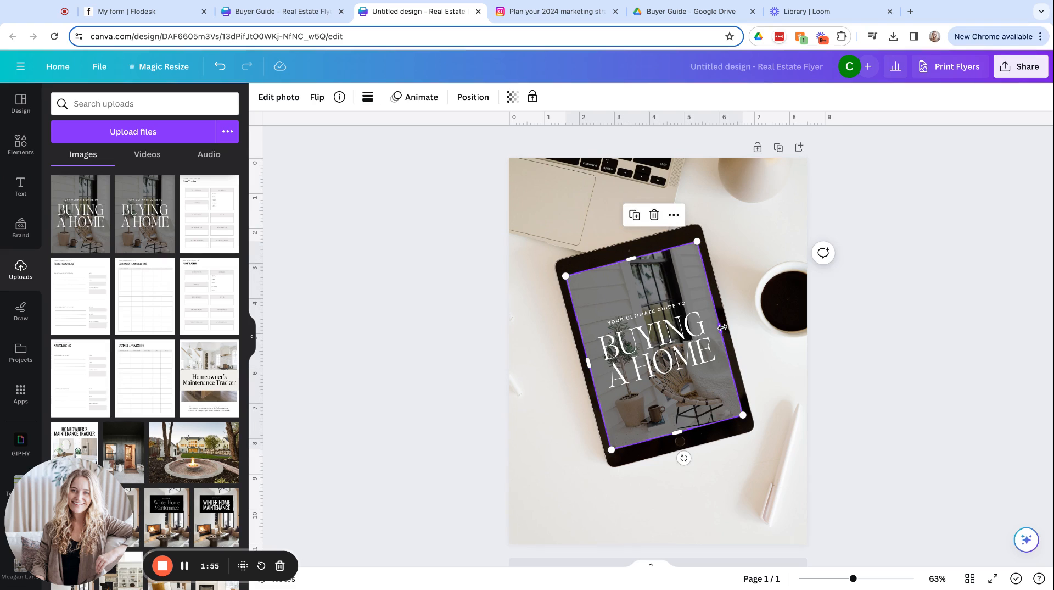
{"action": "left_click", "coordinate": [882, 337]}
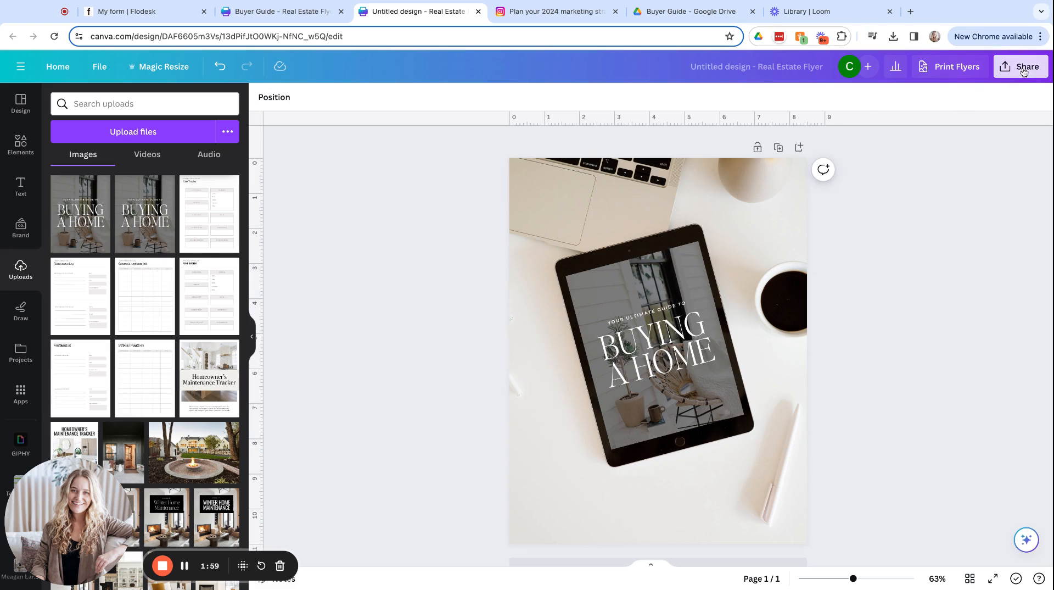
Export the finished tablet mockup flyer from Canva as a PNG
{"action": "left_click", "coordinate": [1022, 66]}
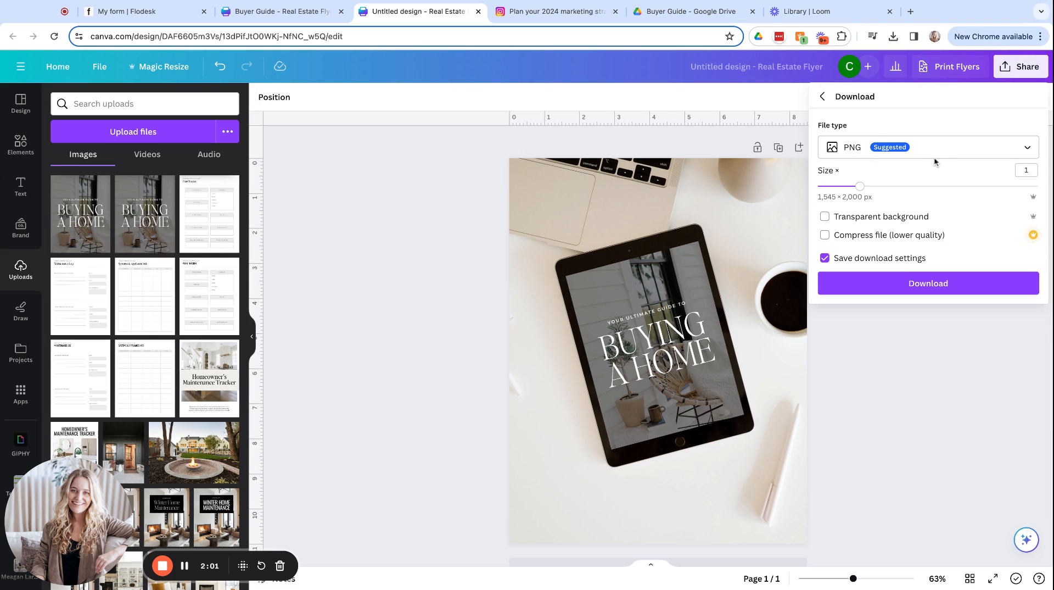
{"action": "mouse_move", "coordinate": [893, 284]}
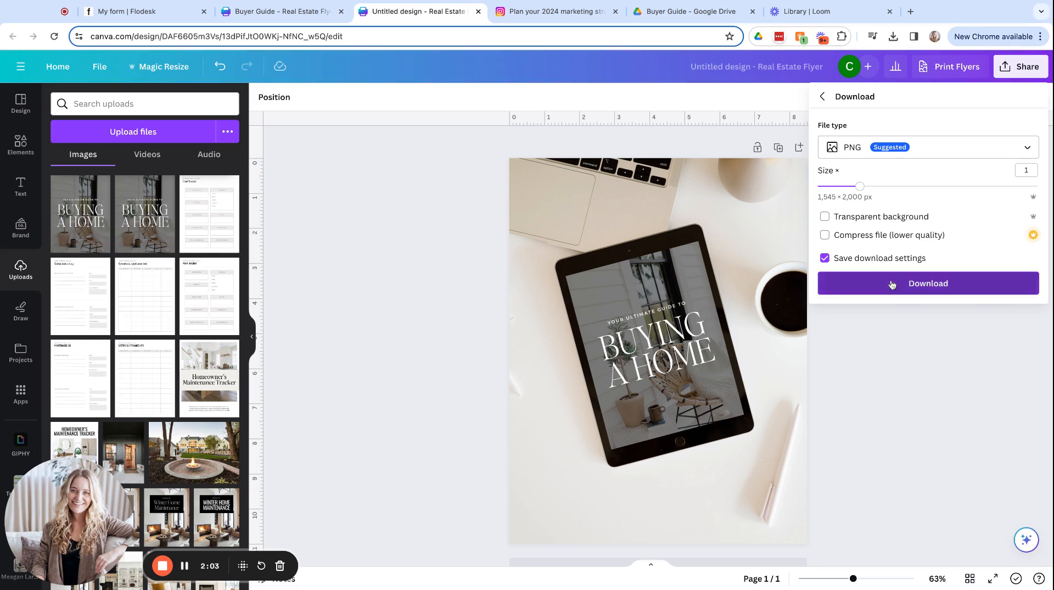
{"action": "left_click", "coordinate": [929, 283]}
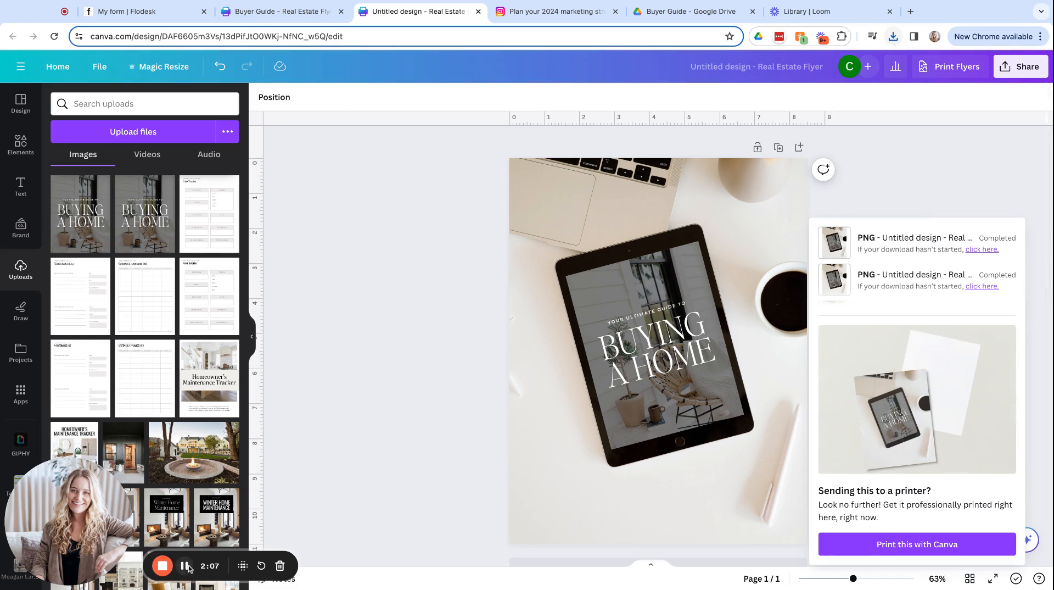
{"action": "left_click", "coordinate": [132, 11]}
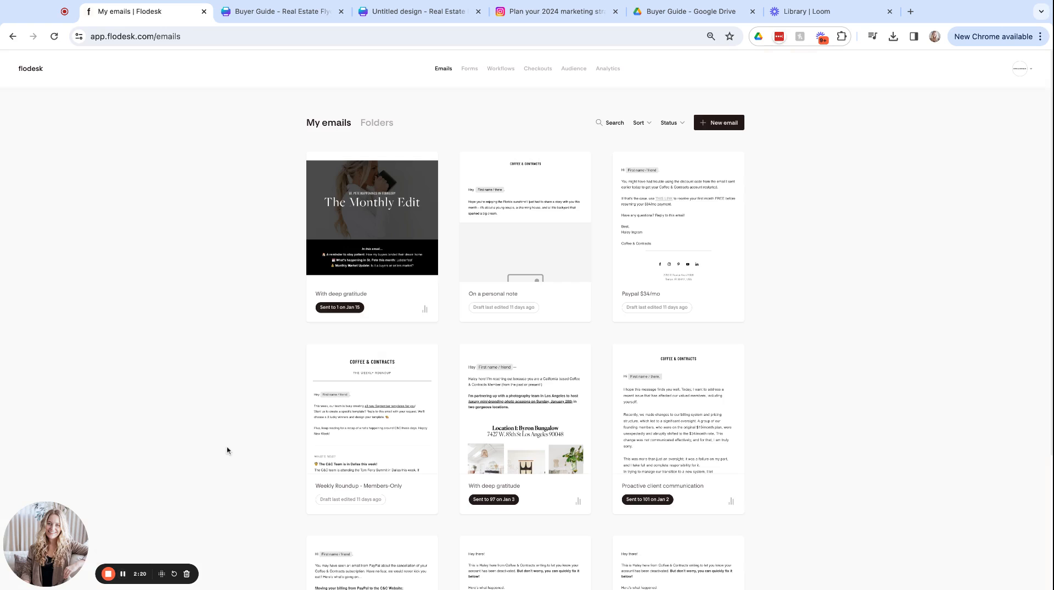
{"action": "mouse_move", "coordinate": [470, 74]}
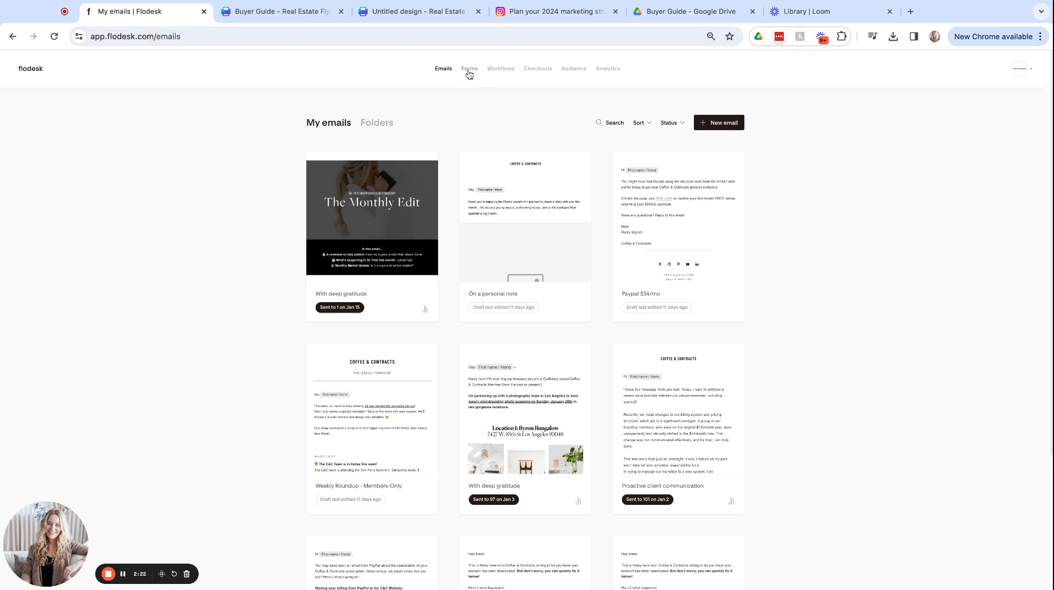
Create a 'Full page with image' form that adds opt-ins to the Buyer Guide segment
{"action": "left_click", "coordinate": [470, 68]}
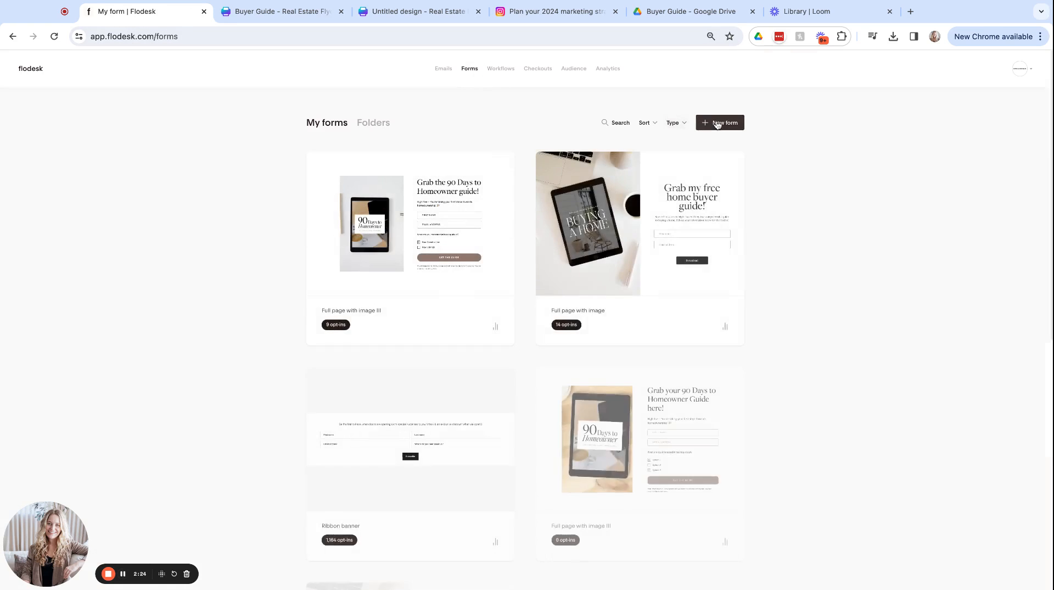
{"action": "left_click", "coordinate": [720, 123]}
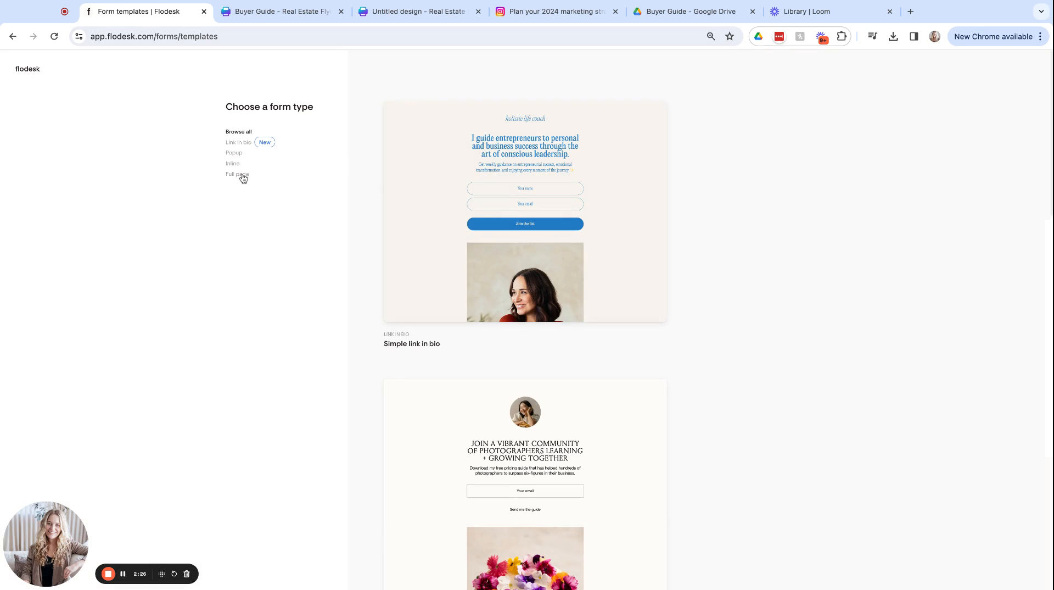
{"action": "left_click", "coordinate": [237, 174]}
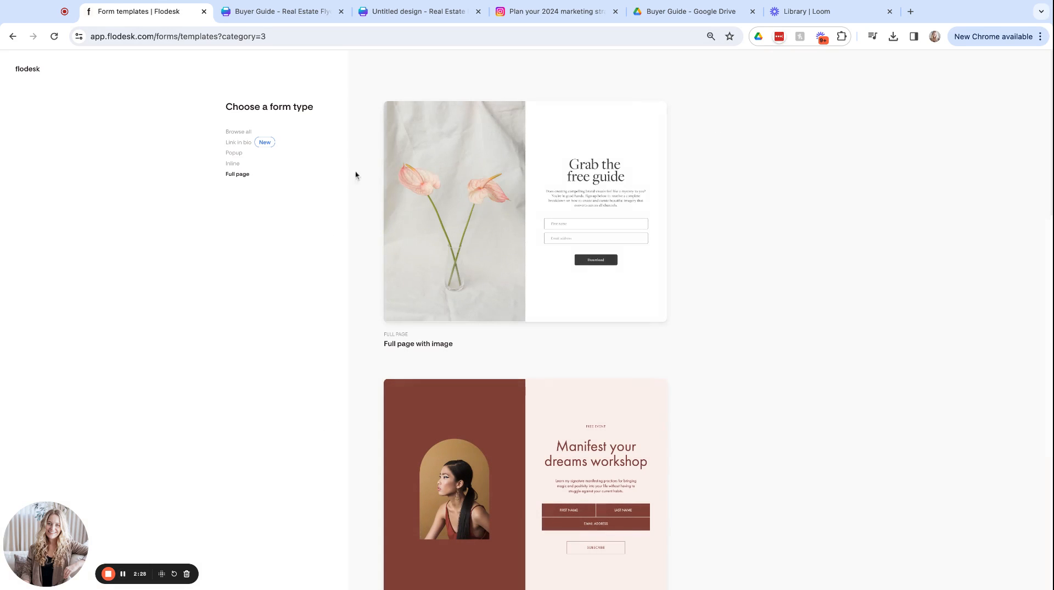
{"action": "left_click", "coordinate": [529, 229]}
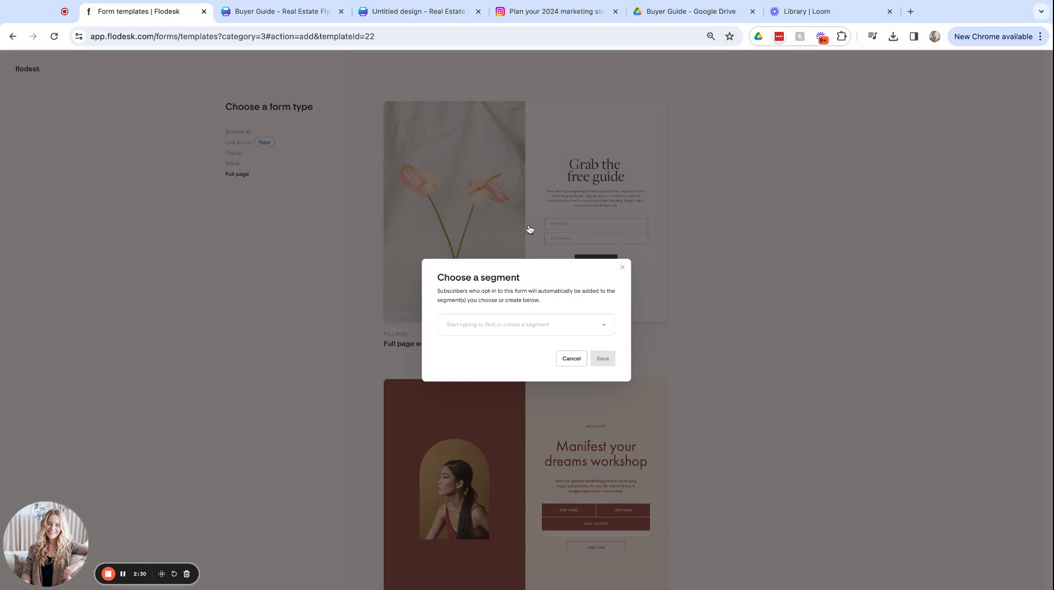
{"action": "left_click", "coordinate": [504, 325]}
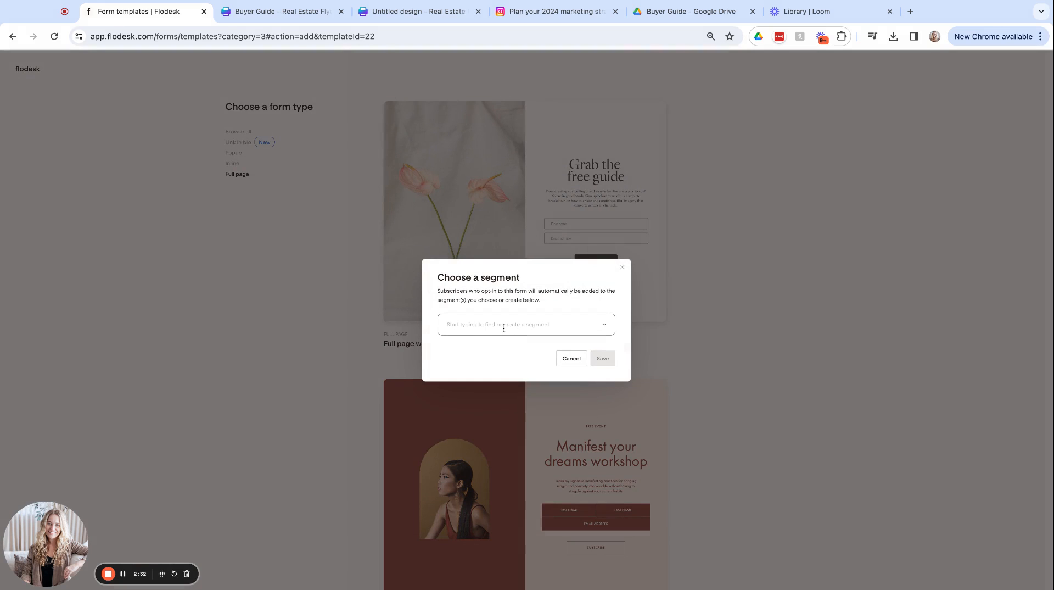
{"action": "type", "text": "Buyer Guide"}
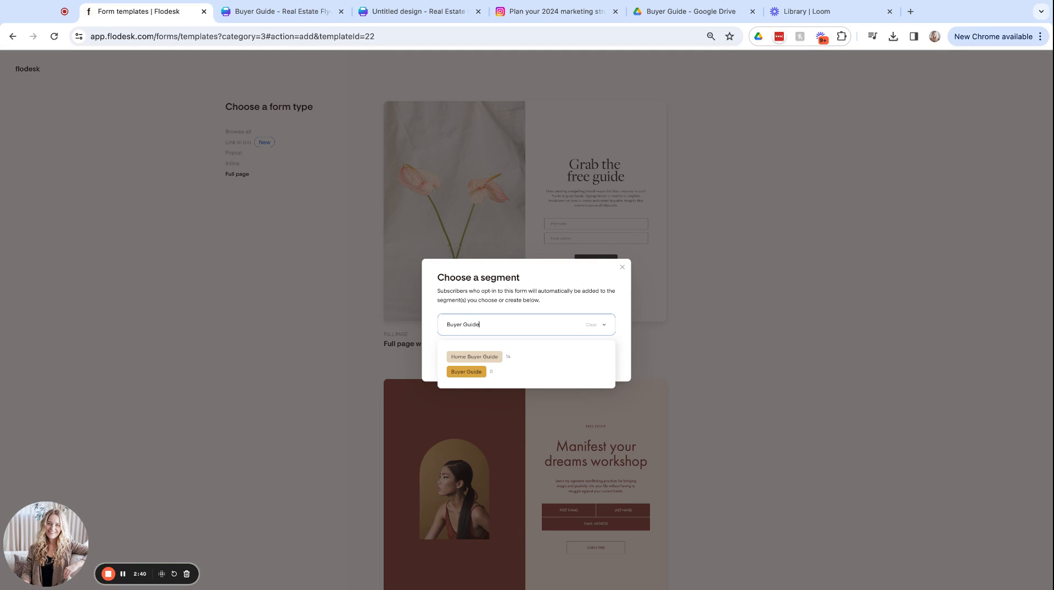
{"action": "left_click", "coordinate": [466, 371]}
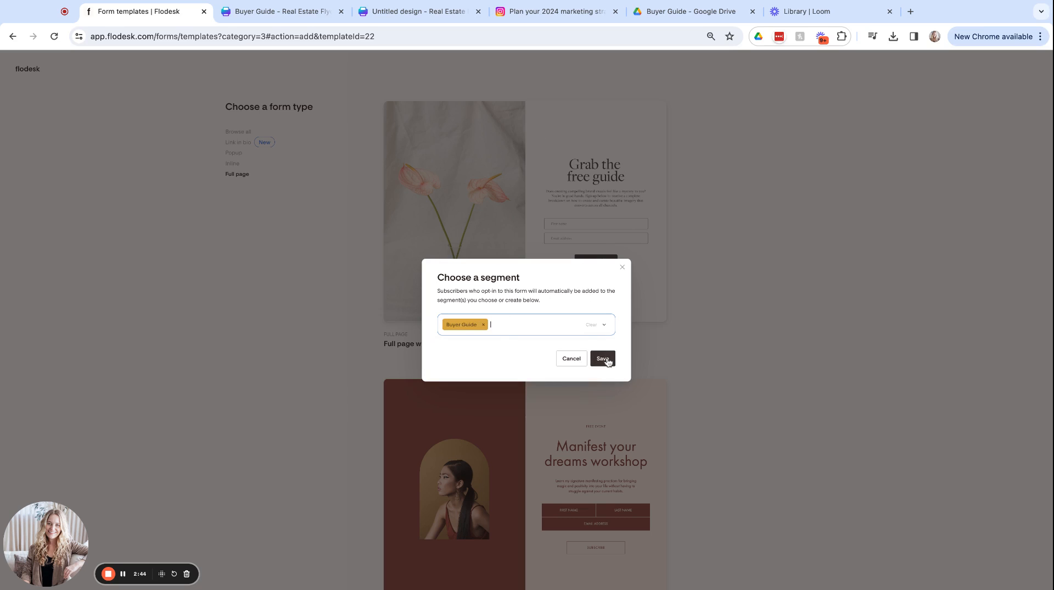
{"action": "left_click", "coordinate": [602, 358]}
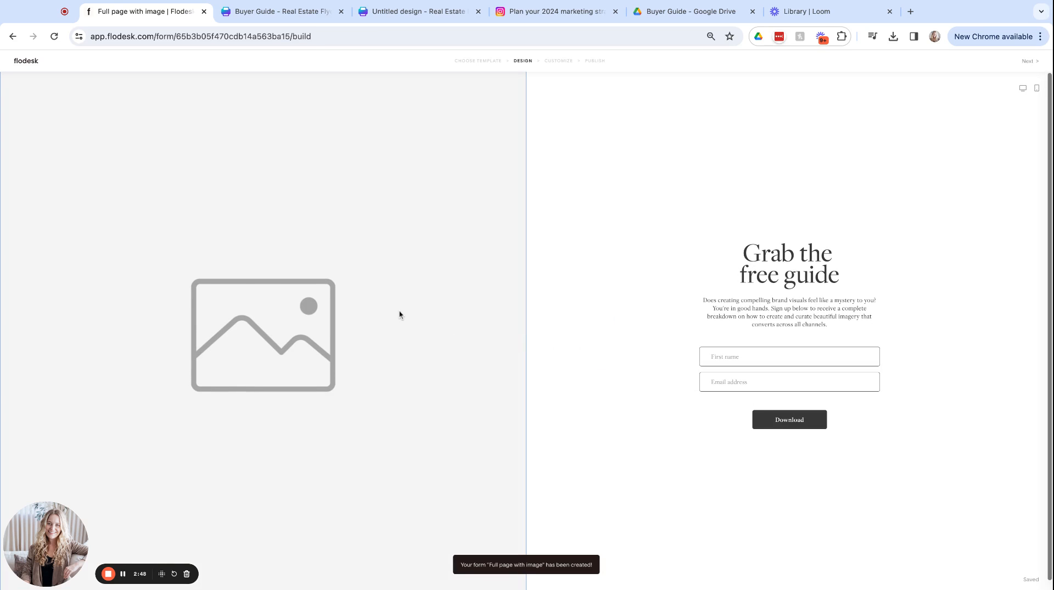
Upload the tablet mockup photo and change the headline to 'Grab your free home buying guide'
{"action": "left_click", "coordinate": [263, 339]}
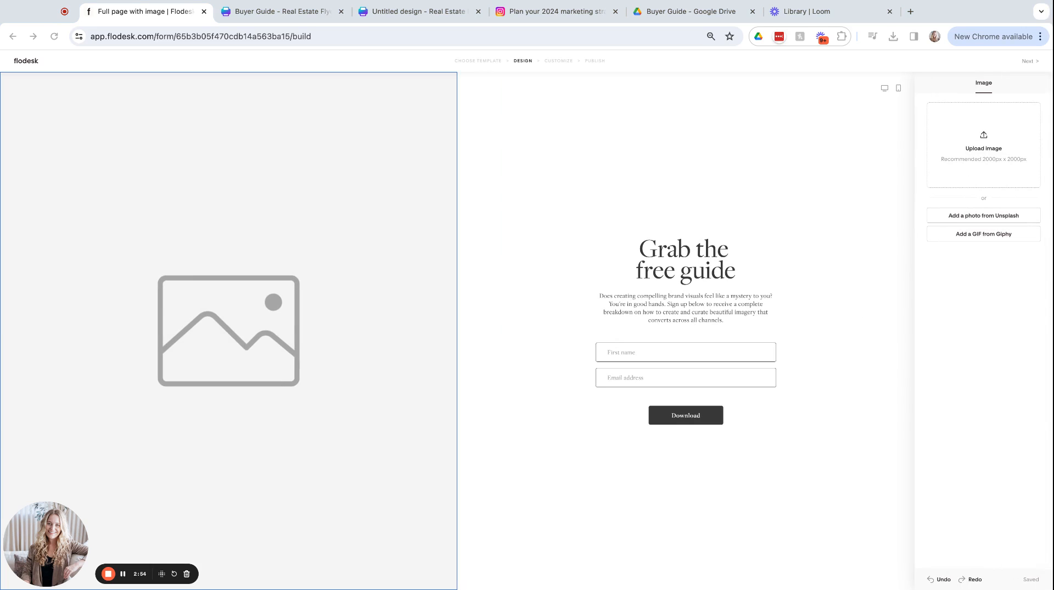
{"action": "left_click", "coordinate": [983, 136]}
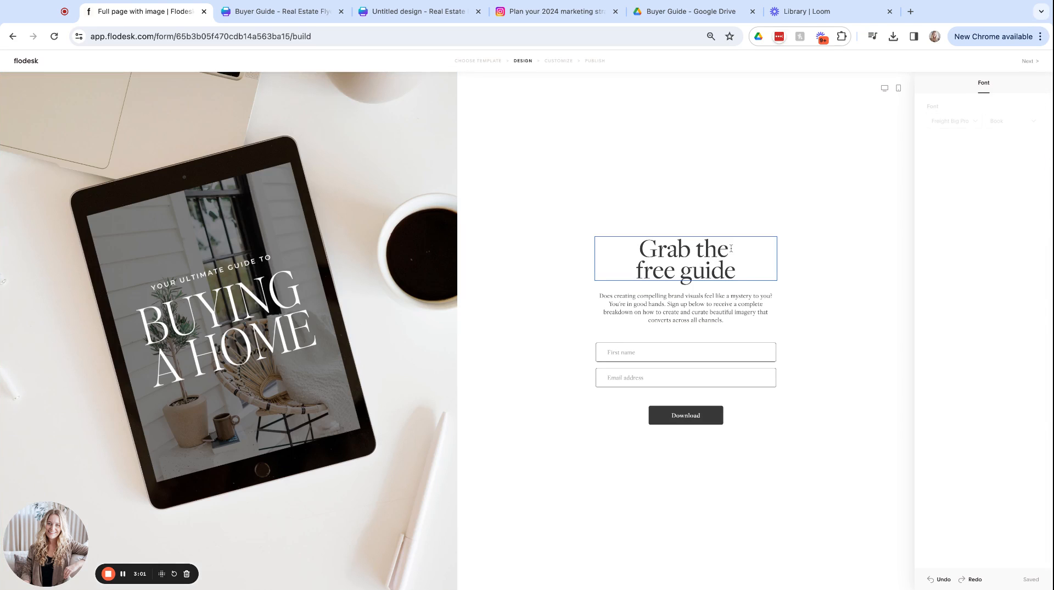
{"action": "double_click", "coordinate": [717, 249]}
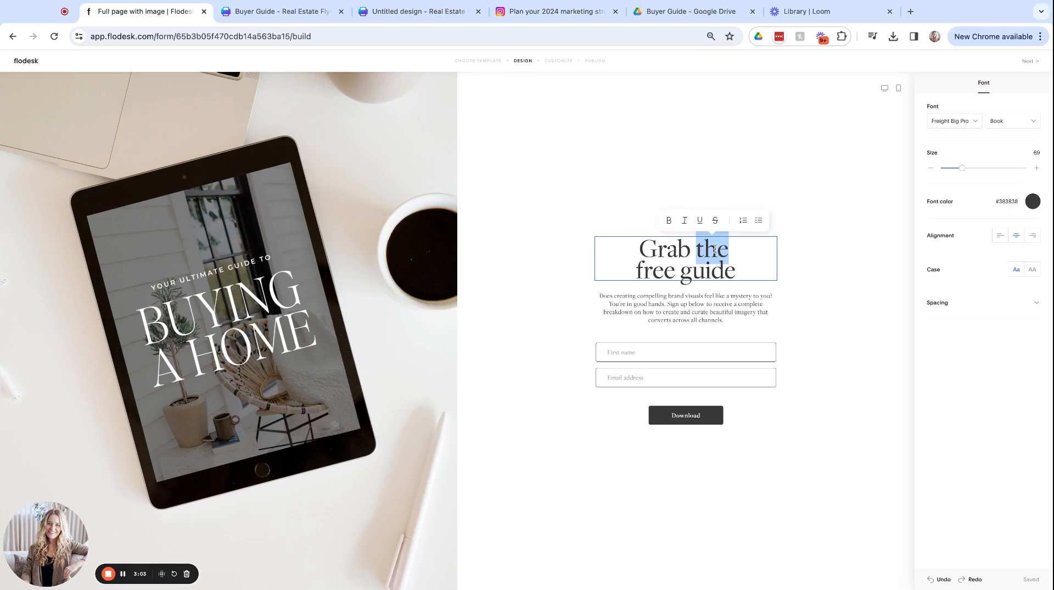
{"action": "type", "text": "your"}
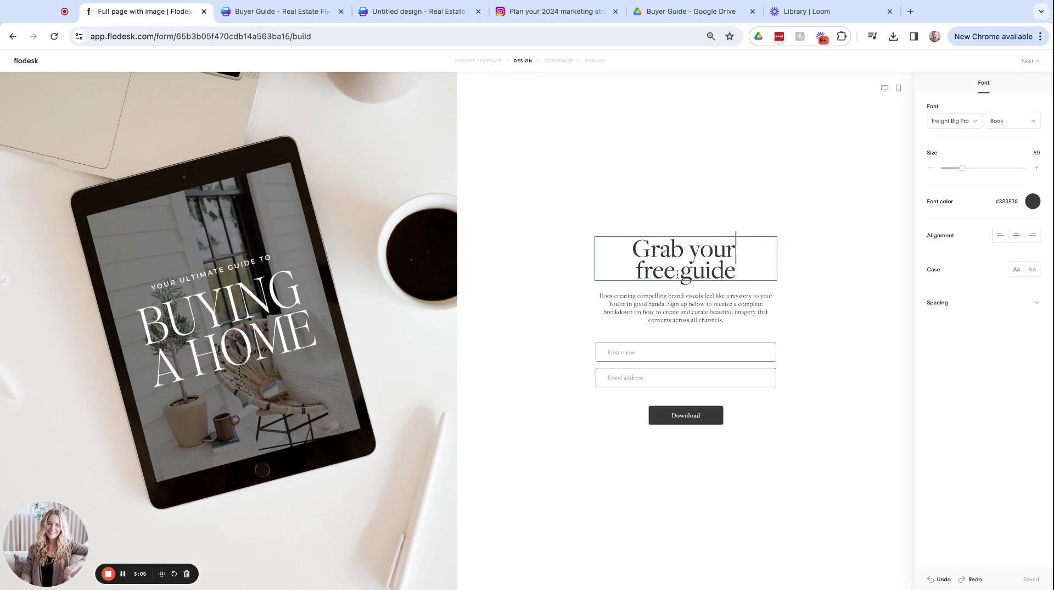
{"action": "type", "text": "home buying"}
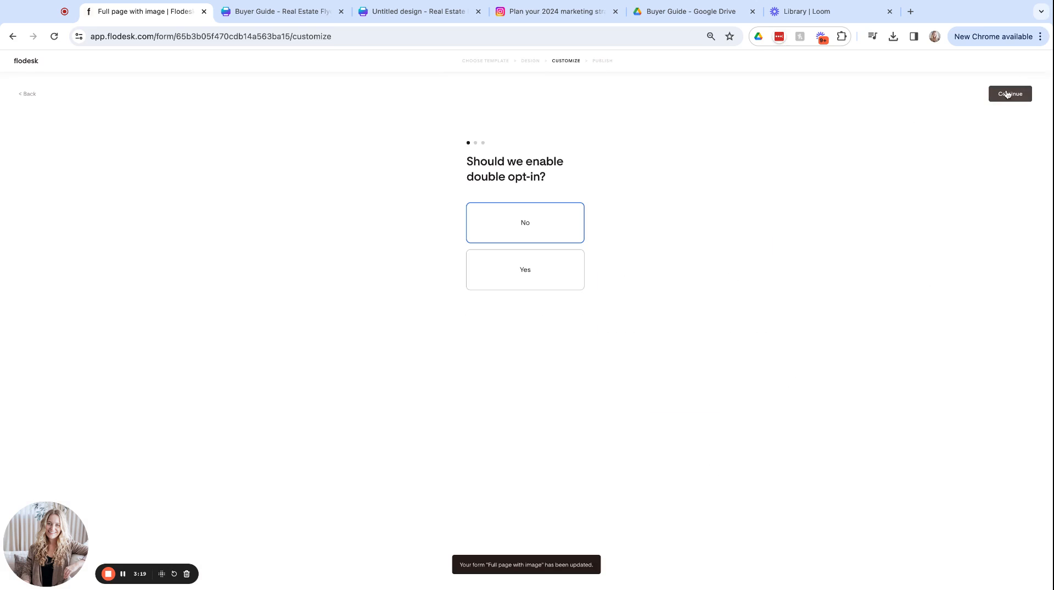
Keep double opt-in off, notifications on and the success message, reaching the share page
{"action": "left_click", "coordinate": [1010, 94]}
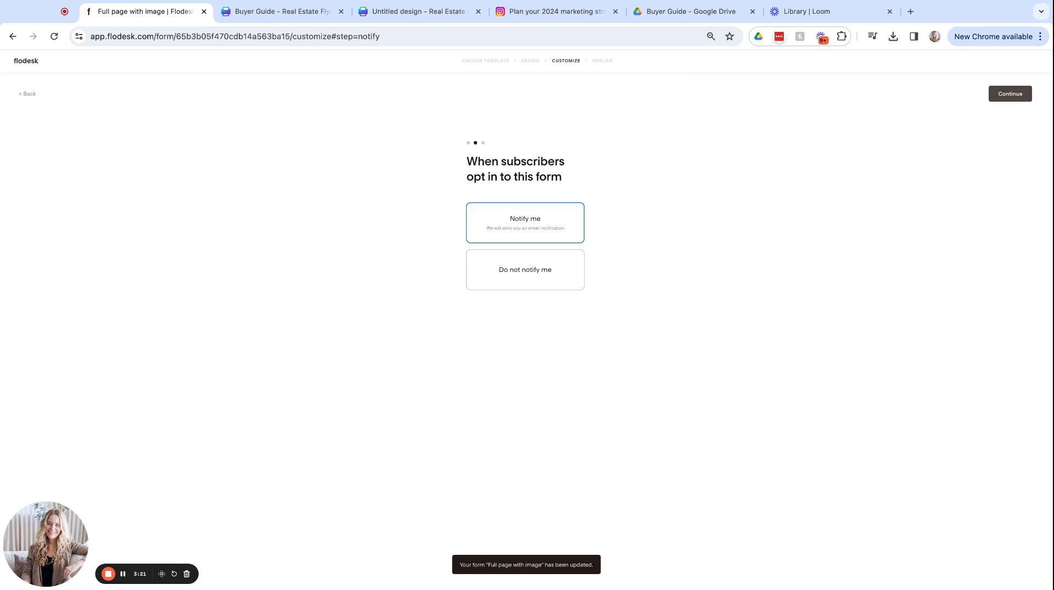
{"action": "left_click", "coordinate": [1010, 94]}
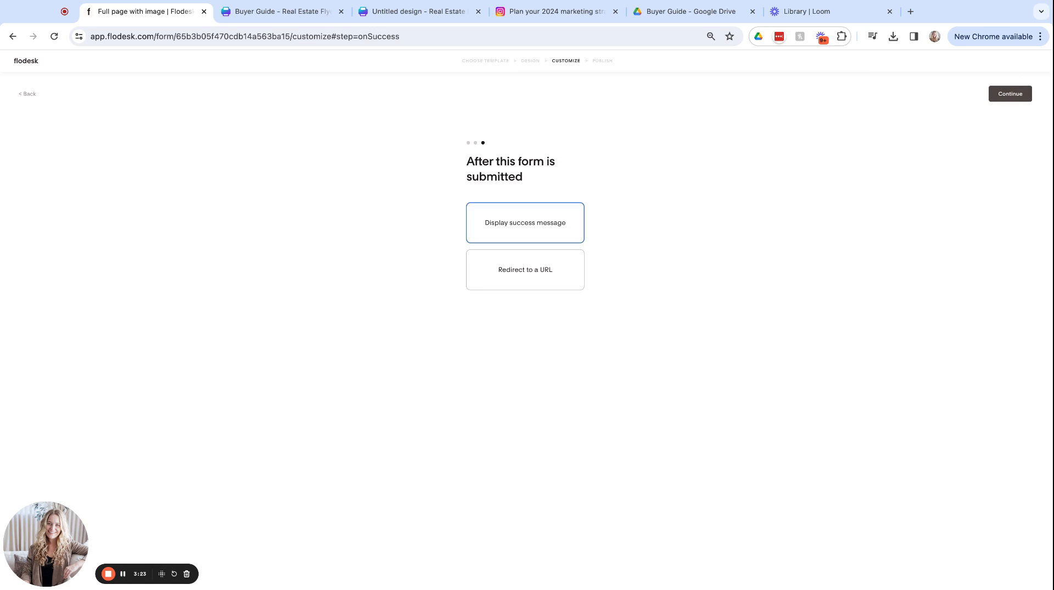
{"action": "left_click", "coordinate": [1010, 94]}
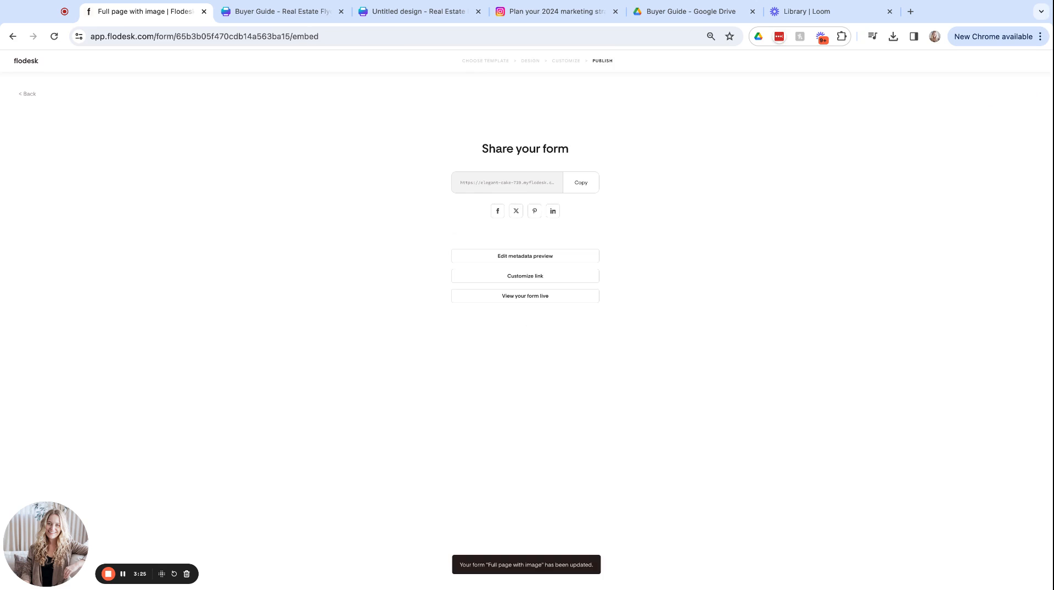
{"action": "mouse_move", "coordinate": [538, 368]}
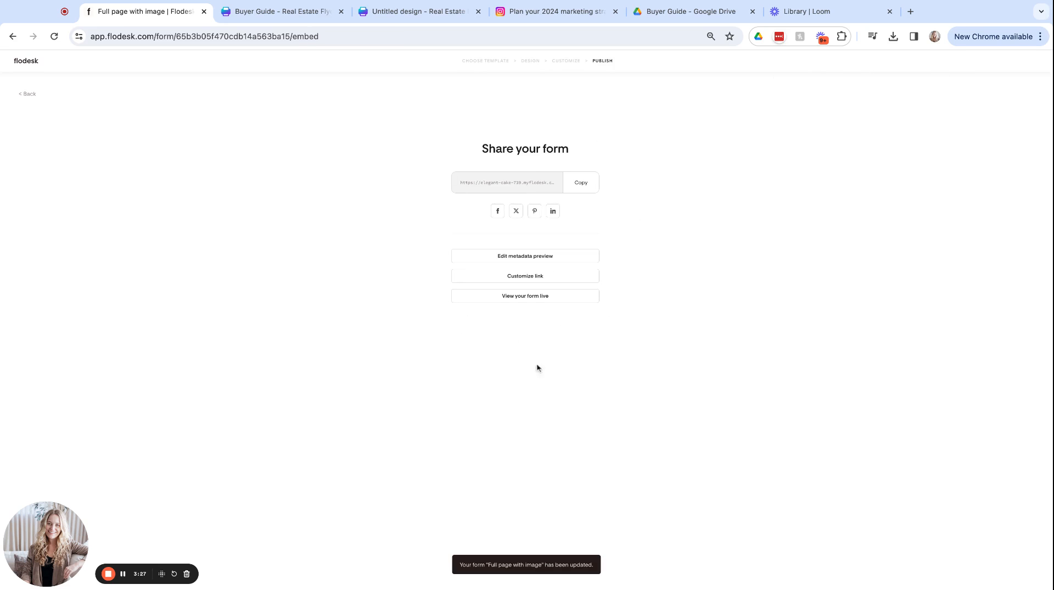
{"action": "mouse_move", "coordinate": [586, 95]}
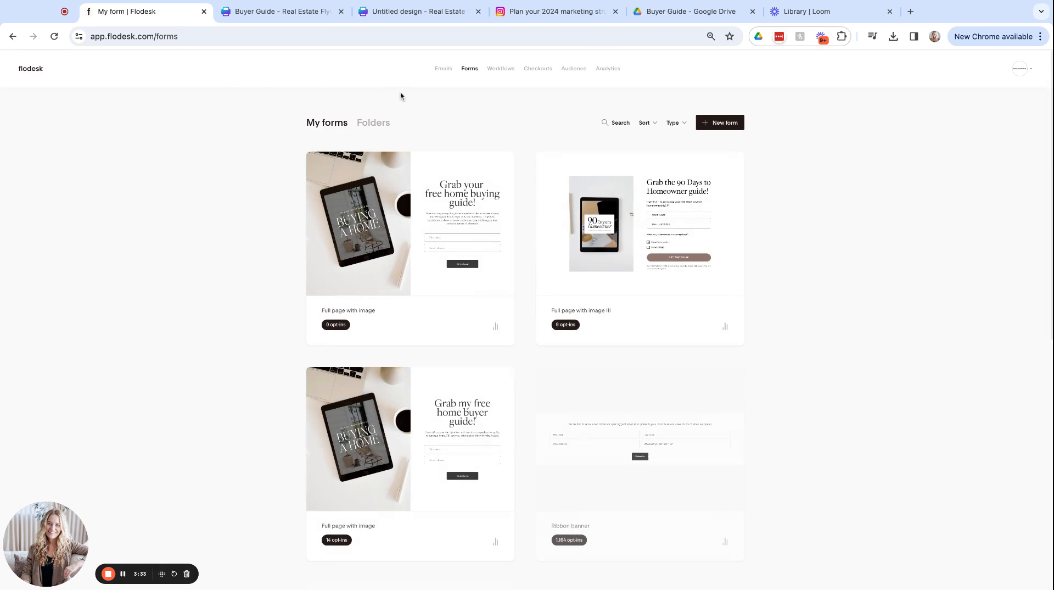
Create a new workflow from the Lead Magnet Delivery template
{"action": "left_click", "coordinate": [501, 68]}
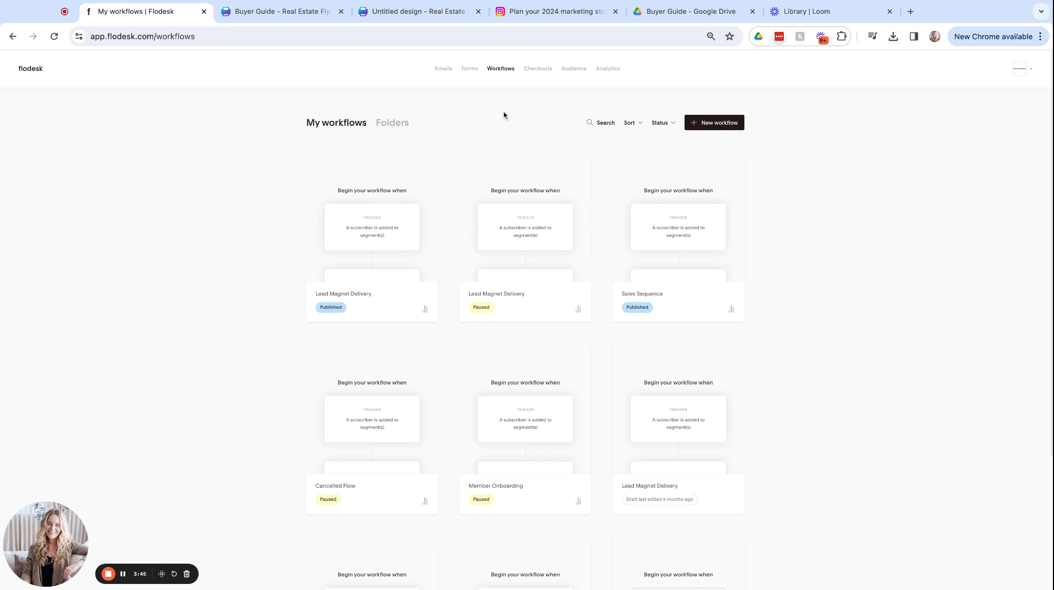
{"action": "mouse_move", "coordinate": [719, 139]}
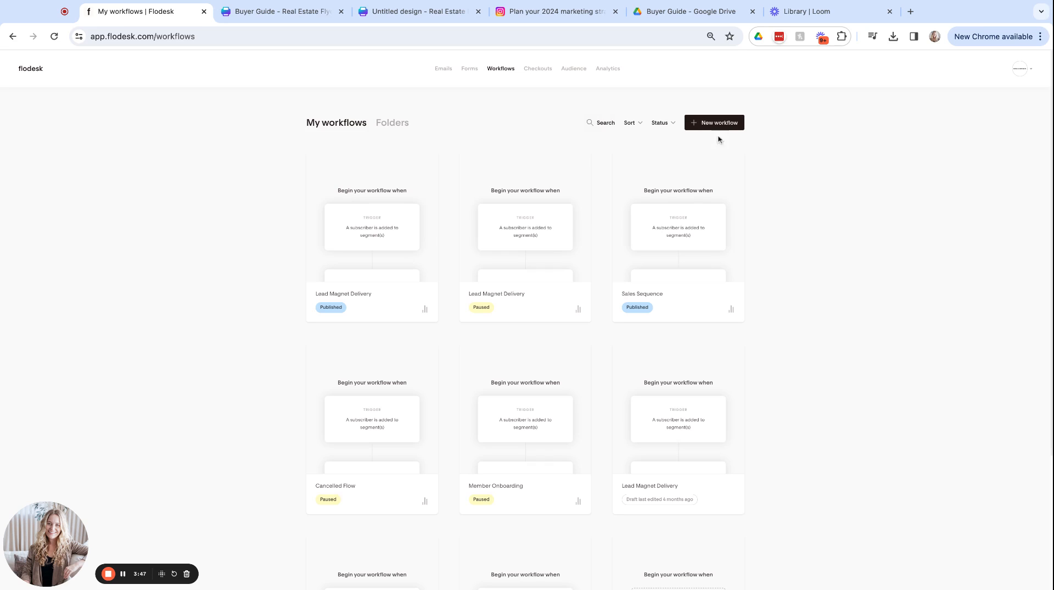
{"action": "left_click", "coordinate": [715, 122]}
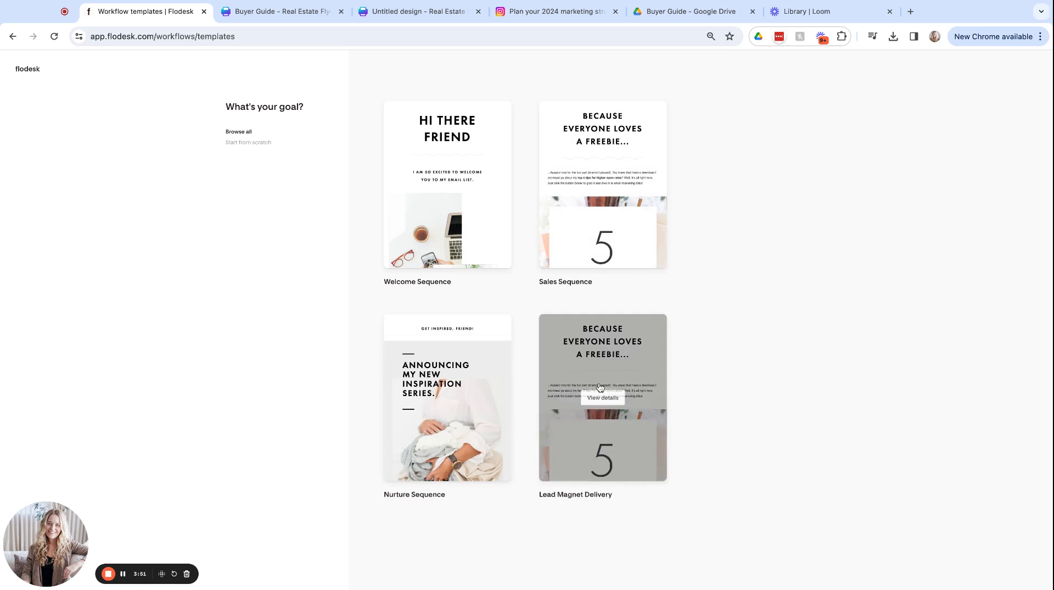
{"action": "left_click", "coordinate": [603, 397]}
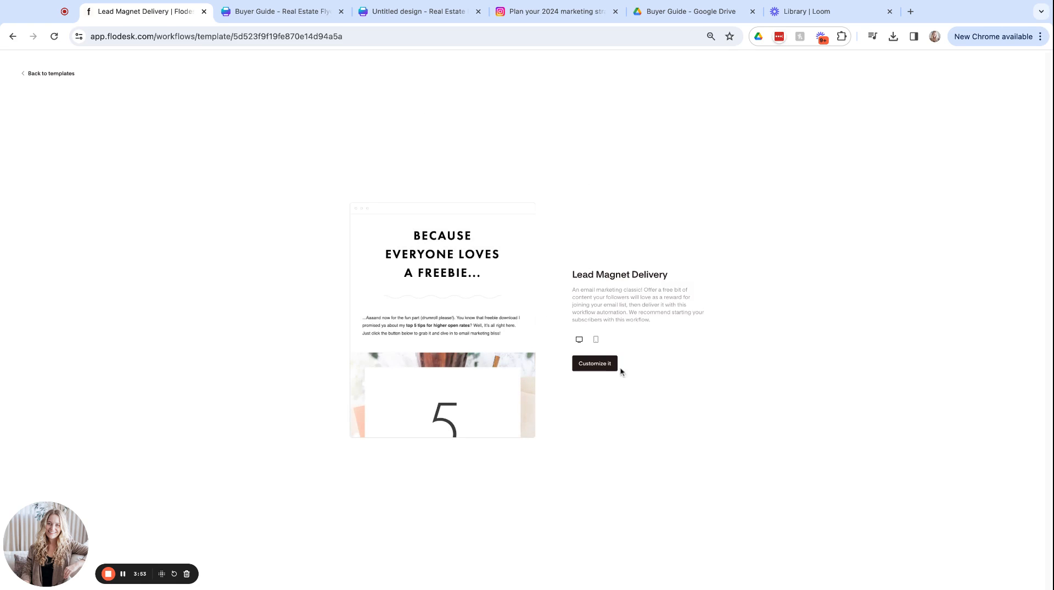
{"action": "left_click", "coordinate": [595, 363]}
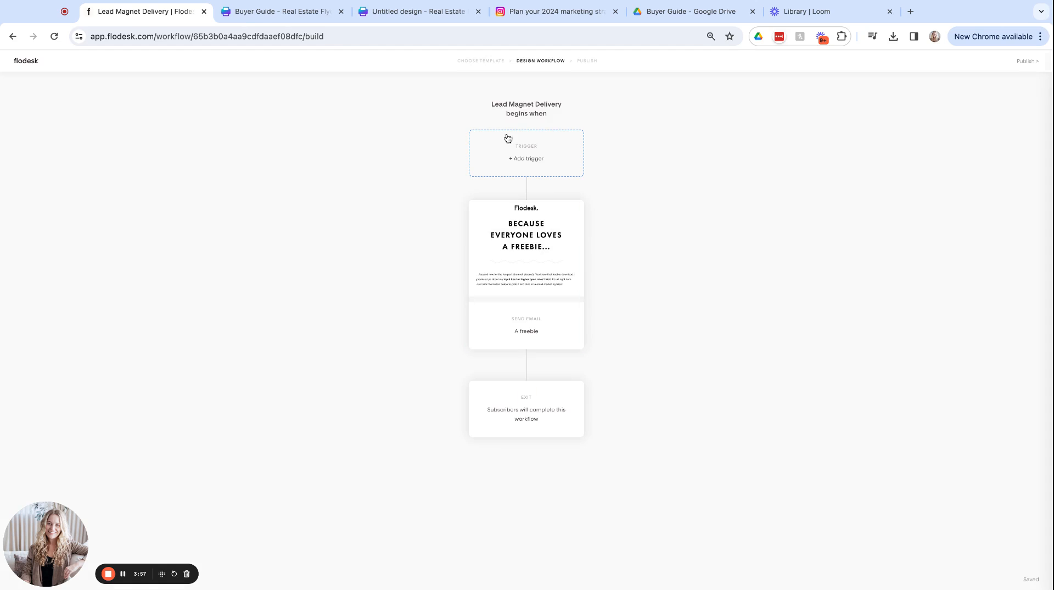
Trigger the workflow on joining the Buyer Guide segment, then open the freebie email
{"action": "left_click", "coordinate": [527, 158]}
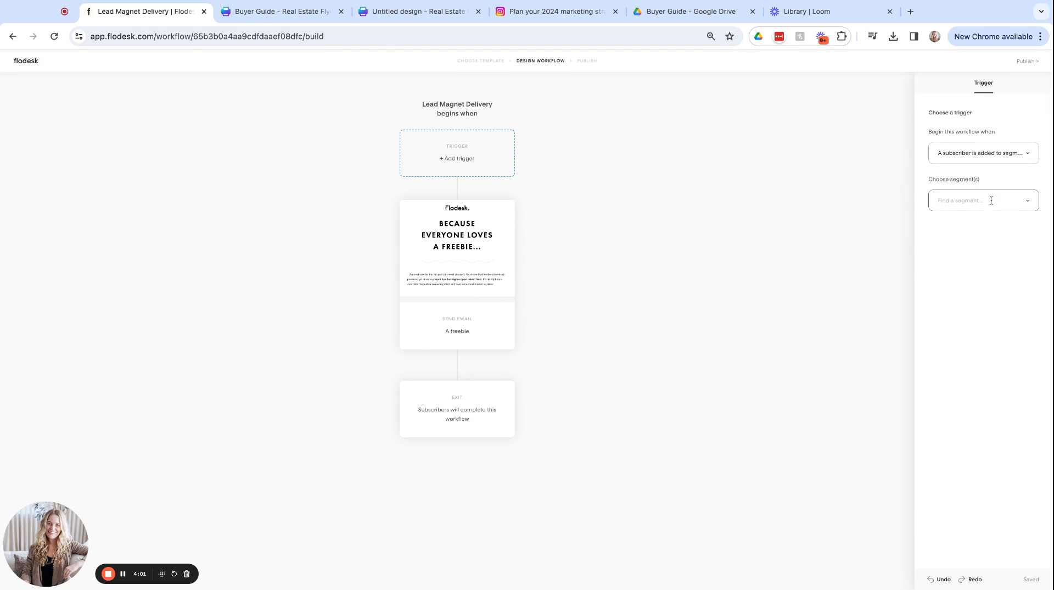
{"action": "left_click", "coordinate": [984, 200]}
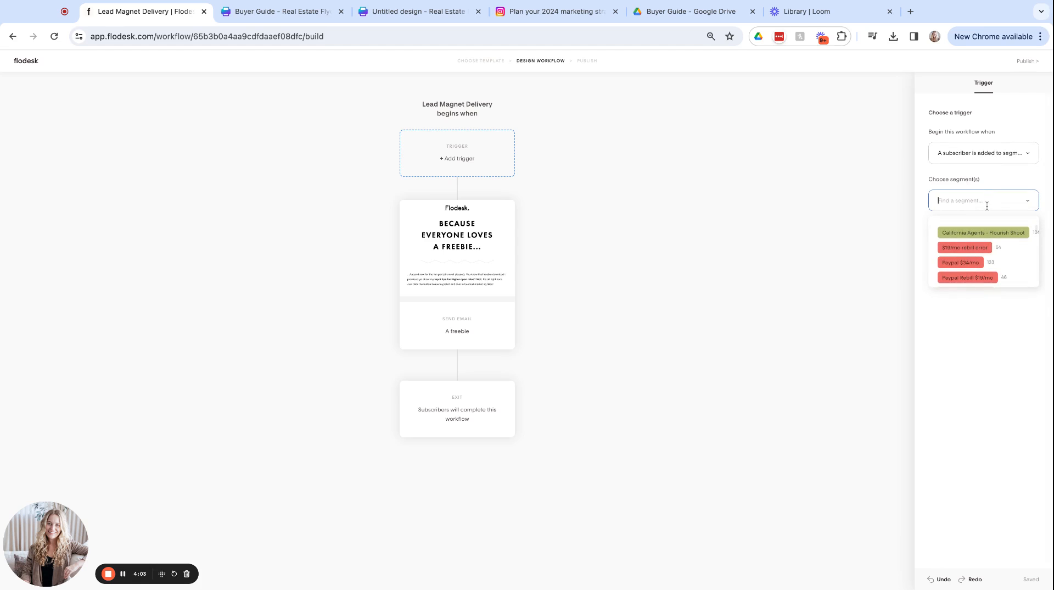
{"action": "type", "text": "buyer guide"}
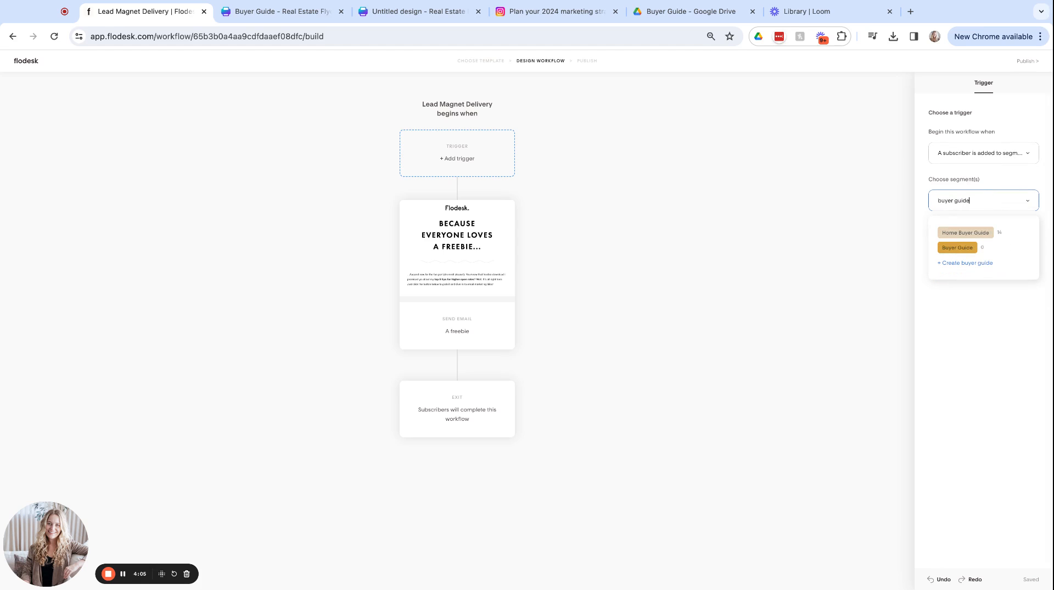
{"action": "left_click", "coordinate": [957, 247]}
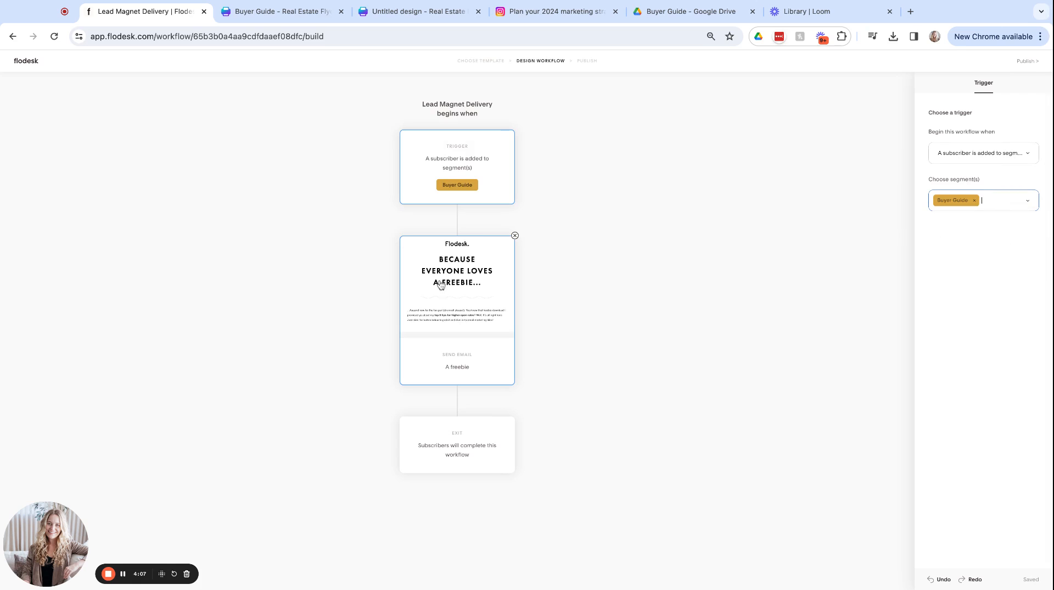
{"action": "mouse_move", "coordinate": [476, 288]}
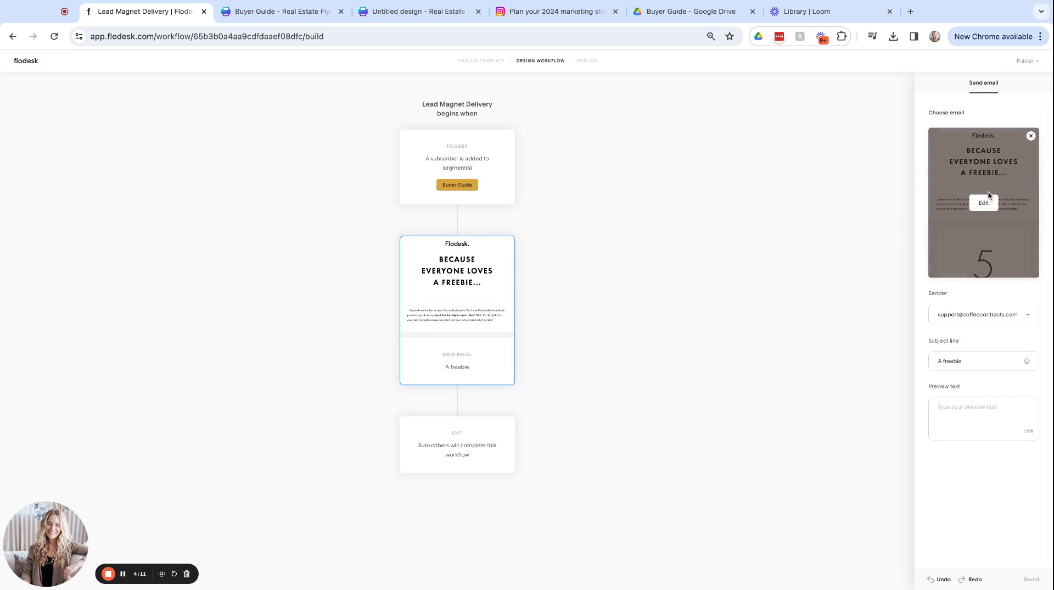
{"action": "left_click", "coordinate": [984, 203]}
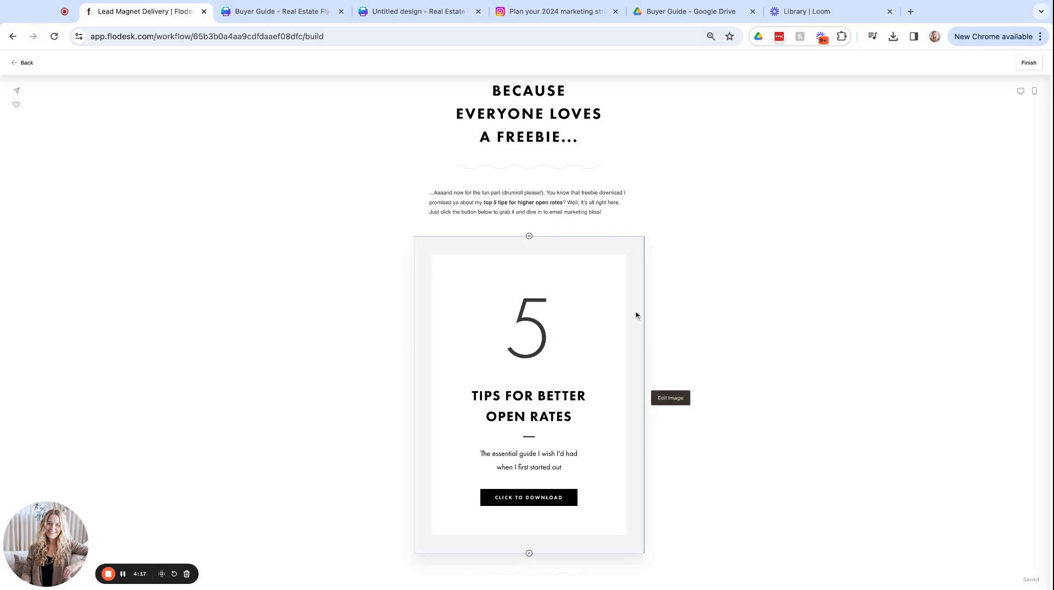
Delete the 5 tips image and insert a button block below the intro text
{"action": "left_click", "coordinate": [528, 396]}
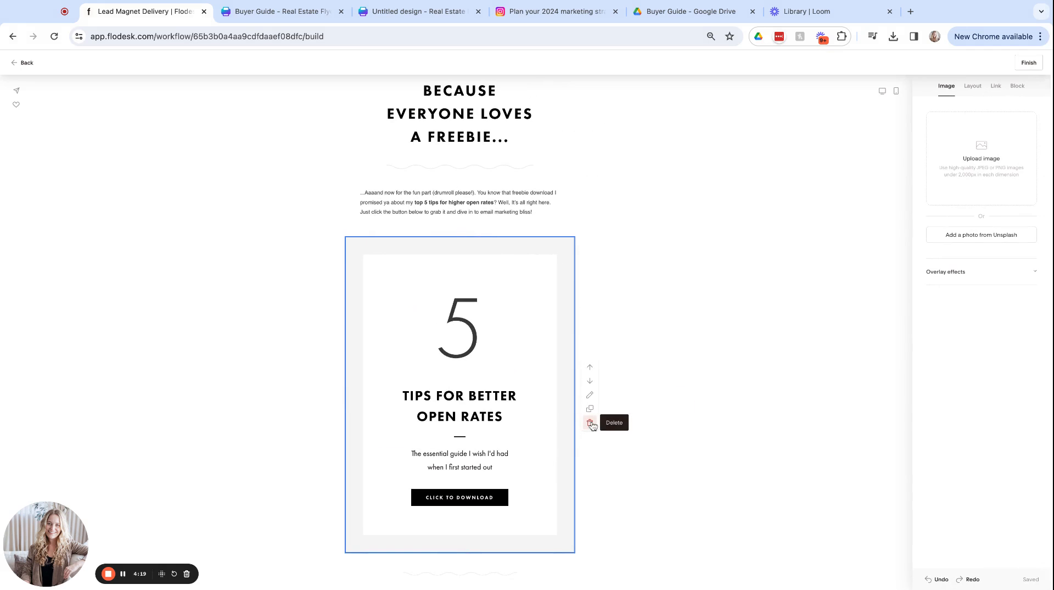
{"action": "left_click", "coordinate": [590, 422]}
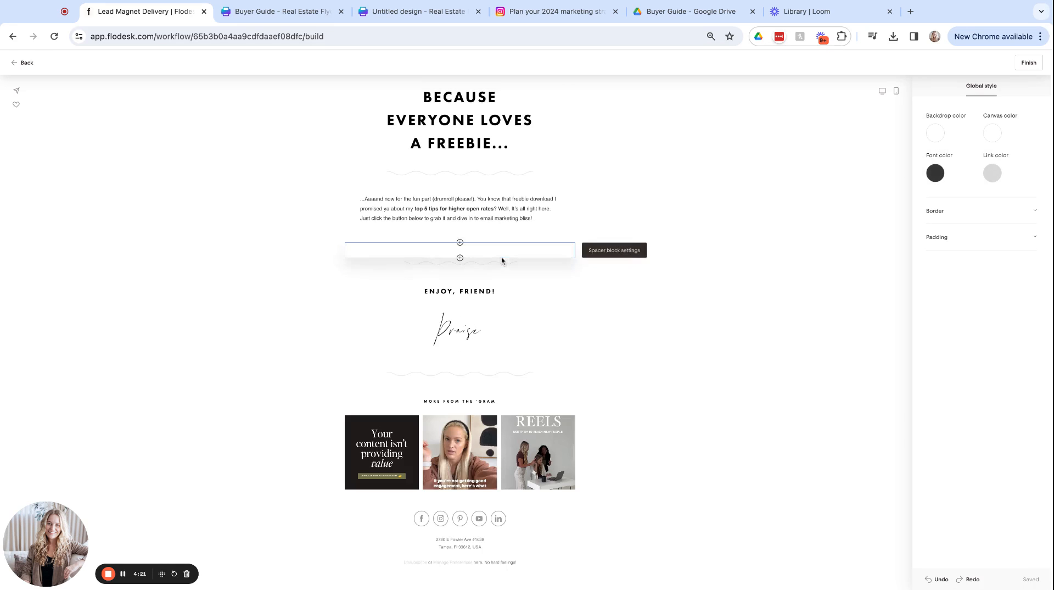
{"action": "left_click", "coordinate": [459, 242]}
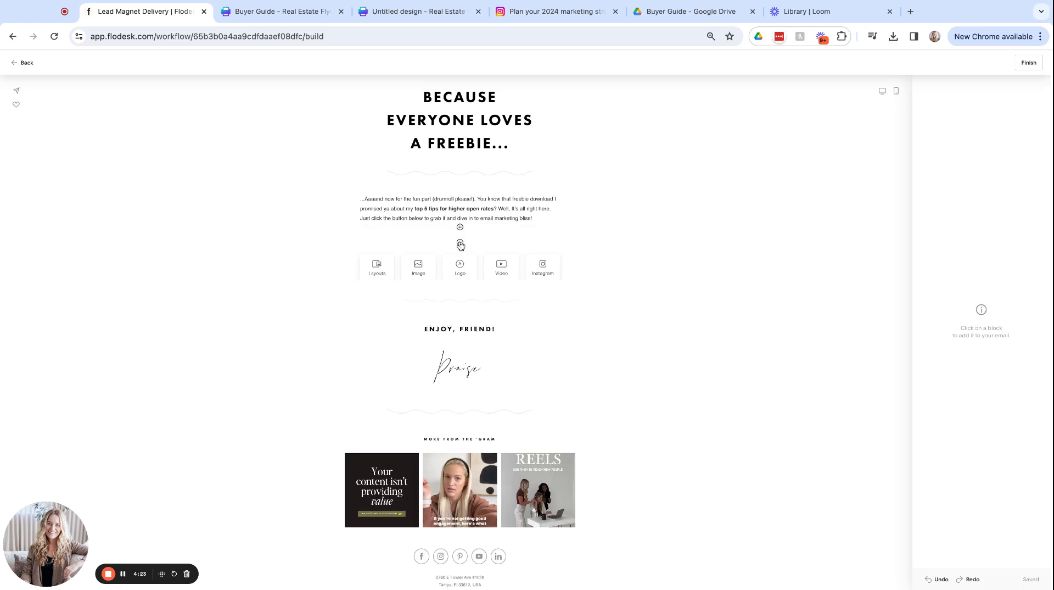
{"action": "left_click", "coordinate": [459, 244]}
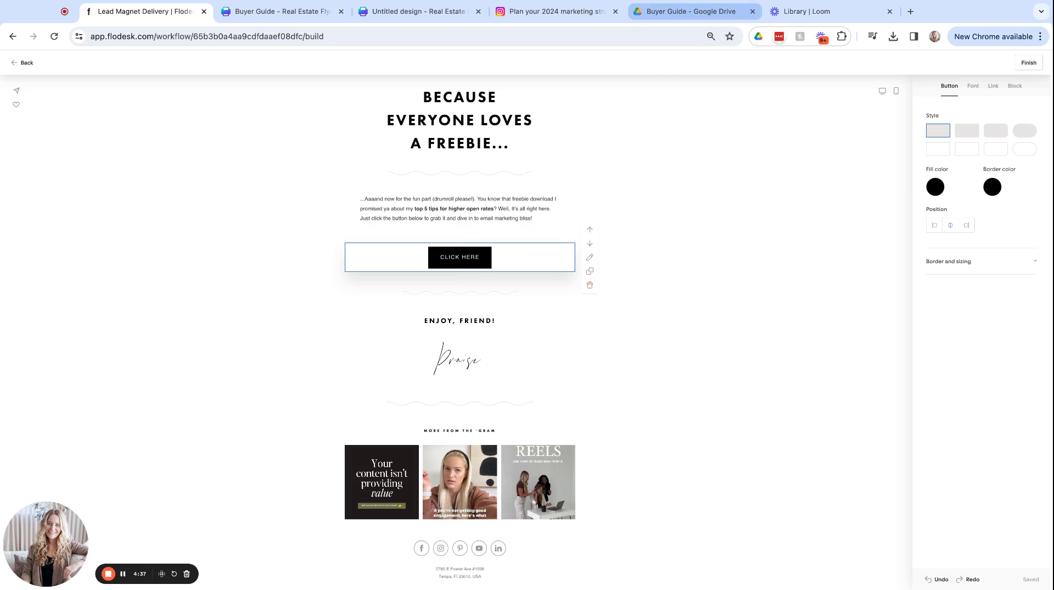
{"action": "left_click", "coordinate": [689, 11]}
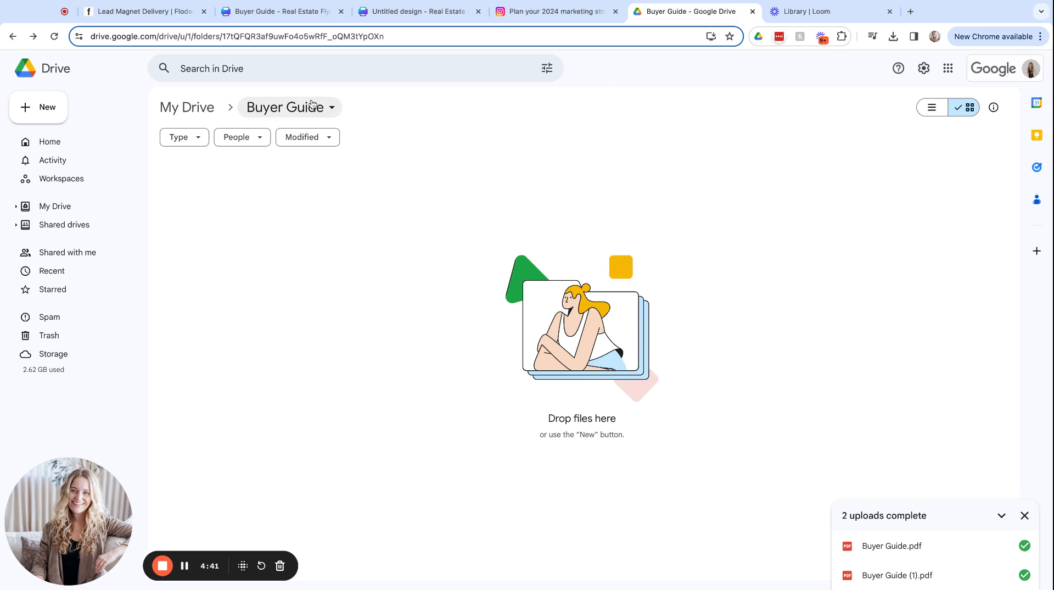
{"action": "mouse_move", "coordinate": [254, 97]}
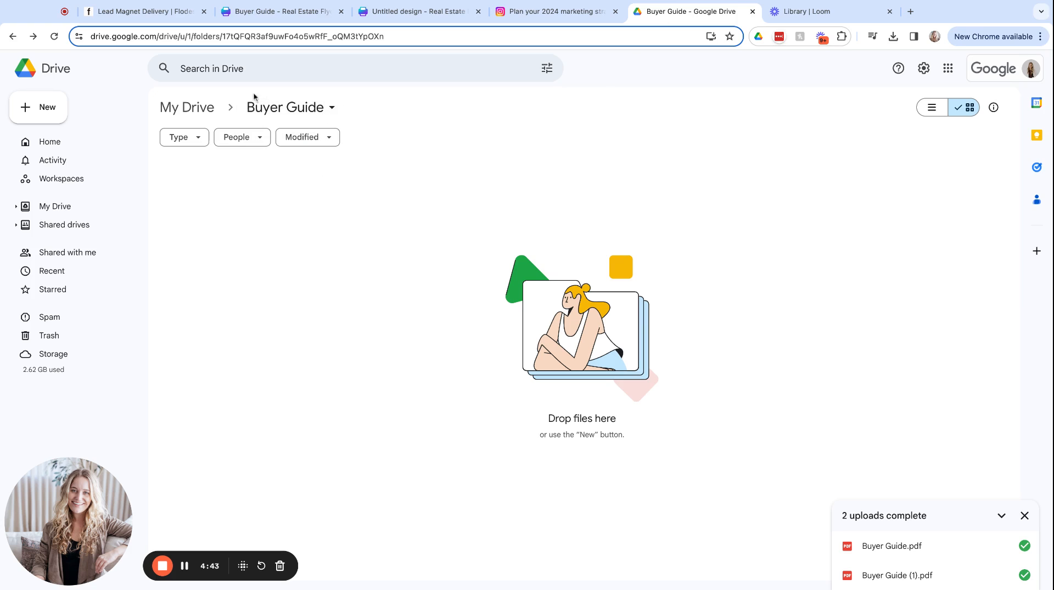
{"action": "mouse_move", "coordinate": [286, 87]}
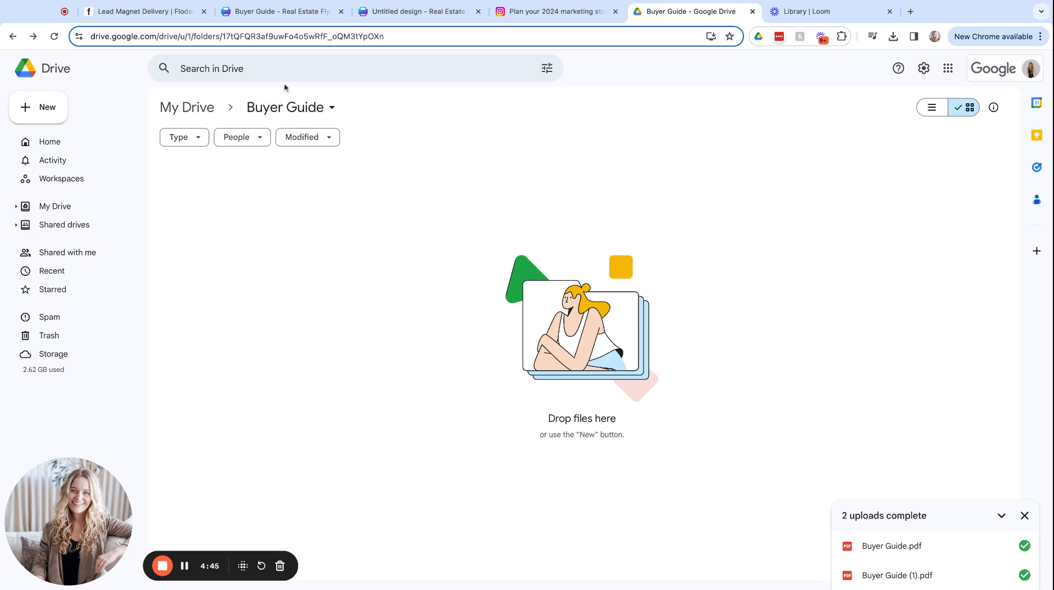
{"action": "mouse_move", "coordinate": [243, 250]}
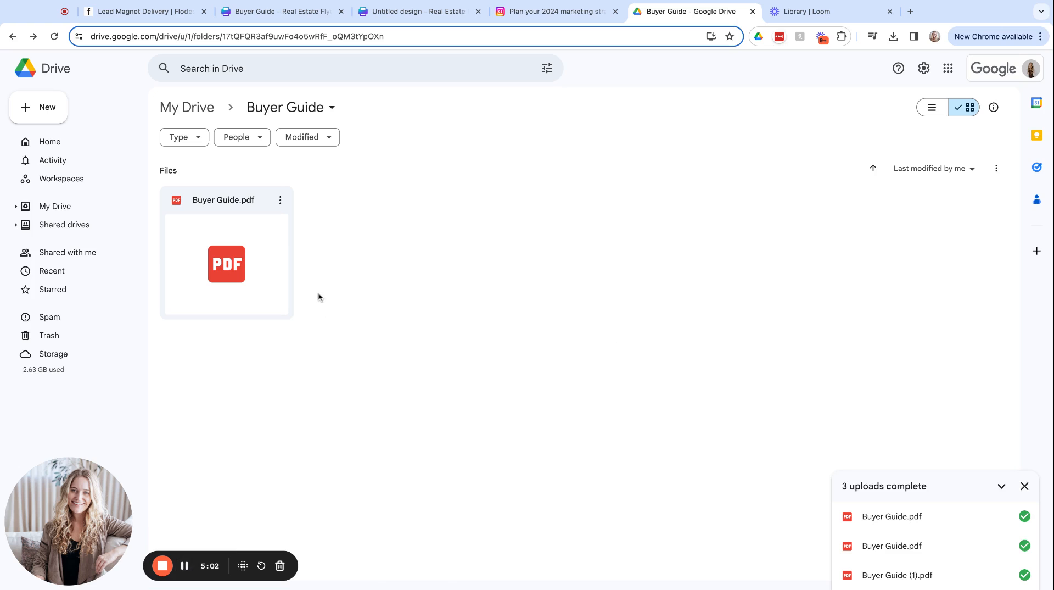
Open the sharing settings for Buyer Guide.pdf from its actions menu
{"action": "left_click", "coordinate": [280, 200]}
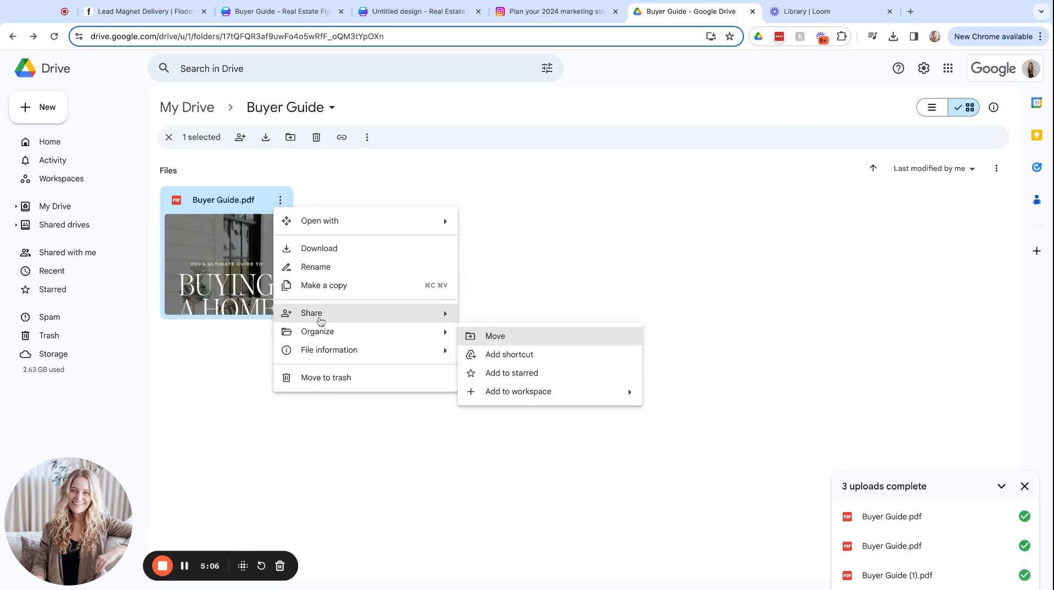
{"action": "left_click", "coordinate": [478, 324]}
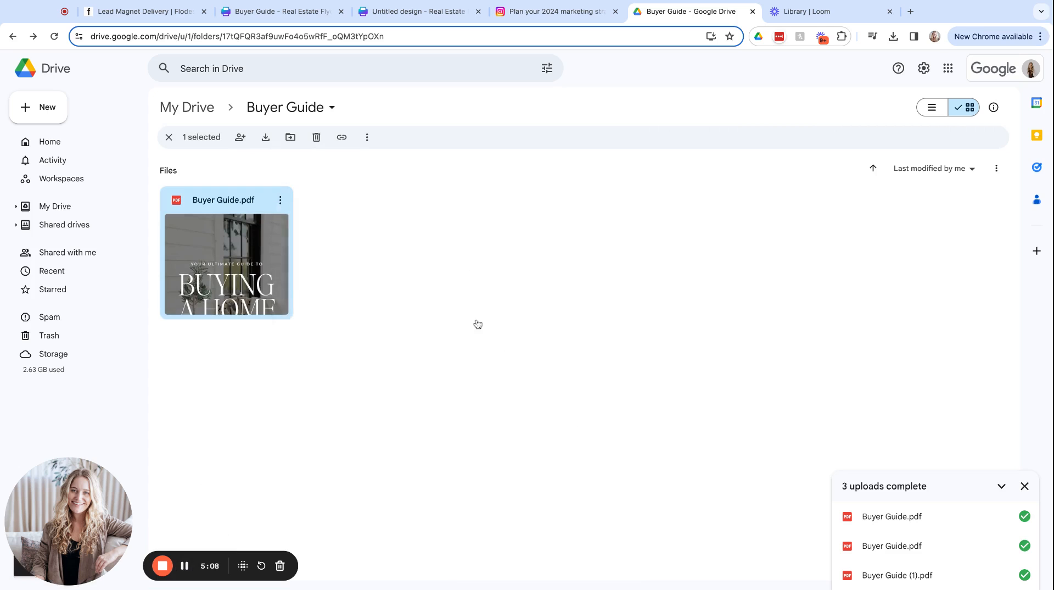
Set Buyer Guide.pdf to 'Anyone with the link' and copy its share link
{"action": "left_click", "coordinate": [442, 367]}
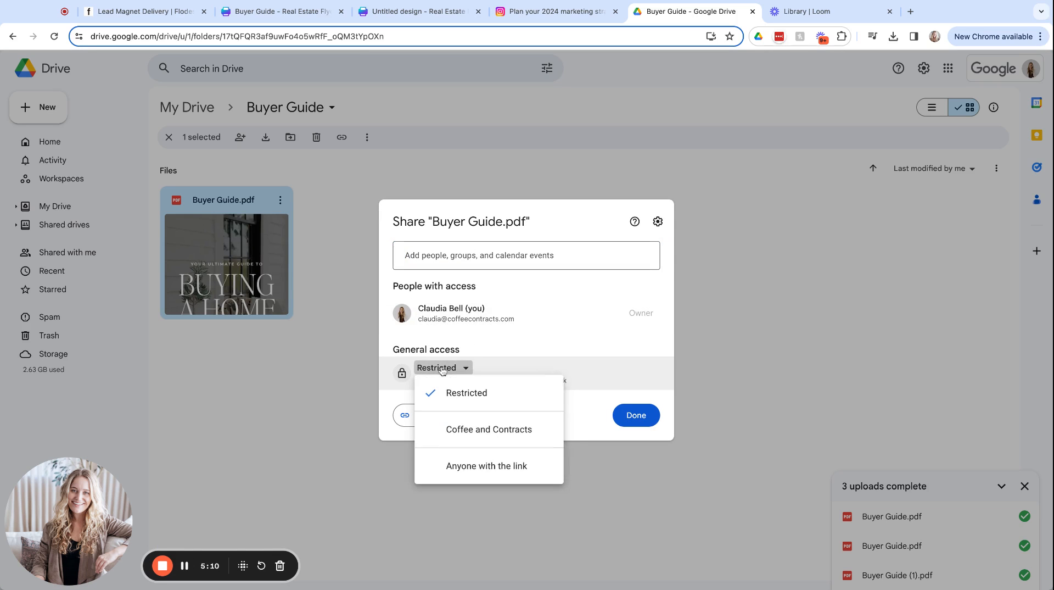
{"action": "mouse_move", "coordinate": [482, 474]}
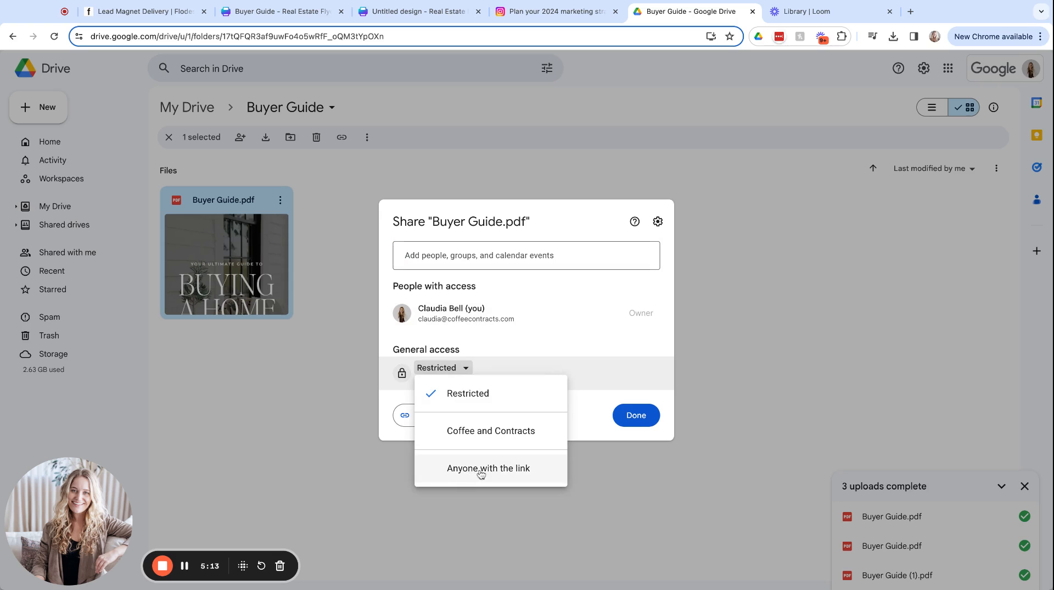
{"action": "left_click", "coordinate": [489, 468]}
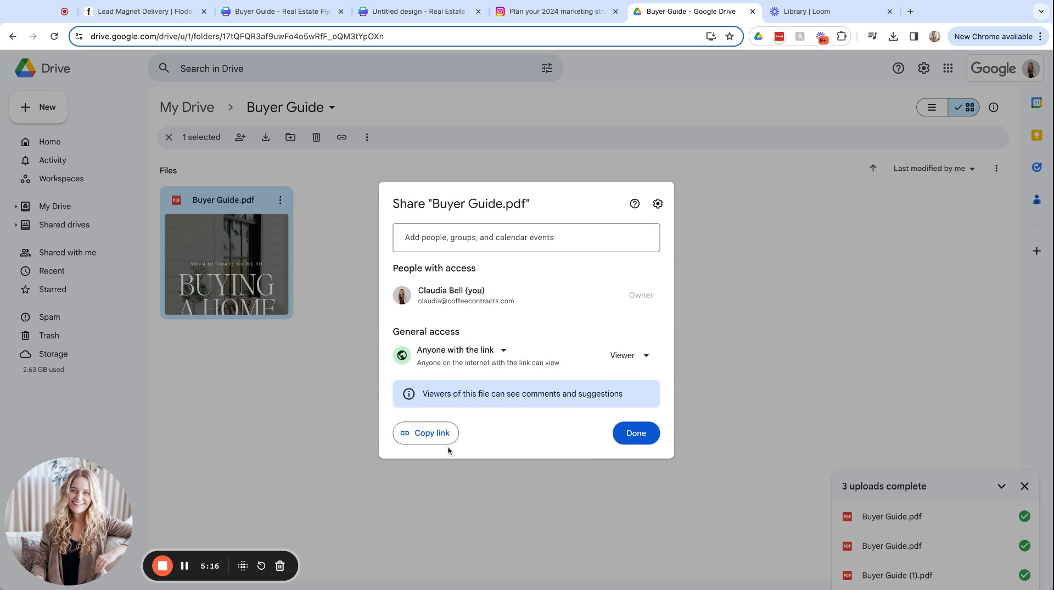
{"action": "left_click", "coordinate": [426, 433]}
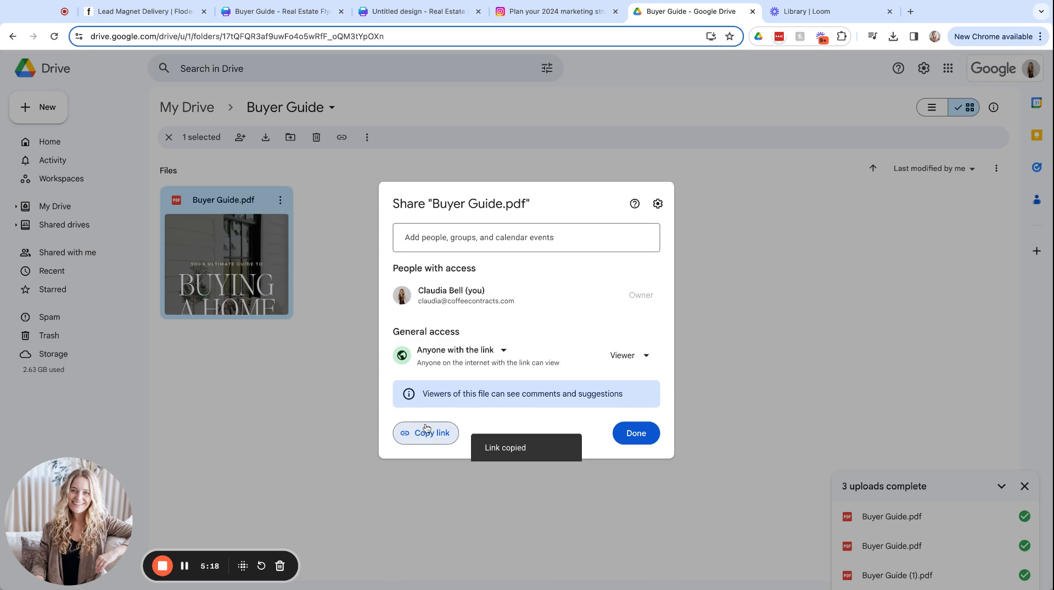
{"action": "left_click", "coordinate": [140, 11]}
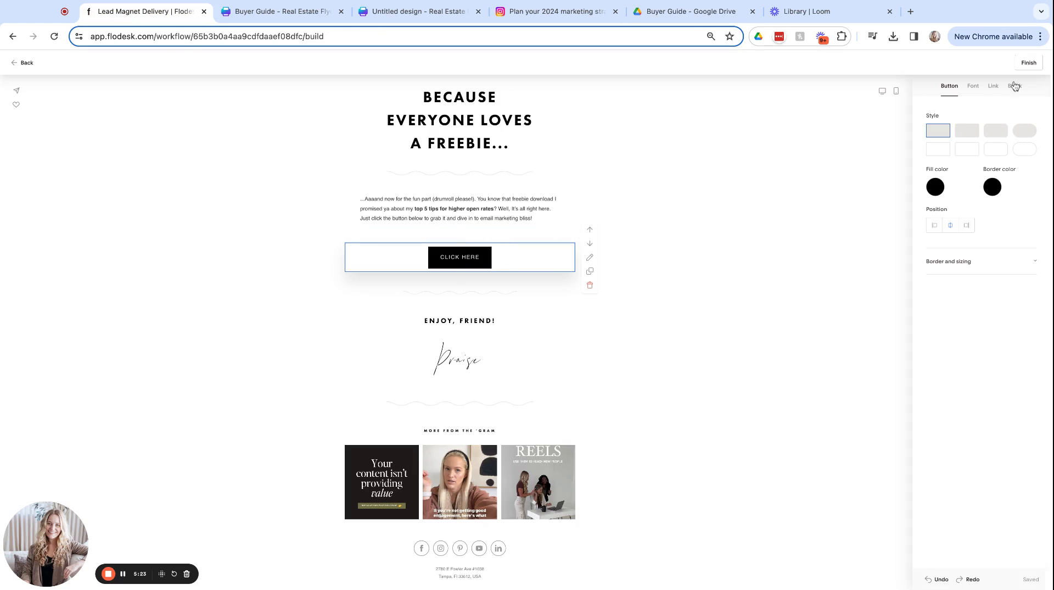
Paste the Buyer Guide Drive URL into the CLICK HERE button's link field
{"action": "left_click", "coordinate": [994, 86]}
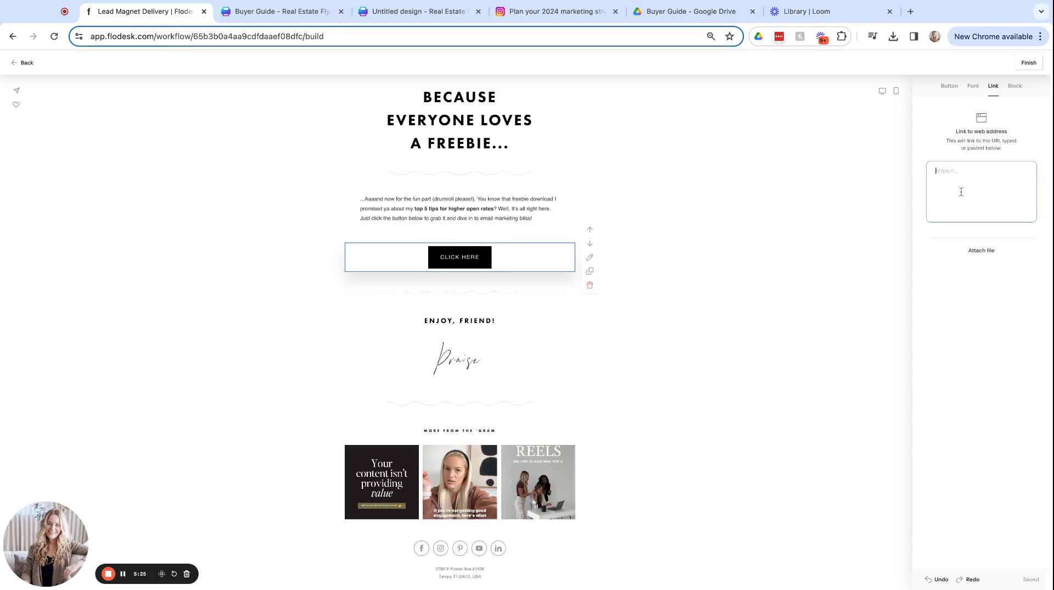
{"action": "type", "text": "https://drive.google.com/file/d/1DxbwdRH9rd3p8hNVVy_q-K5pqYWfUZs7/view?usp=sharing"}
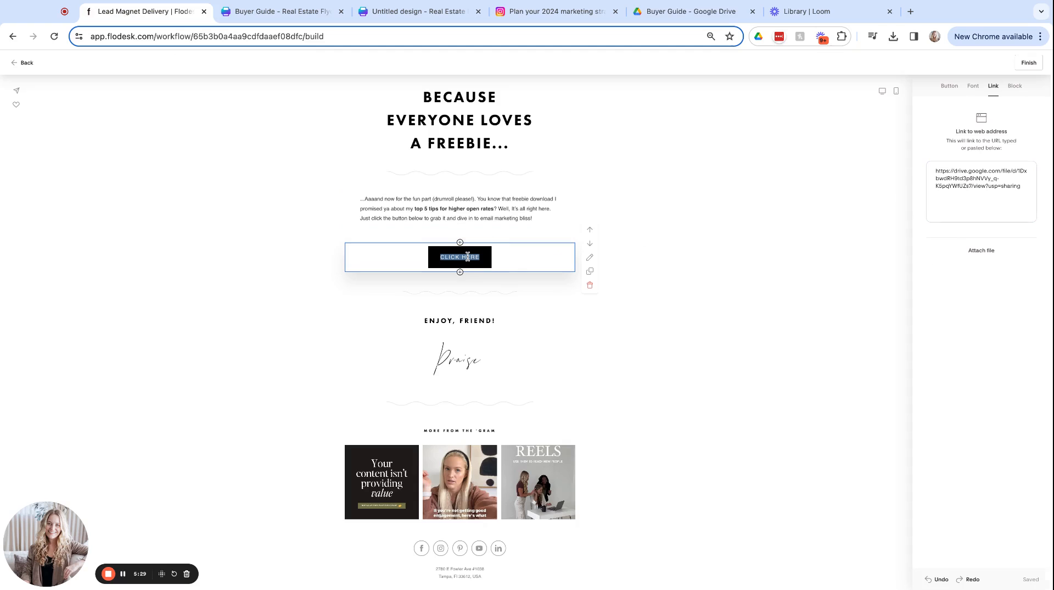
{"action": "type", "text": "GR"}
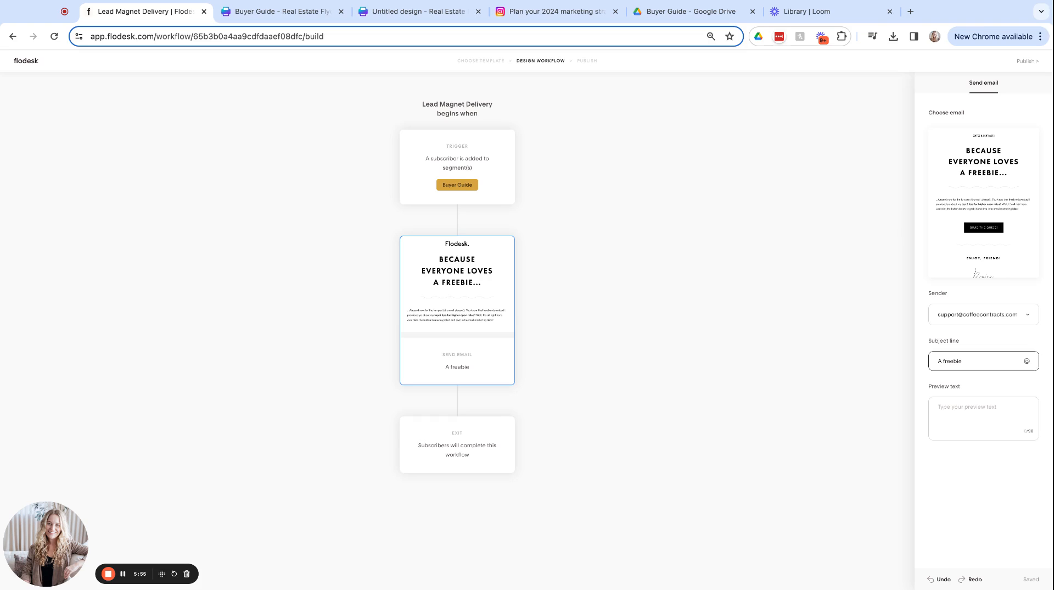
Publish the Lead Magnet Delivery workflow live with Publish now
{"action": "left_click", "coordinate": [984, 418]}
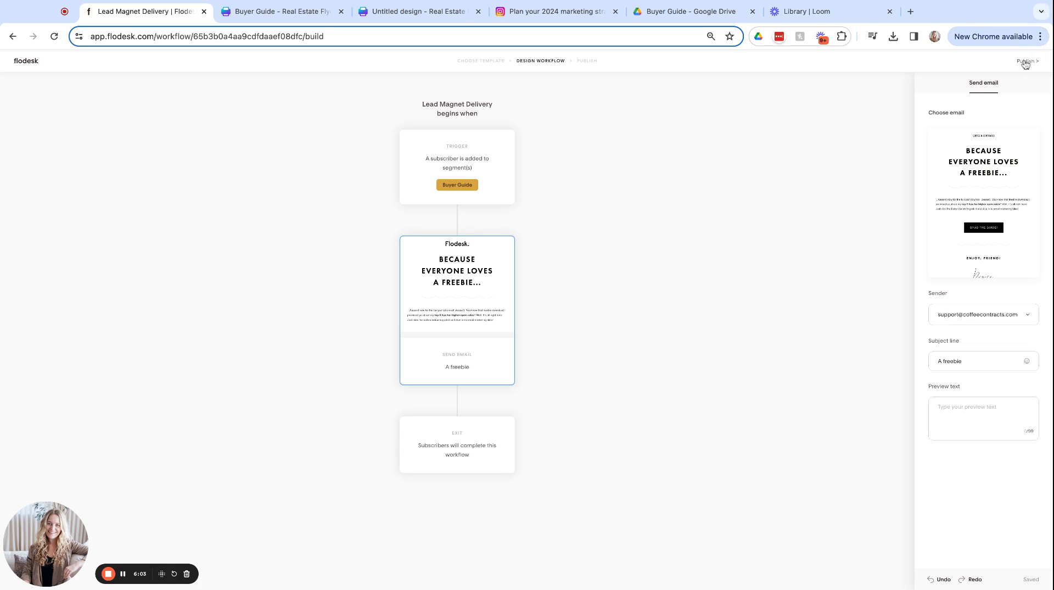
{"action": "left_click", "coordinate": [1025, 61]}
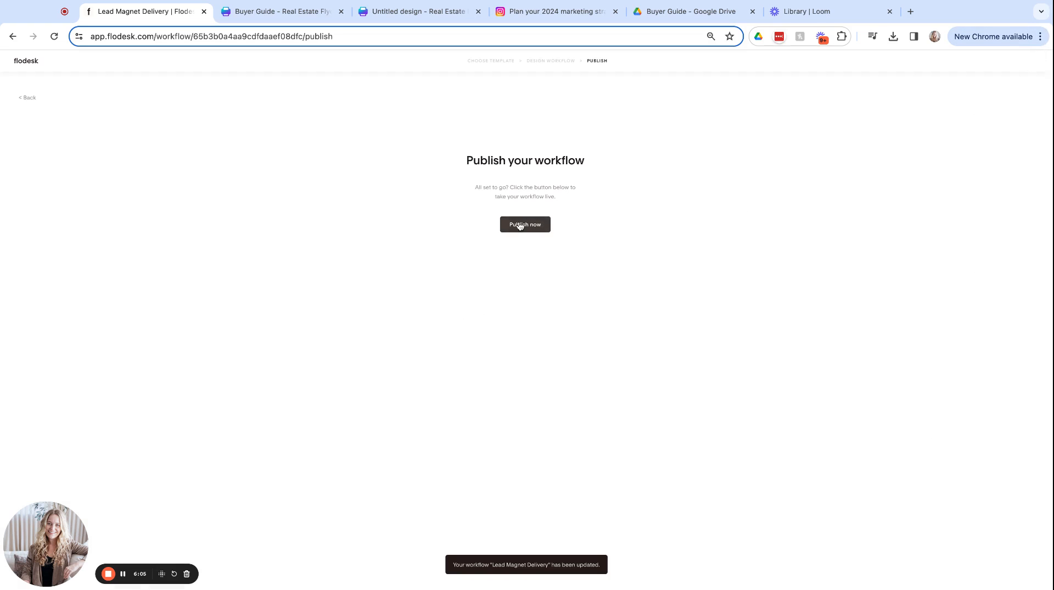
{"action": "left_click", "coordinate": [525, 225]}
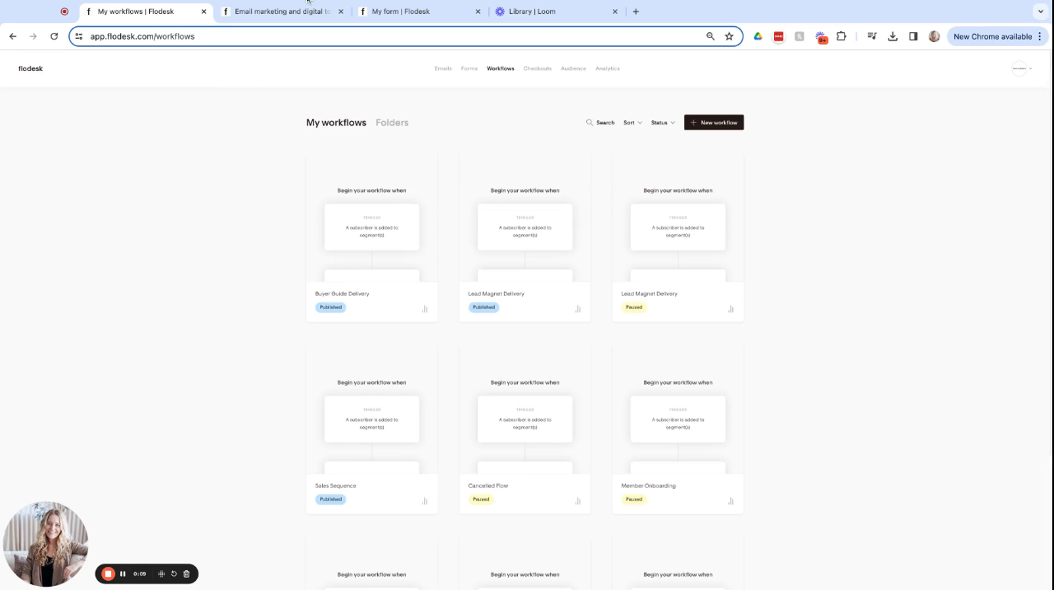
Preview the 'Grab your free home buying guide!' page, then return to the forms list
{"action": "left_click", "coordinate": [282, 12]}
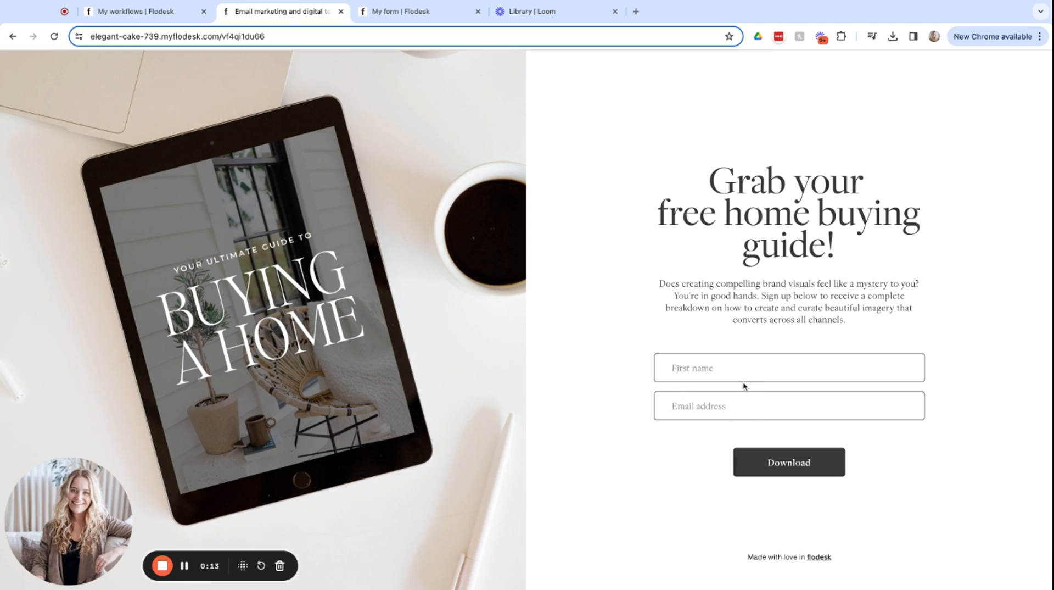
{"action": "mouse_move", "coordinate": [445, 384]}
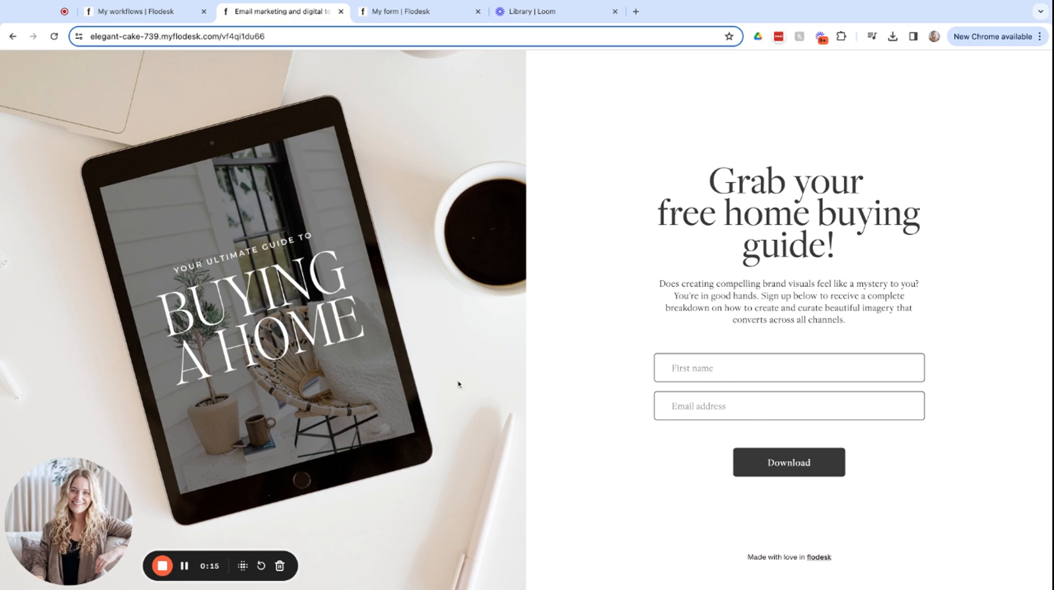
{"action": "mouse_move", "coordinate": [465, 302]}
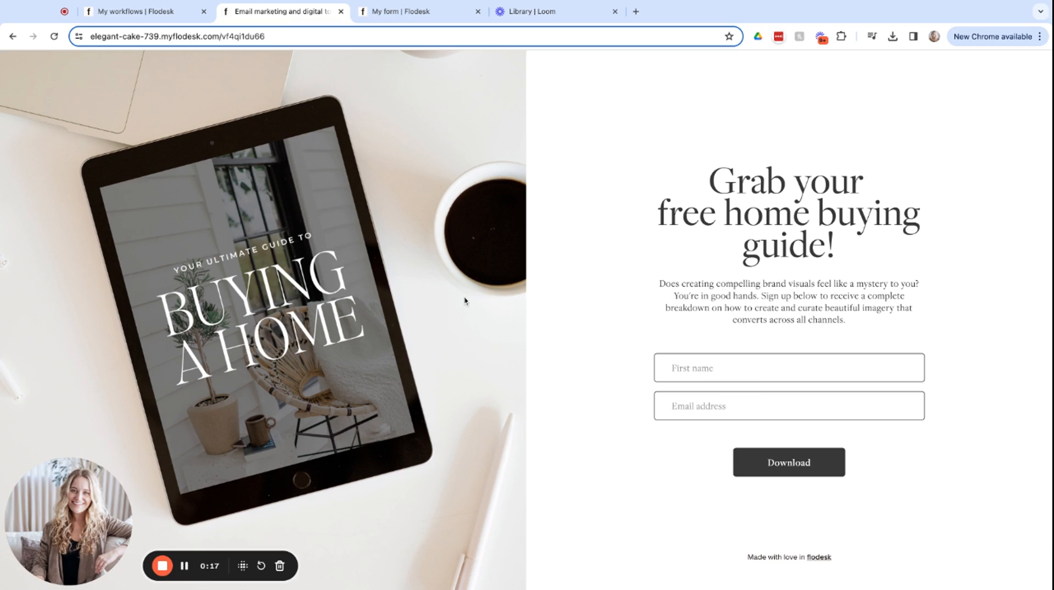
{"action": "mouse_move", "coordinate": [462, 295]}
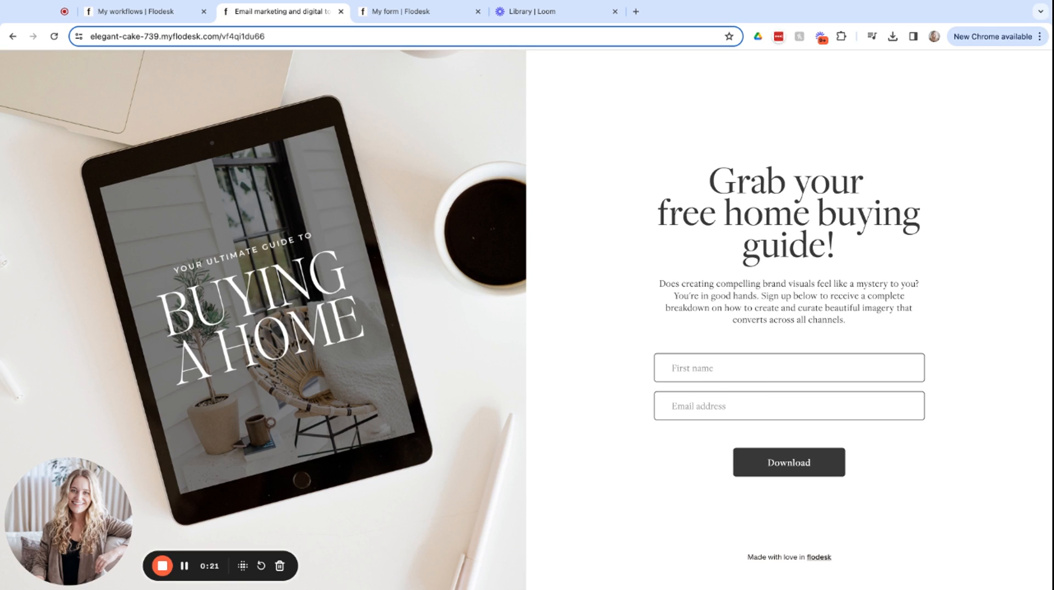
{"action": "left_click", "coordinate": [411, 12]}
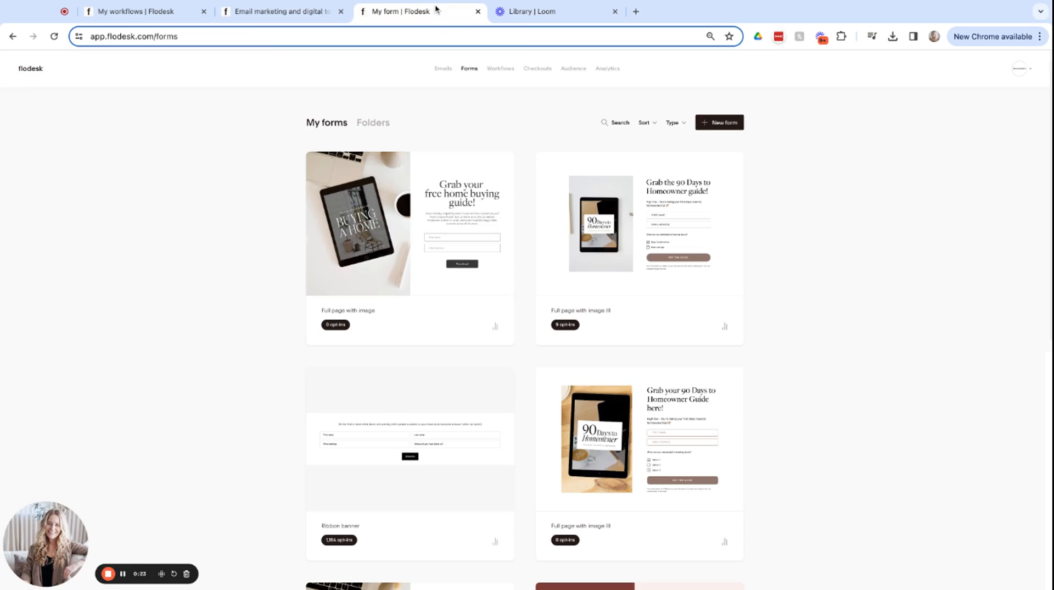
{"action": "mouse_move", "coordinate": [446, 143]}
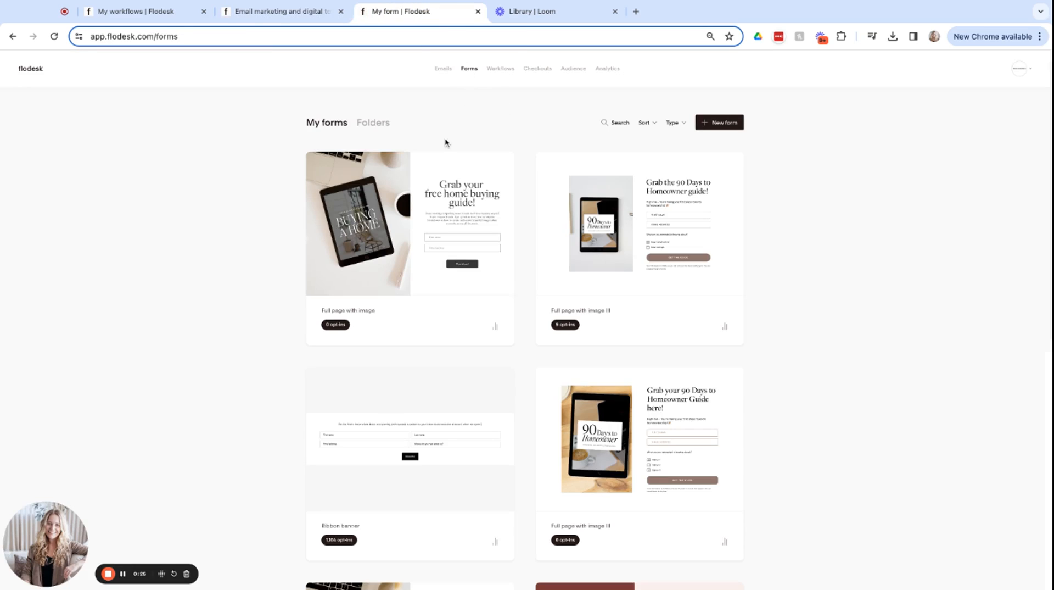
{"action": "mouse_move", "coordinate": [477, 180]}
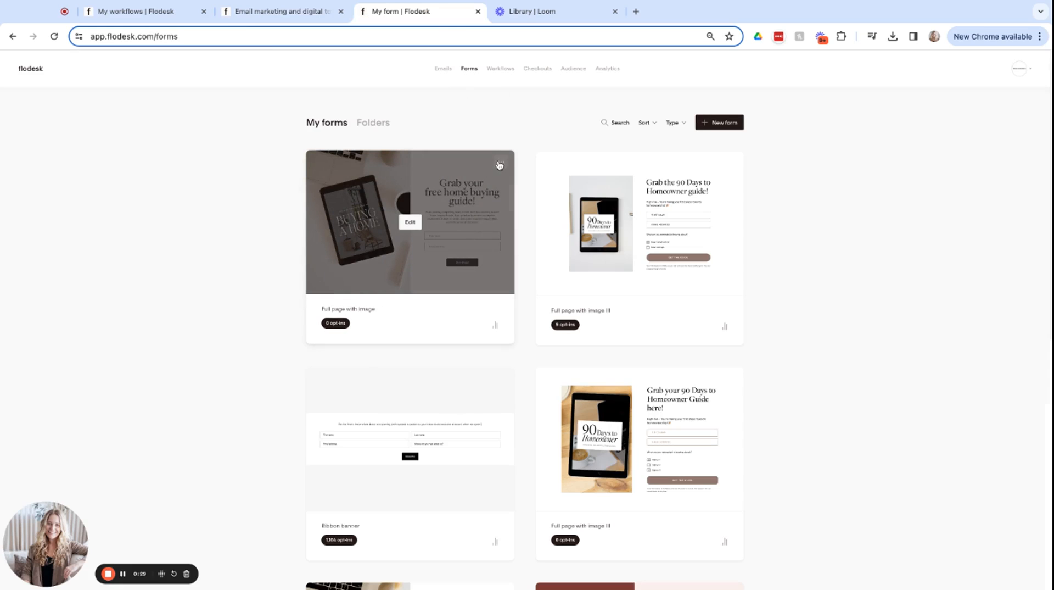
Choose Share page link from the home buying guide form's ••• menu
{"action": "left_click", "coordinate": [498, 163]}
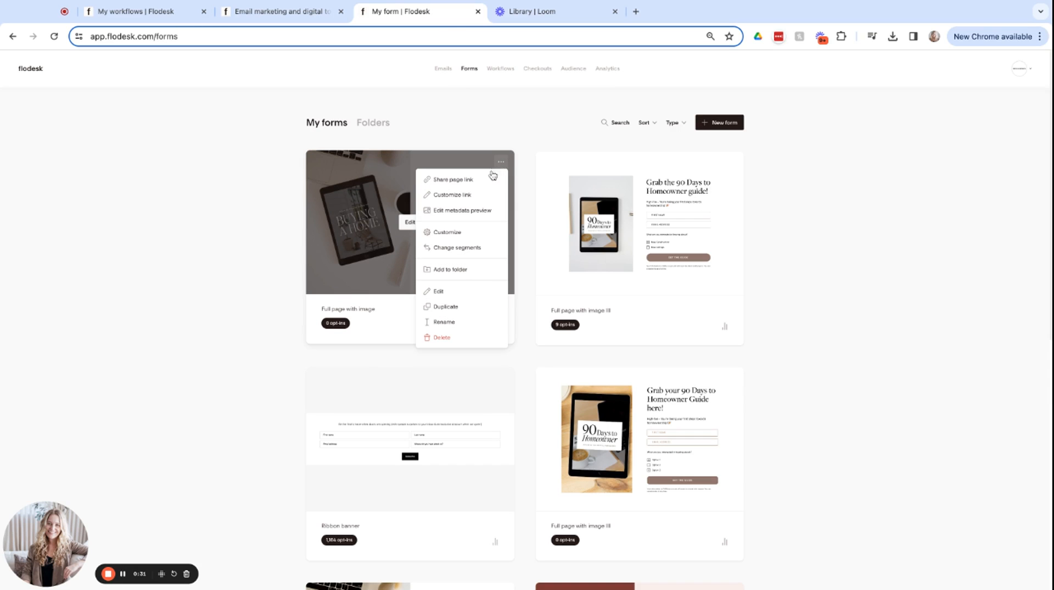
{"action": "left_click", "coordinate": [452, 179]}
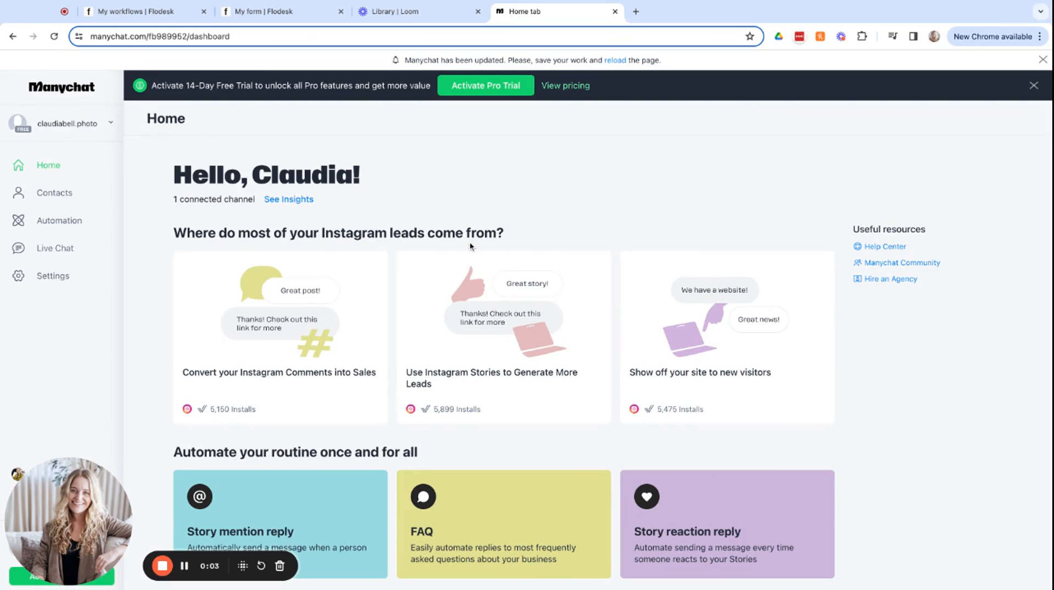
{"action": "mouse_move", "coordinate": [360, 214]}
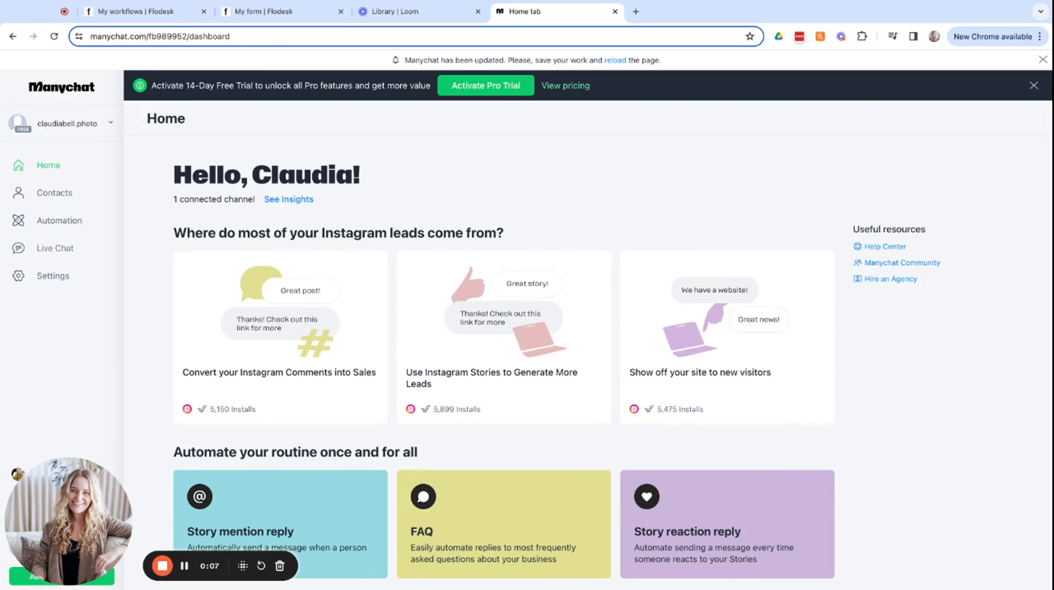
{"action": "mouse_move", "coordinate": [368, 193]}
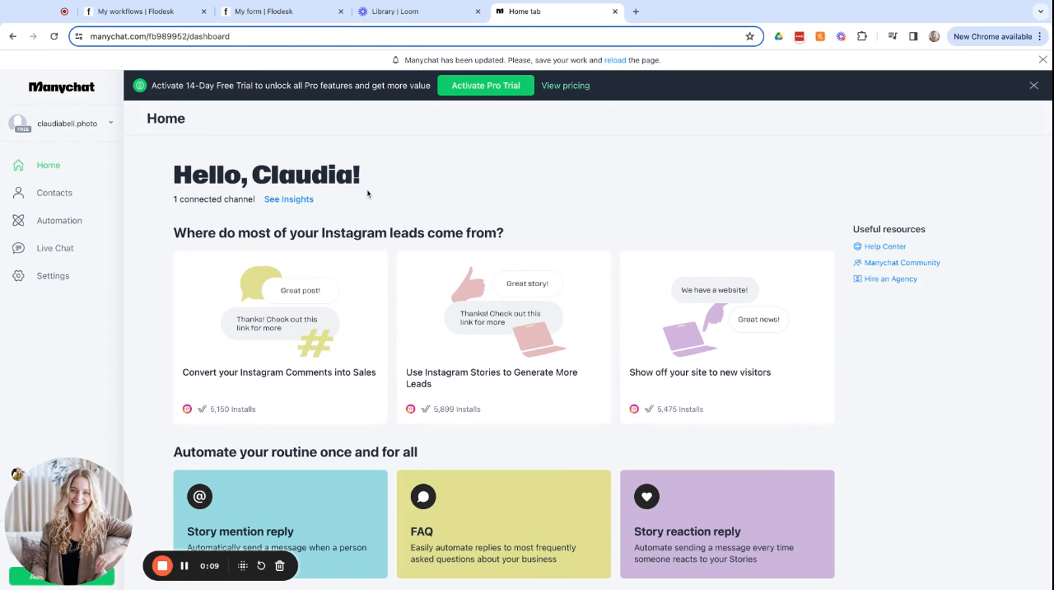
Open My Automations from the Automation sidebar item
{"action": "left_click", "coordinate": [59, 220]}
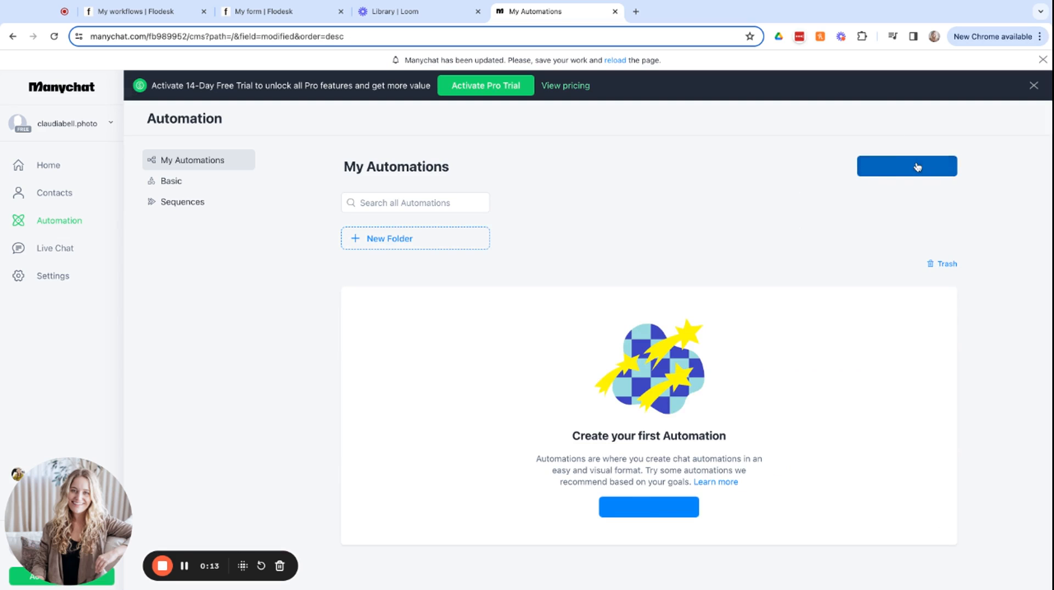
Set up the 'Convert your Instagram Comments into Sales' template and dismiss the Pro popup
{"action": "left_click", "coordinate": [908, 166]}
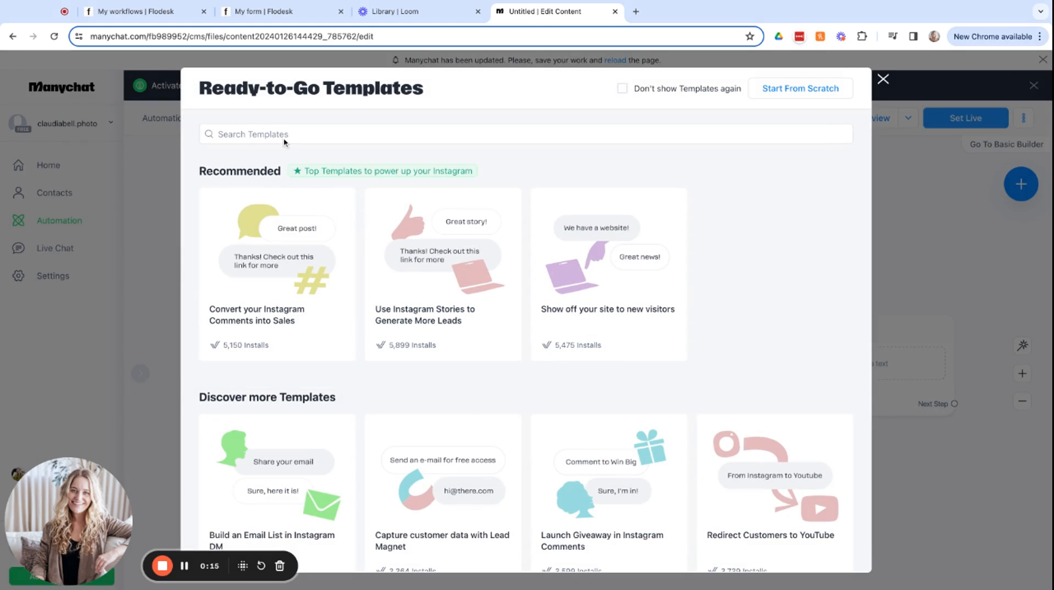
{"action": "type", "text": "instagram"}
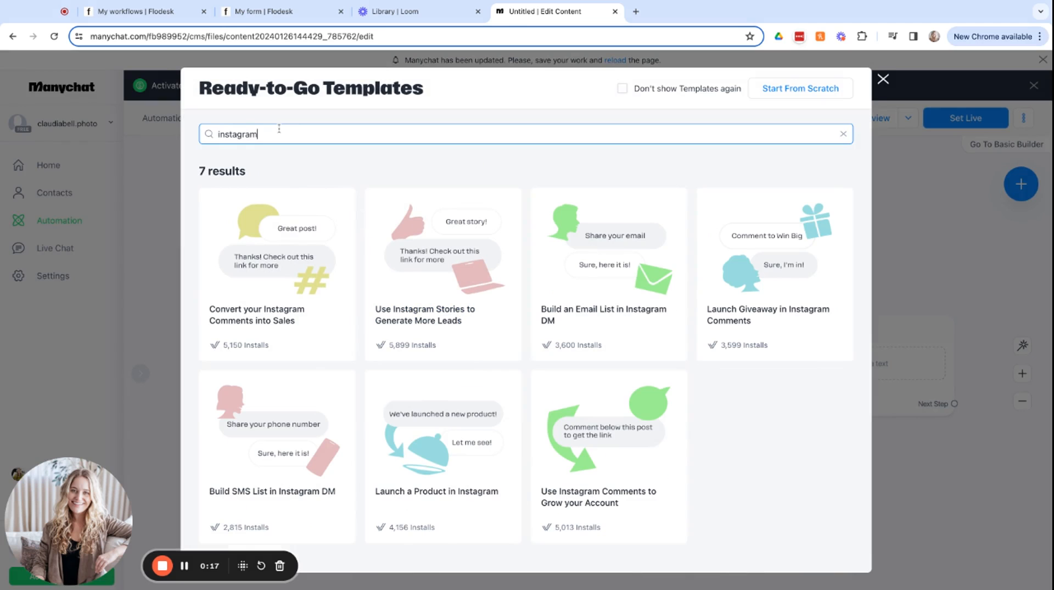
{"action": "left_click", "coordinate": [268, 321]}
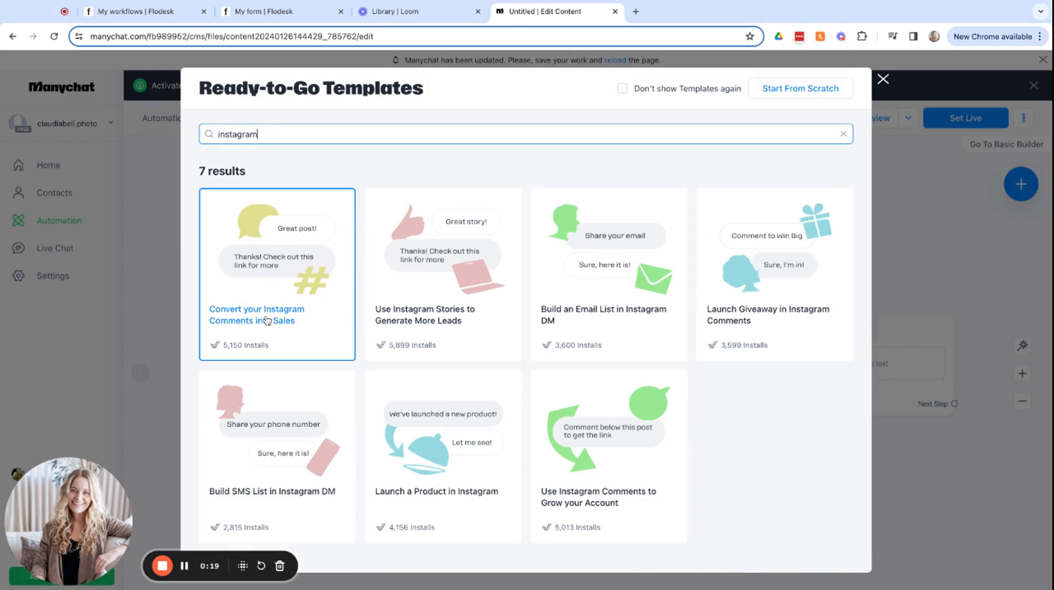
{"action": "left_click", "coordinate": [277, 273]}
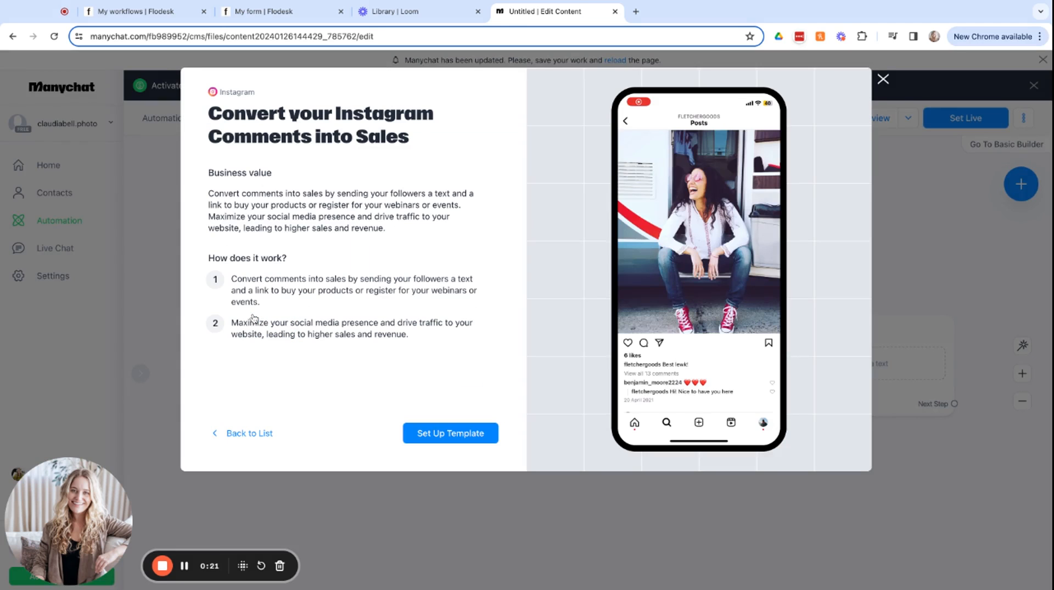
{"action": "left_click", "coordinate": [451, 432]}
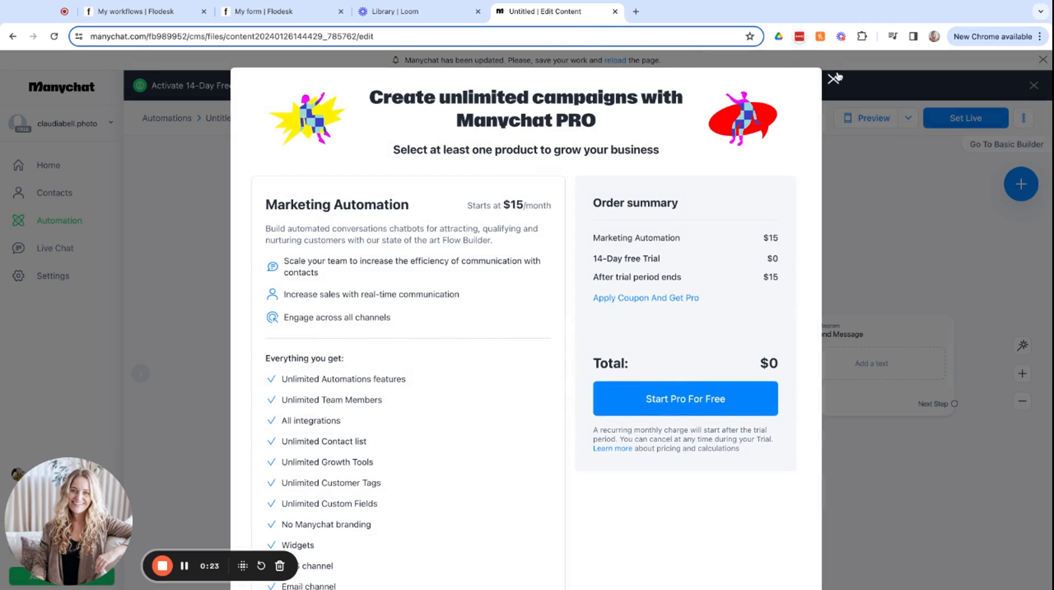
{"action": "left_click", "coordinate": [836, 78]}
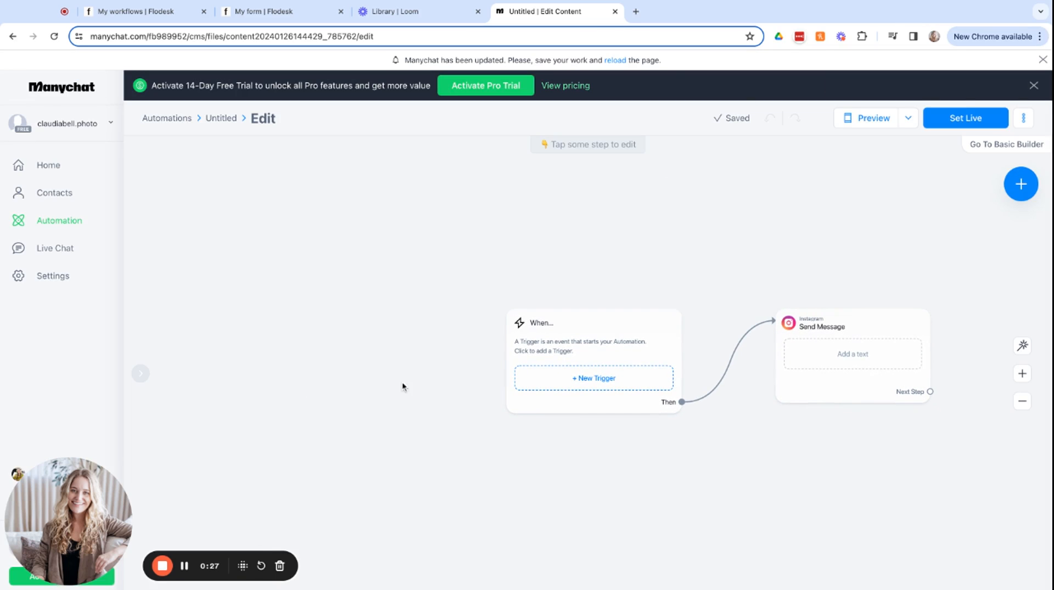
{"action": "mouse_move", "coordinate": [508, 189]}
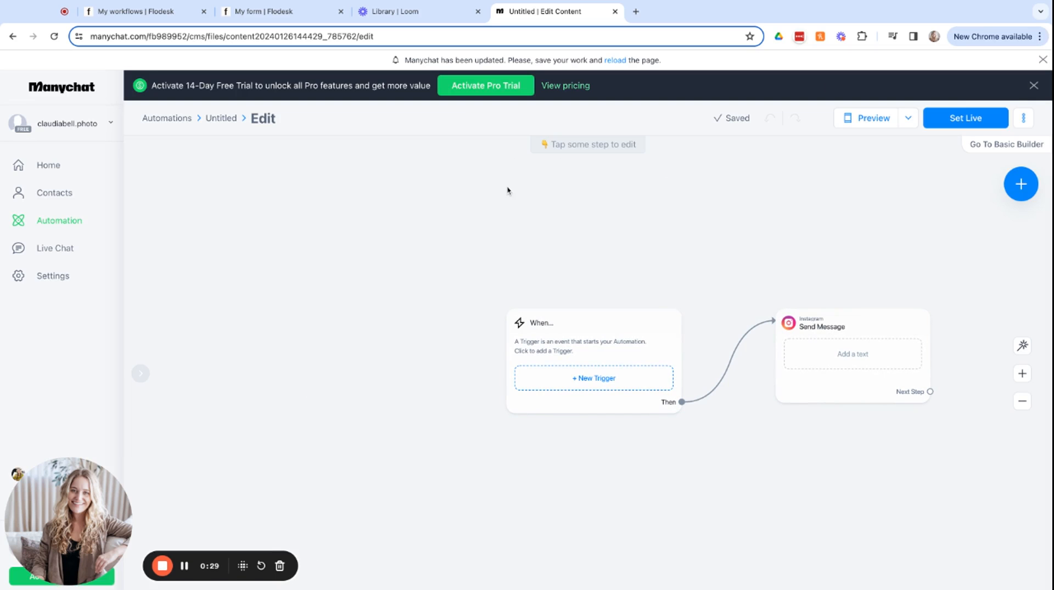
{"action": "left_click", "coordinate": [594, 378]}
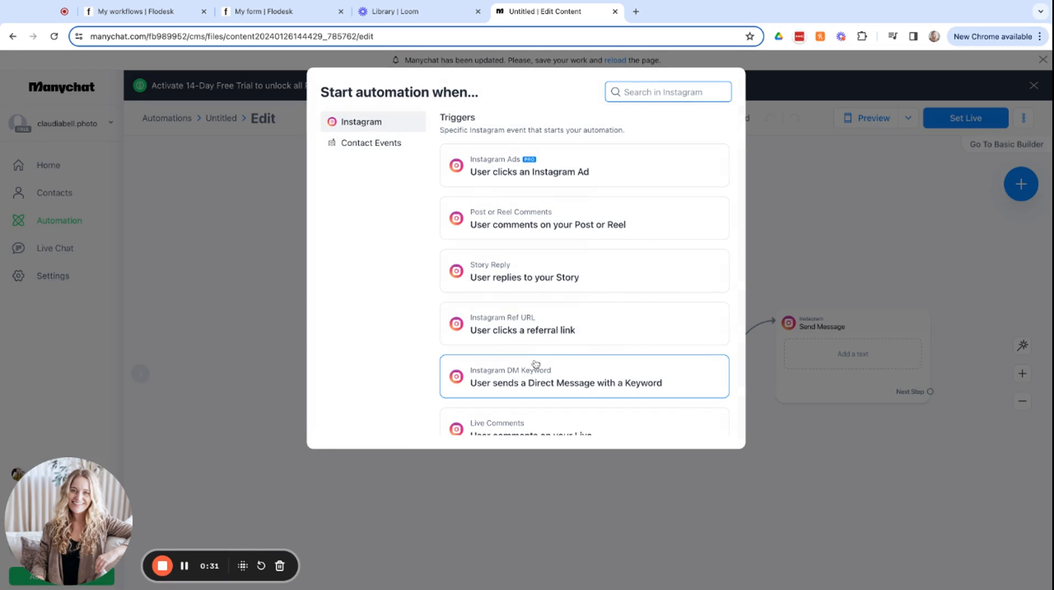
{"action": "mouse_move", "coordinate": [506, 232]}
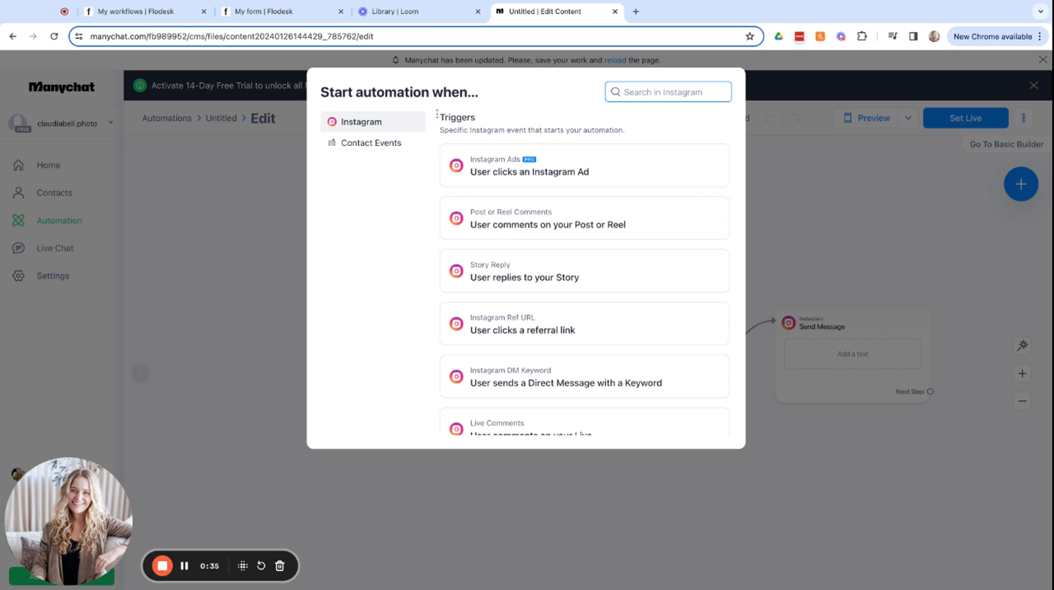
{"action": "left_click_drag", "start_coordinate": [441, 130], "coordinate": [532, 129]}
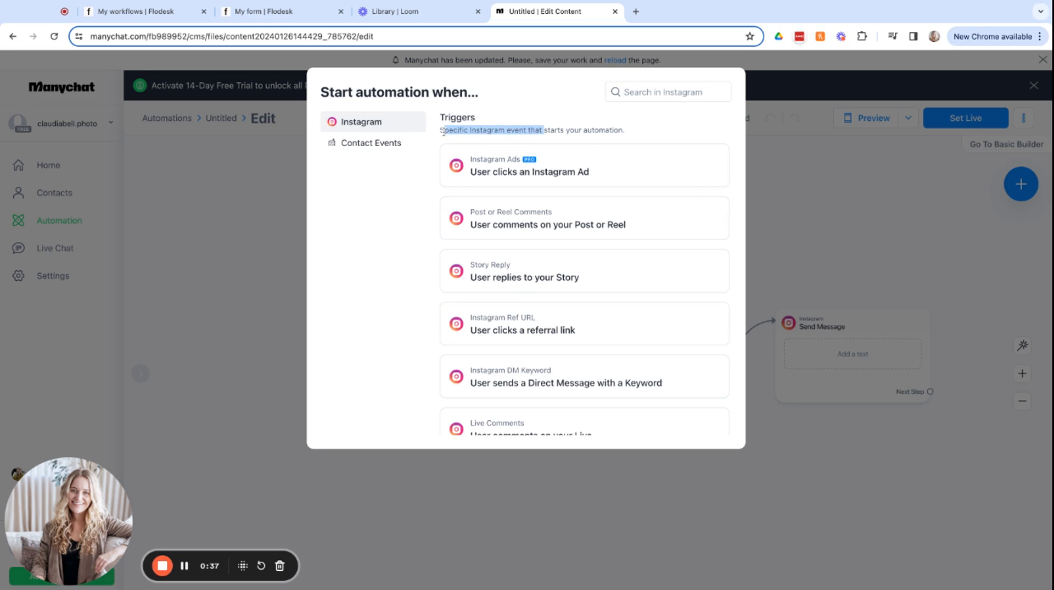
{"action": "left_click_drag", "start_coordinate": [442, 130], "coordinate": [624, 130]}
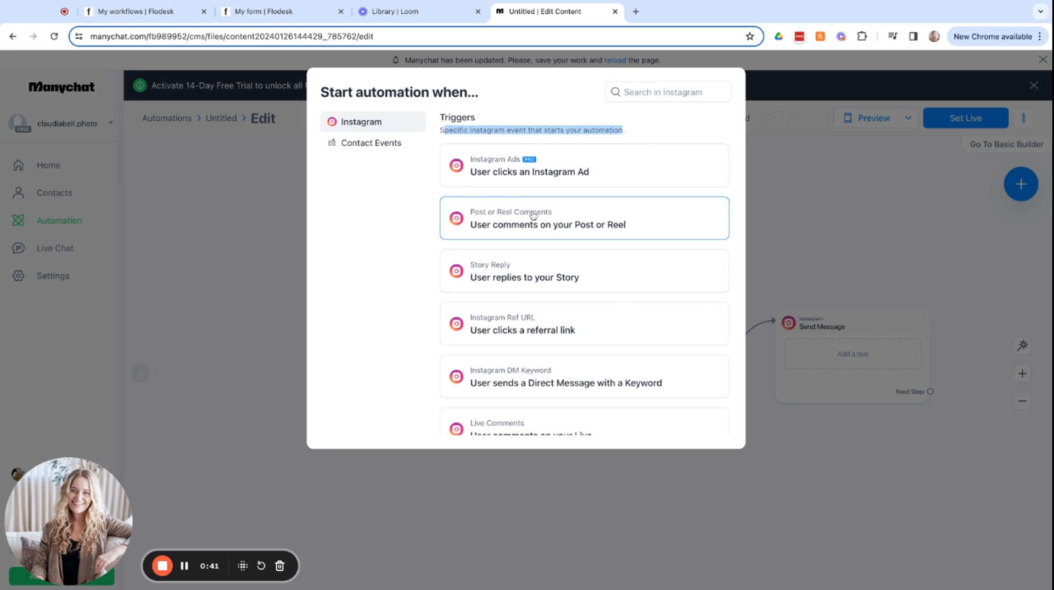
{"action": "left_click", "coordinate": [1034, 84]}
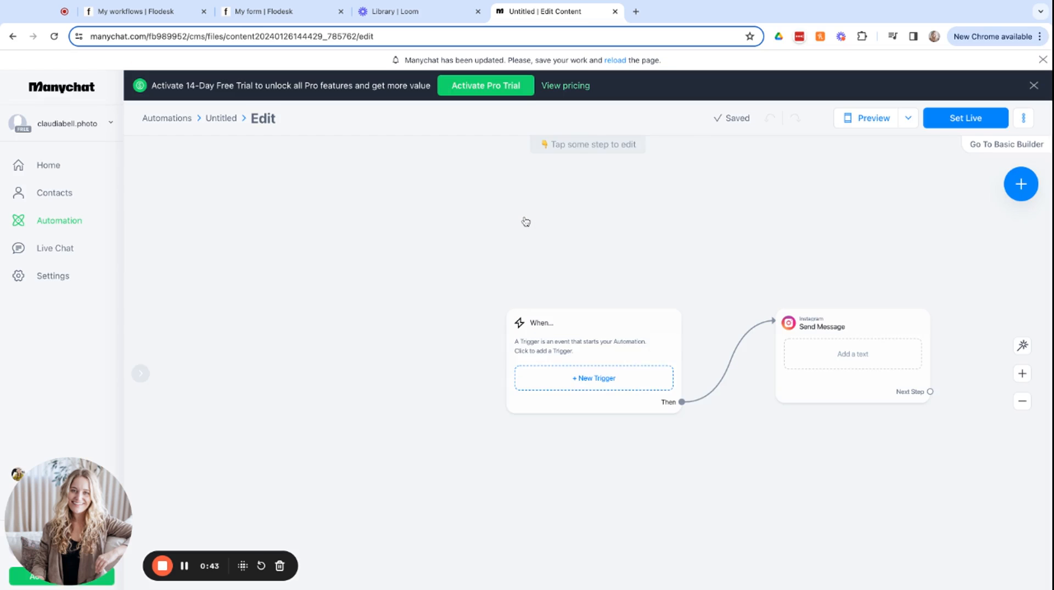
Make the comment trigger watch the next post or reel
{"action": "left_click", "coordinate": [594, 378]}
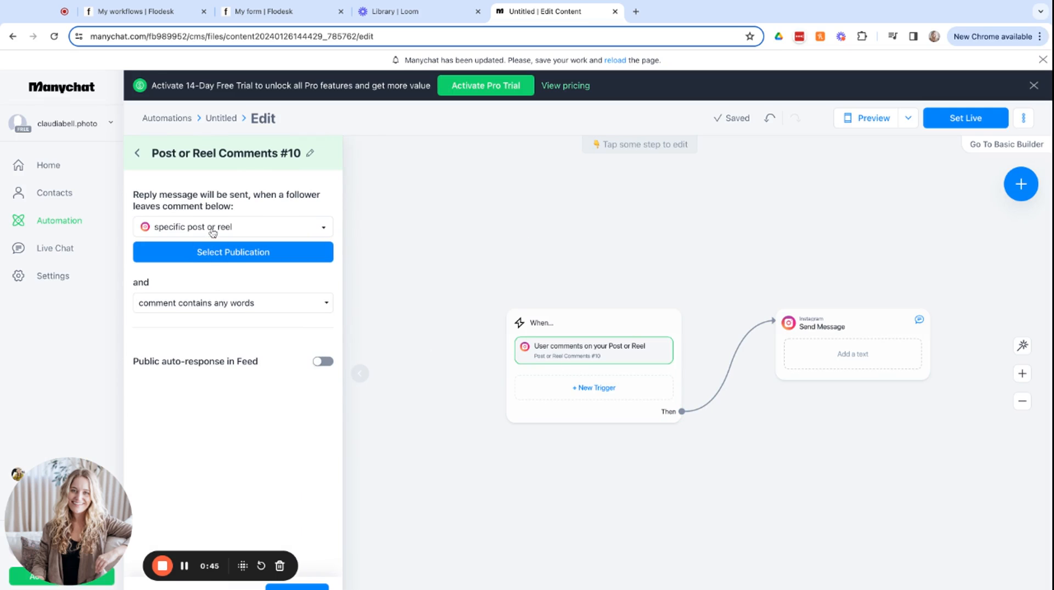
{"action": "left_click", "coordinate": [233, 227]}
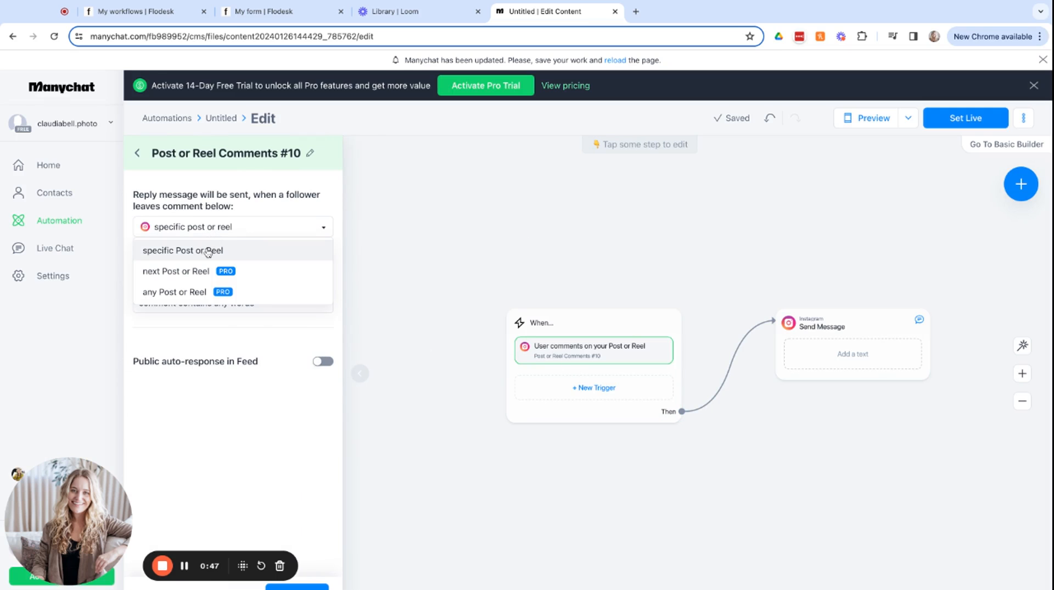
{"action": "left_click", "coordinate": [183, 250]}
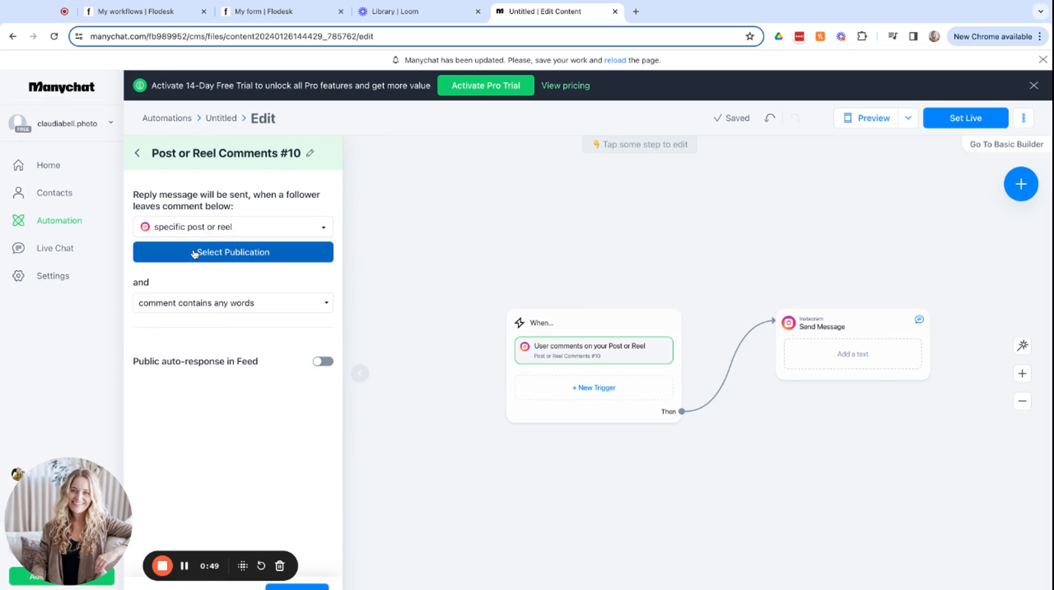
{"action": "left_click", "coordinate": [242, 227]}
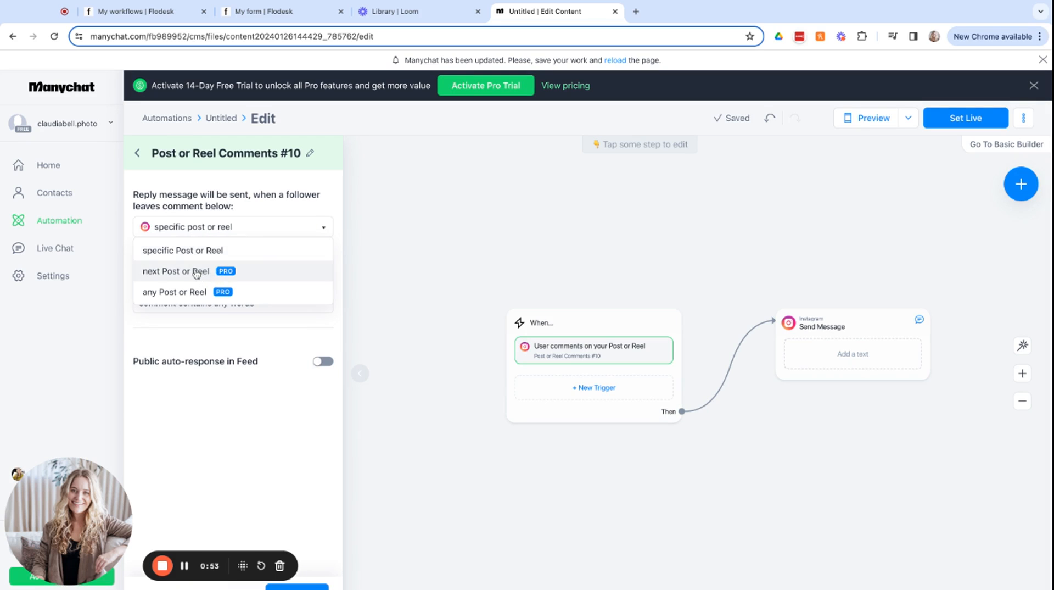
{"action": "left_click", "coordinate": [176, 272]}
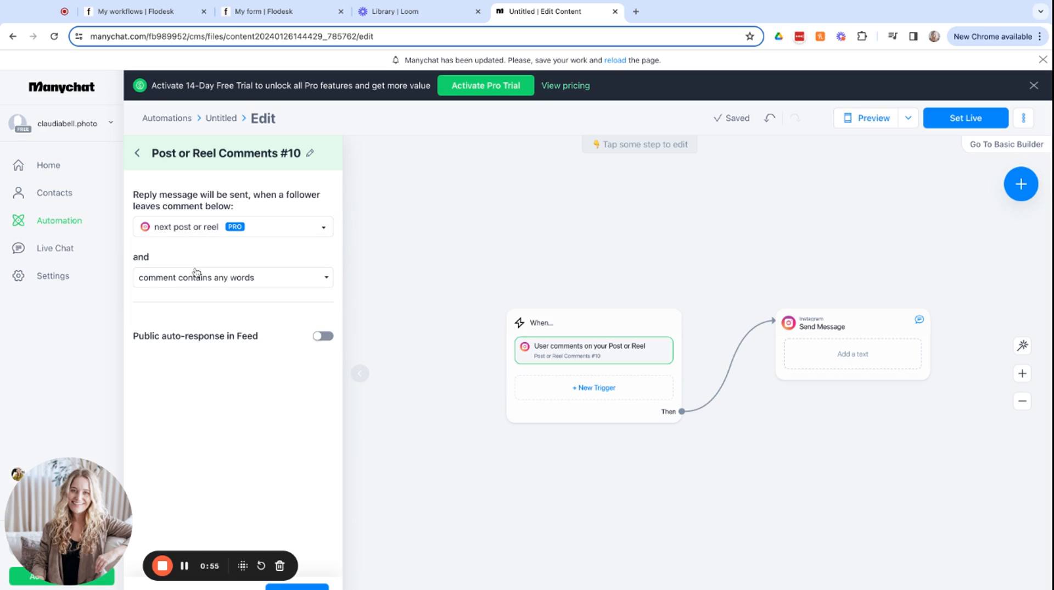
Require comments to contain the keywords buy, buyer and guide
{"action": "left_click", "coordinate": [232, 277]}
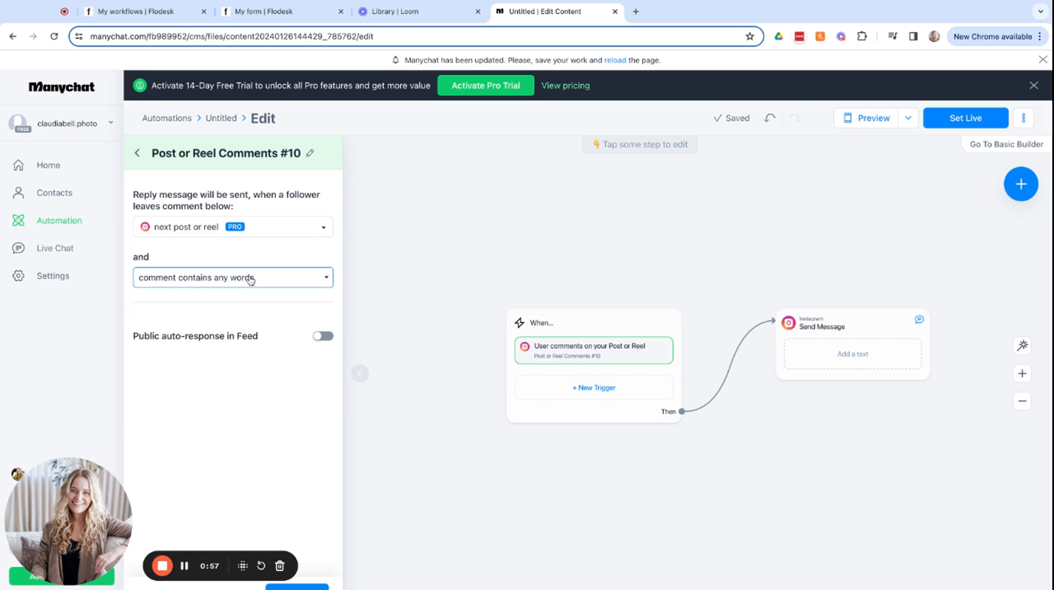
{"action": "left_click", "coordinate": [233, 278]}
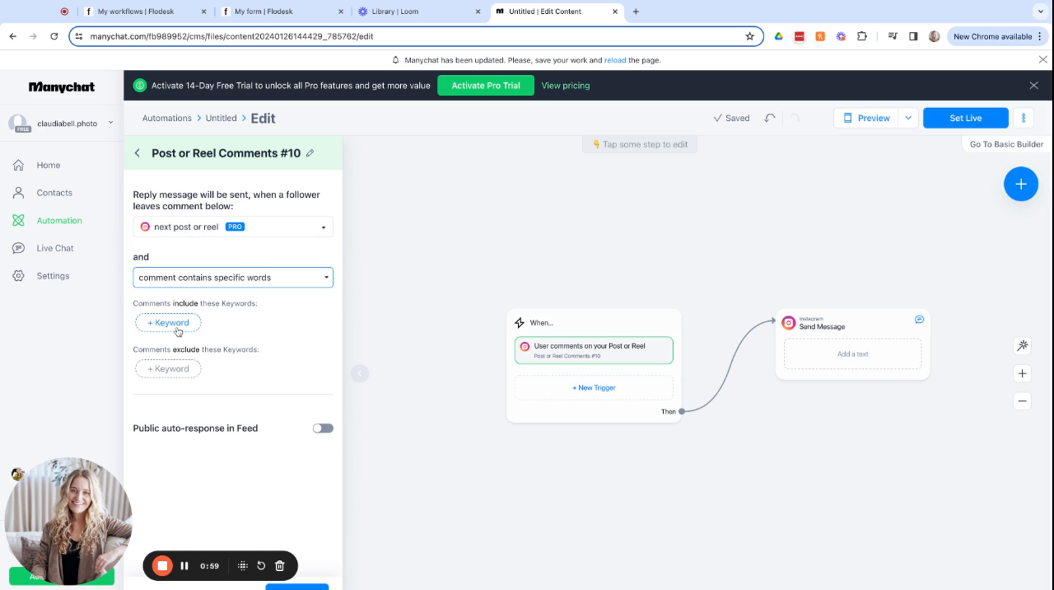
{"action": "left_click", "coordinate": [168, 323]}
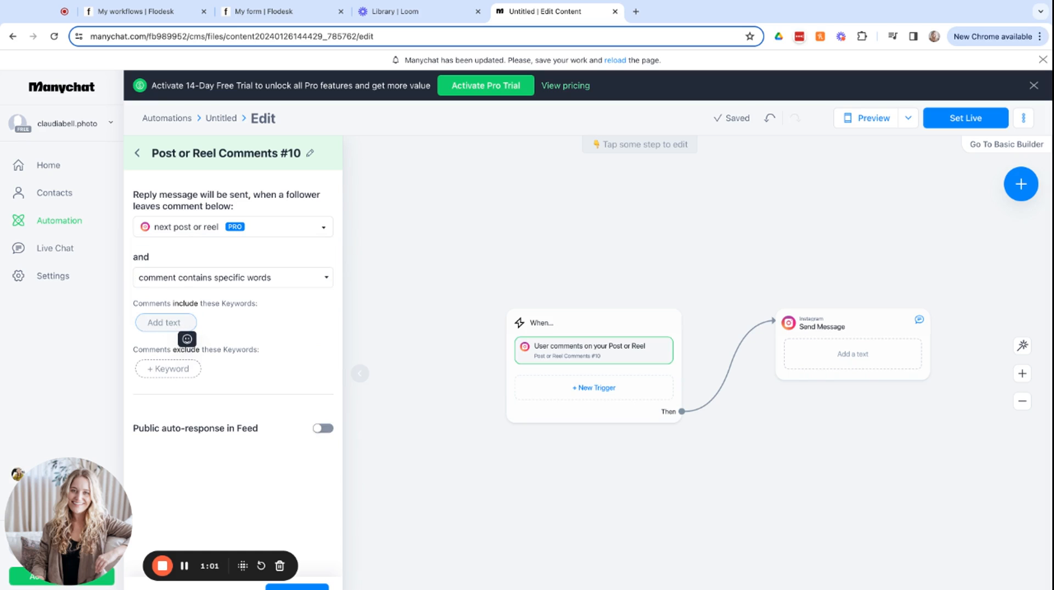
{"action": "type", "text": "buy"}
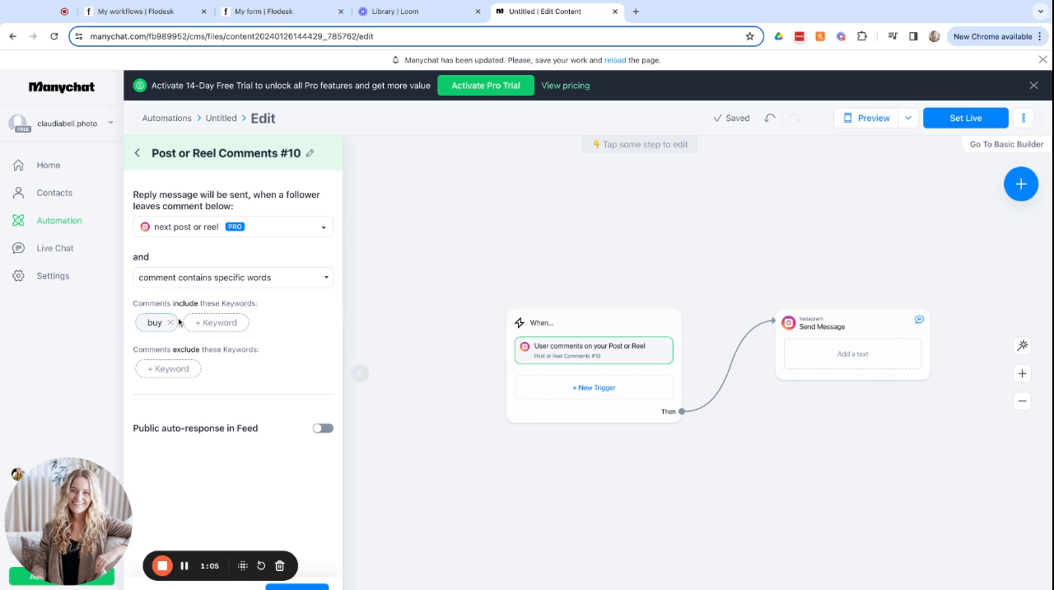
{"action": "type", "text": "buyer"}
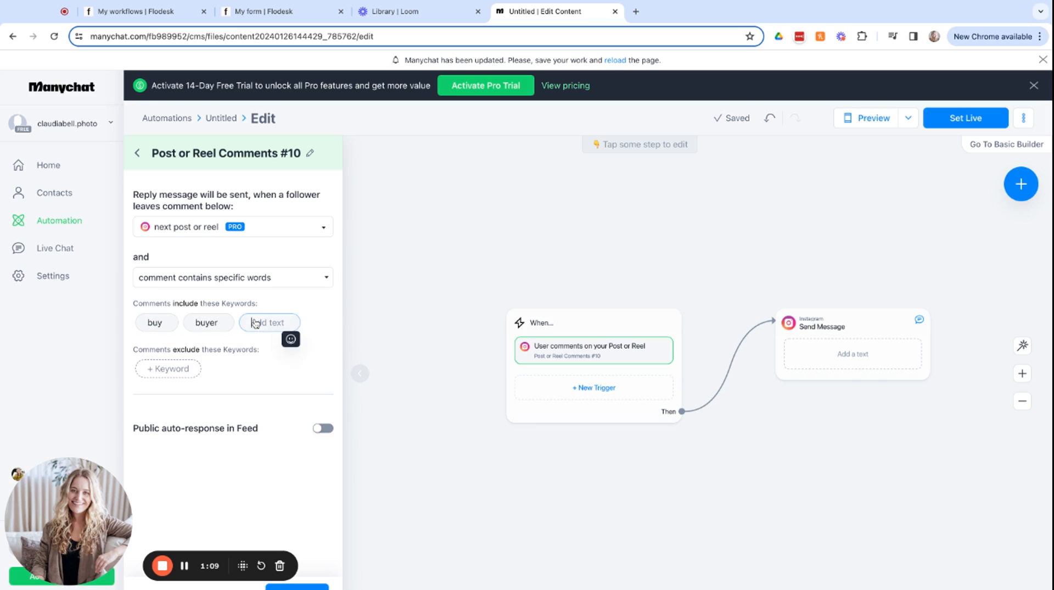
{"action": "type", "text": "guide"}
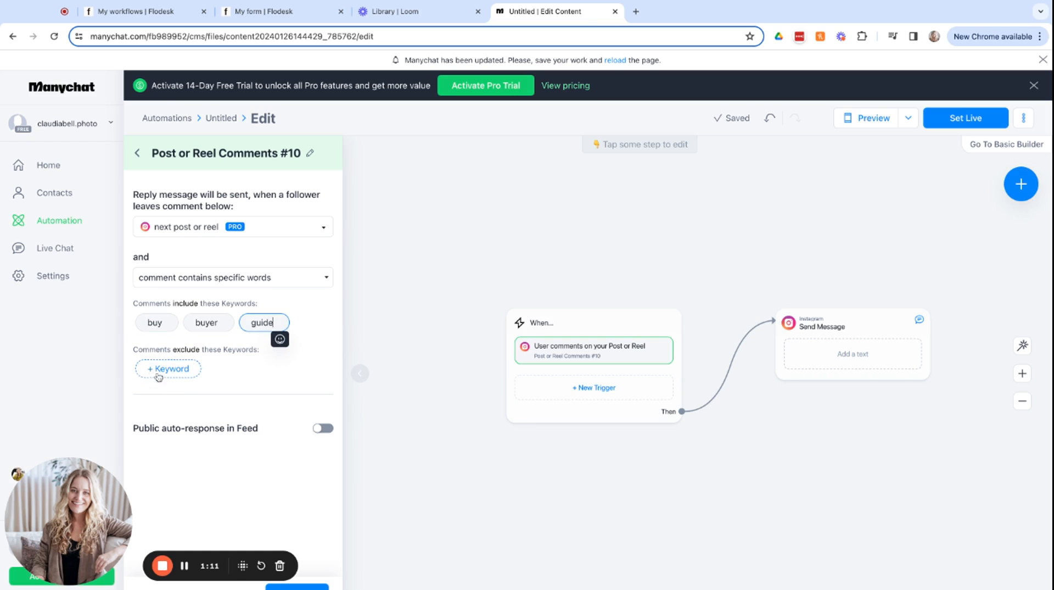
Turn on public feed replies and add 'Check your DMs!' as the first response
{"action": "left_click", "coordinate": [322, 428]}
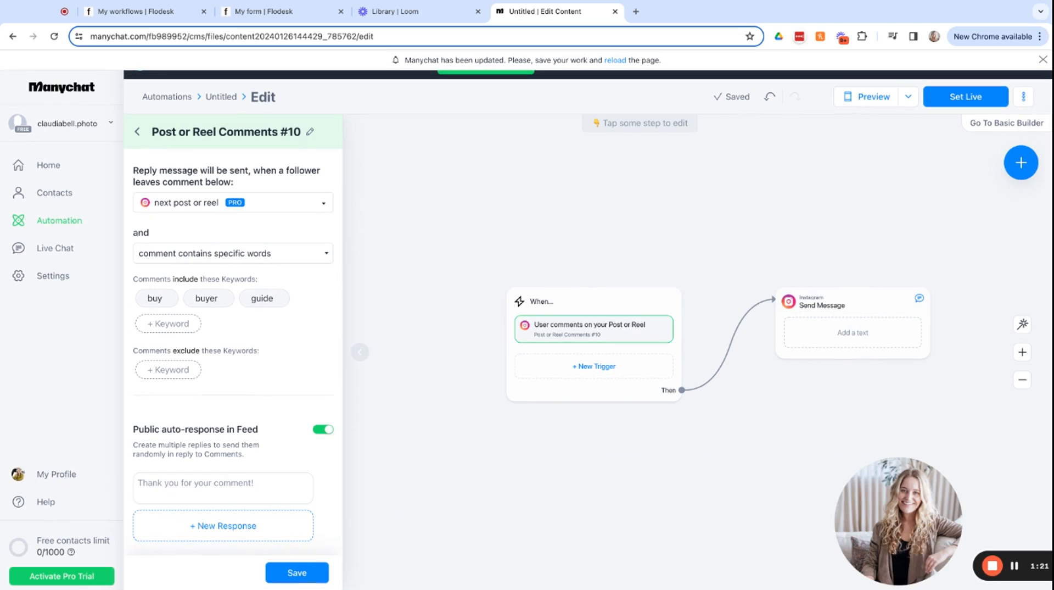
{"action": "left_click", "coordinate": [222, 488]}
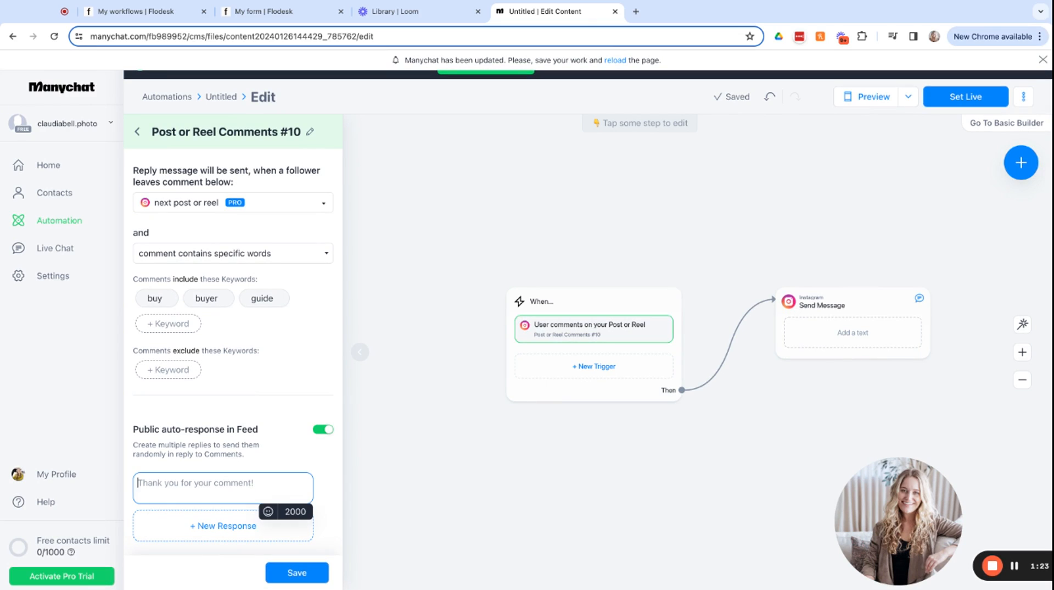
{"action": "type", "text": "Check"}
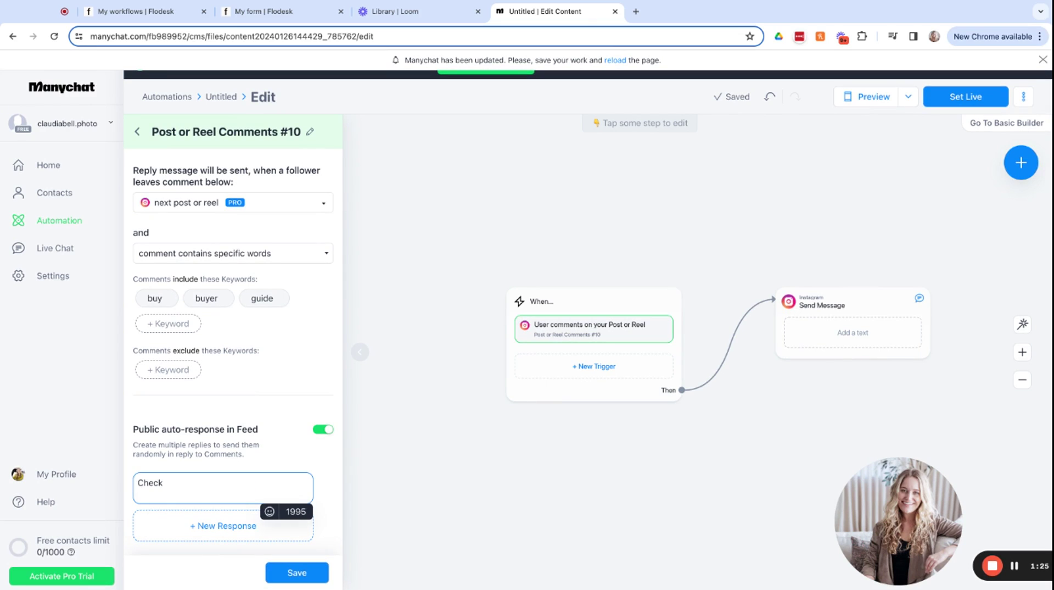
{"action": "type", "text": "your"}
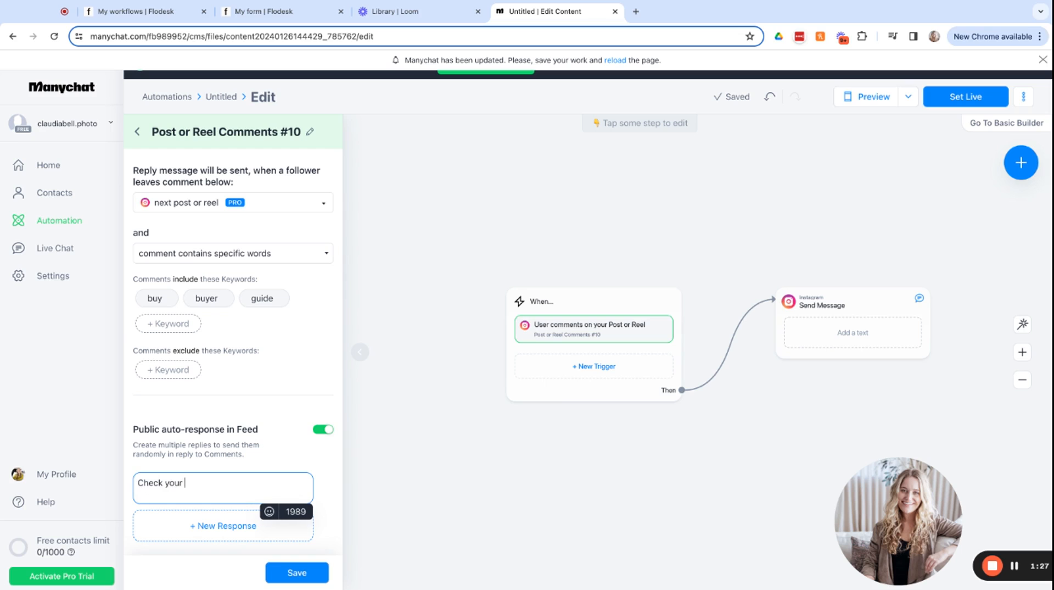
{"action": "type", "text": "DMs!"}
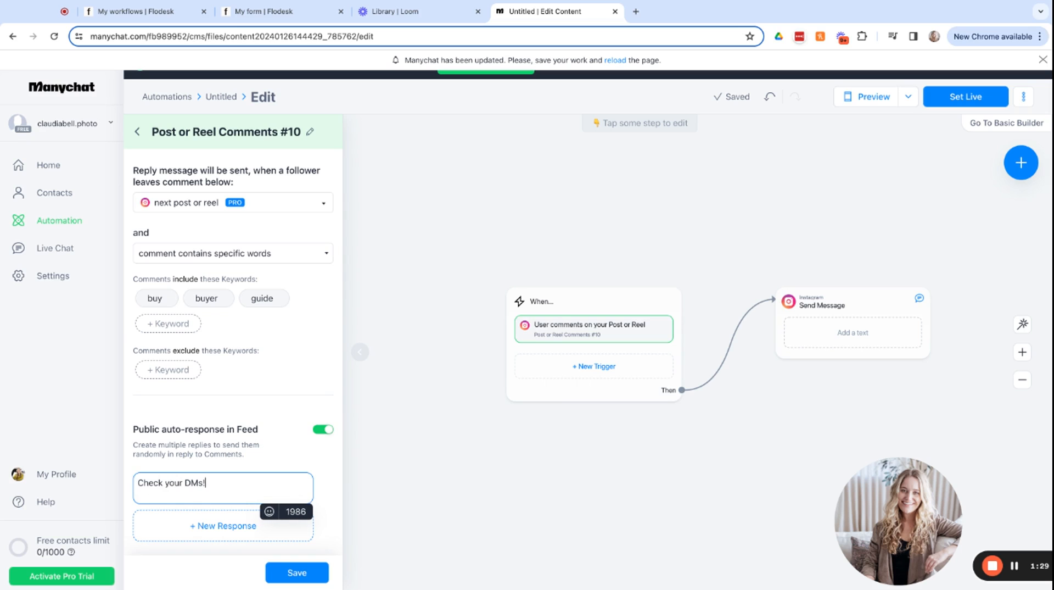
Add 'Sending your way!' and 'Just sent it!' responses and save the trigger
{"action": "left_click", "coordinate": [223, 526]}
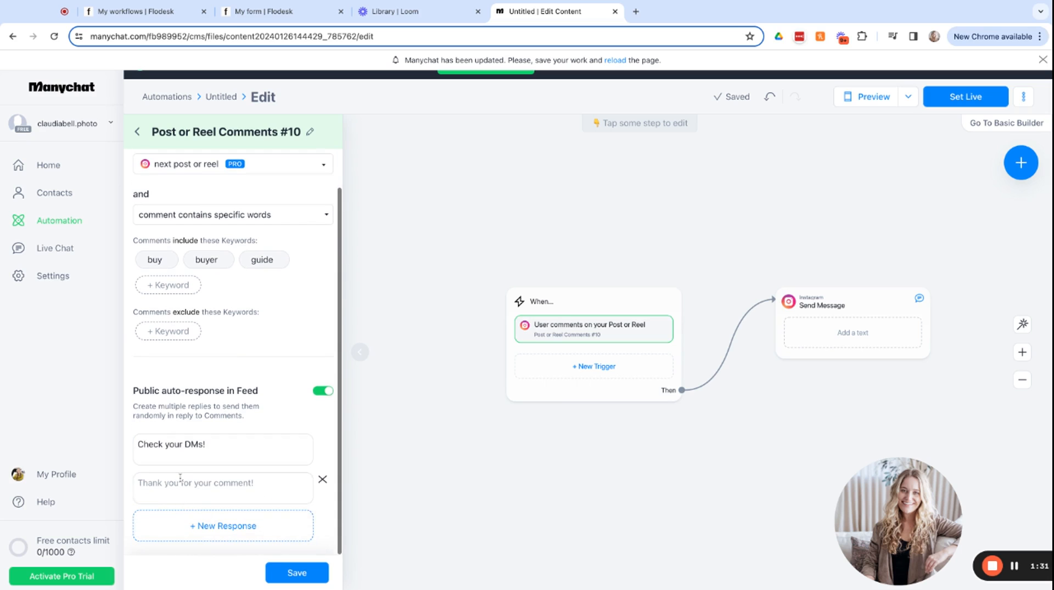
{"action": "type", "text": "Sending your way!"}
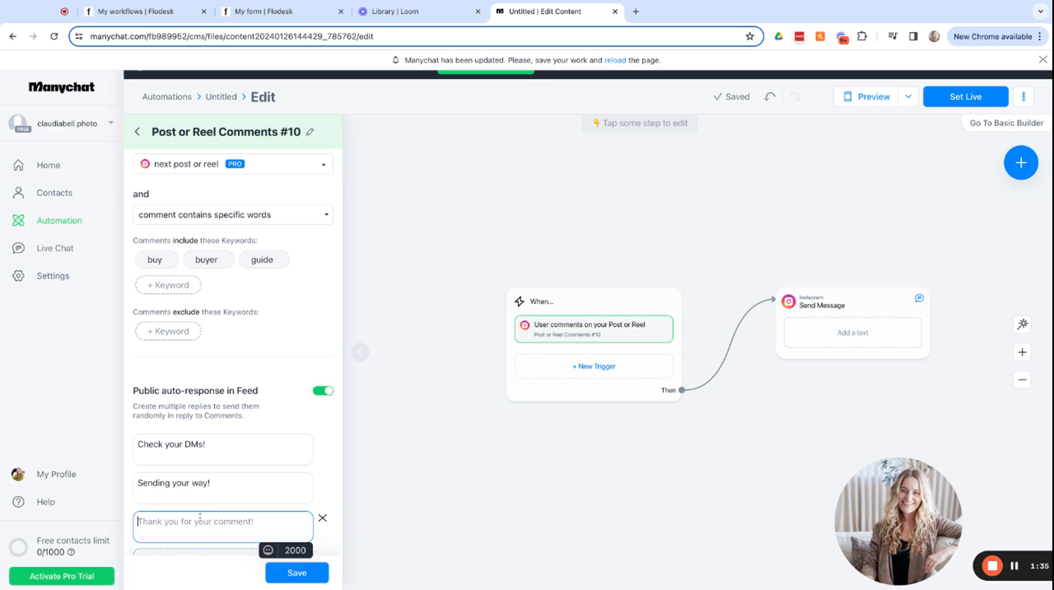
{"action": "type", "text": "Just sent it!"}
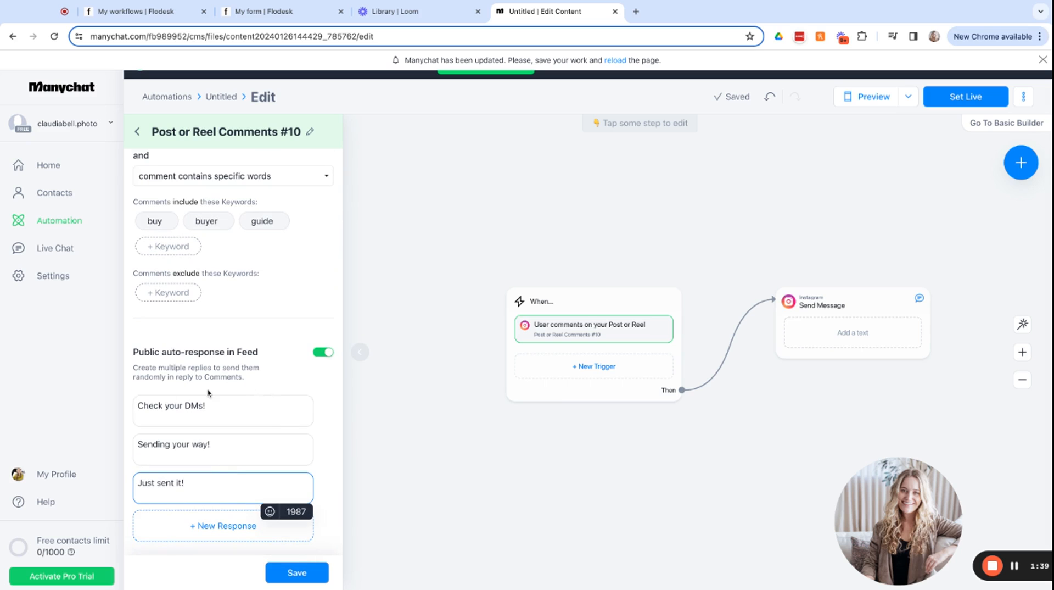
{"action": "mouse_move", "coordinate": [219, 423]}
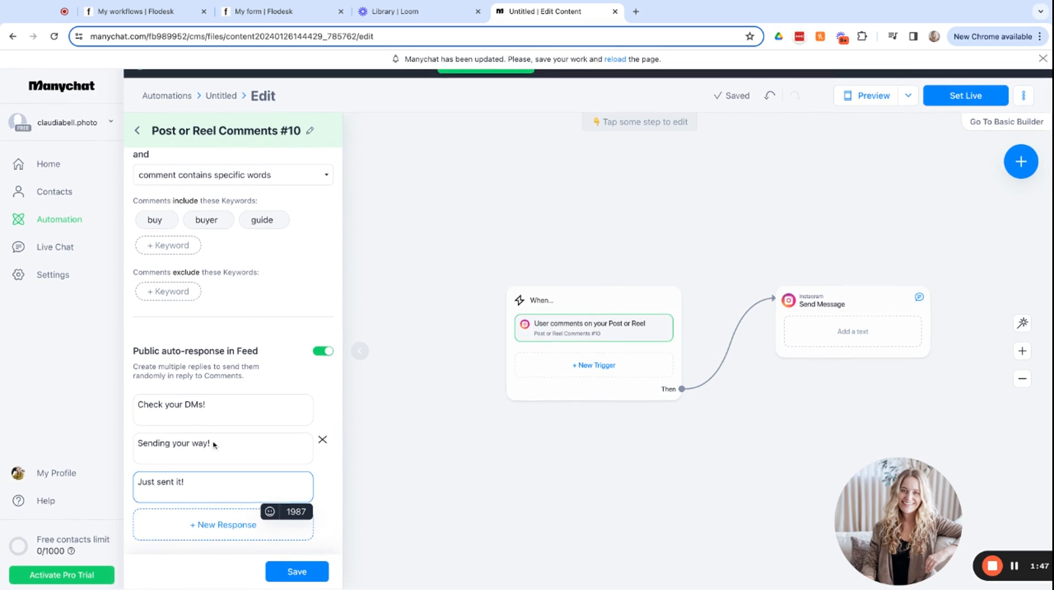
{"action": "left_click", "coordinate": [297, 571]}
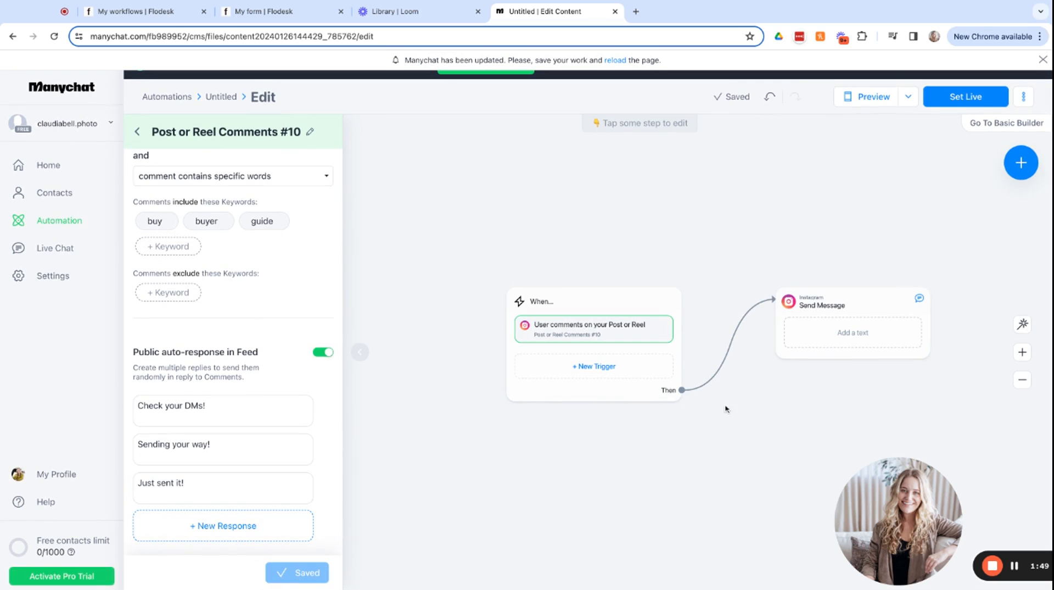
Write the DM 'Grab the guide below! Just input your info and I'll email it over!' and add a button
{"action": "left_click", "coordinate": [854, 332]}
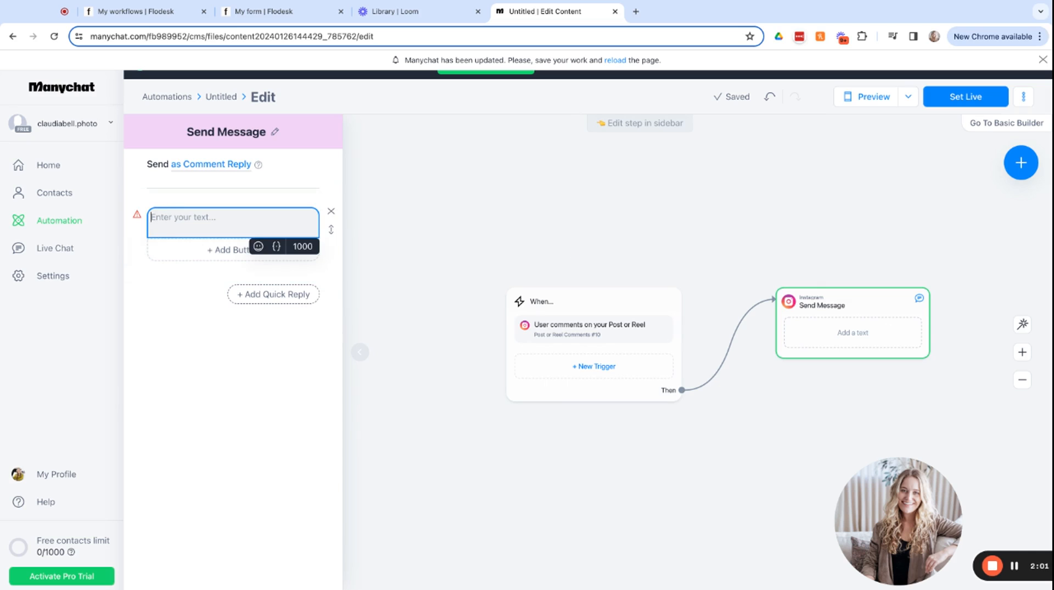
{"action": "type", "text": "Fr"}
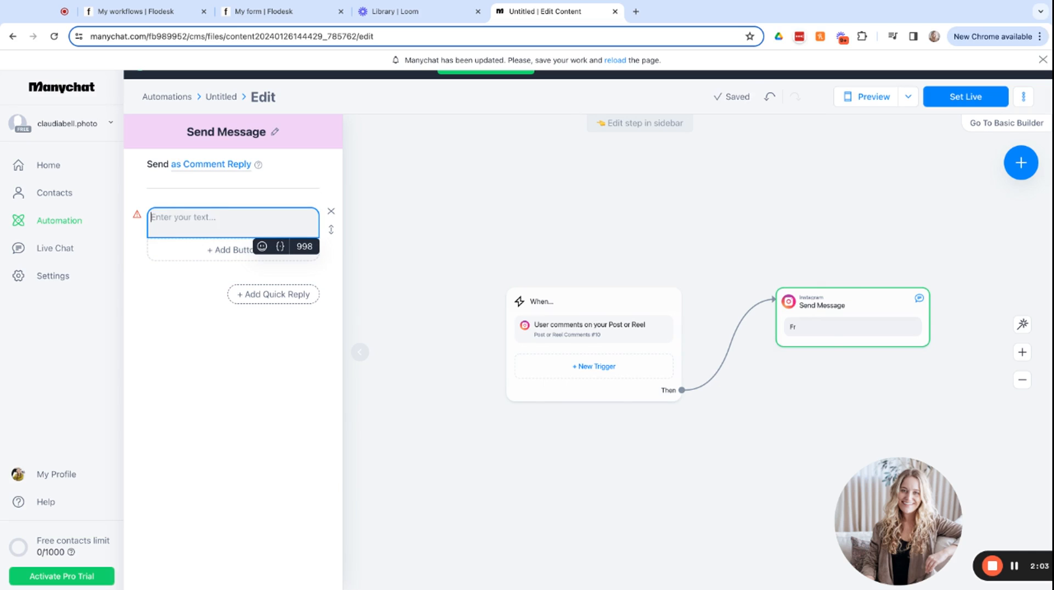
{"action": "type", "text": "Grab the f"}
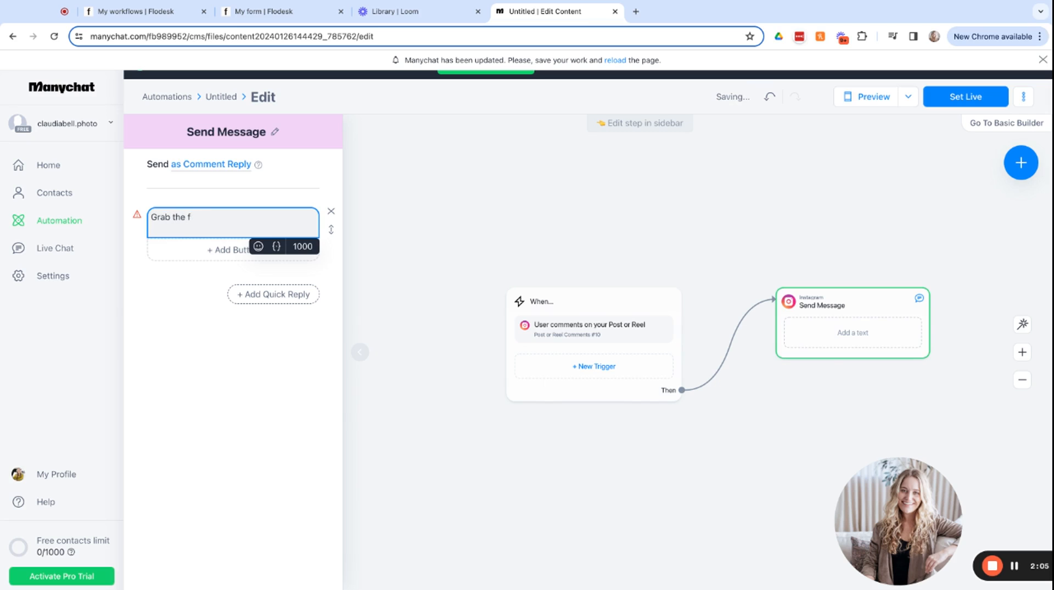
{"action": "type", "text": "guide trhe"}
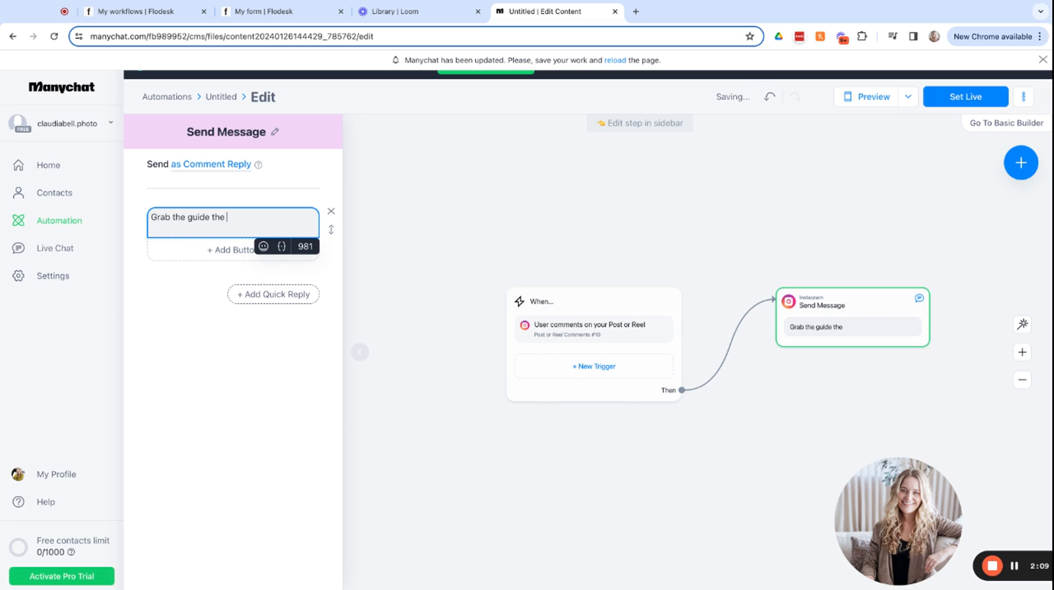
{"action": "type", "text": "below!"}
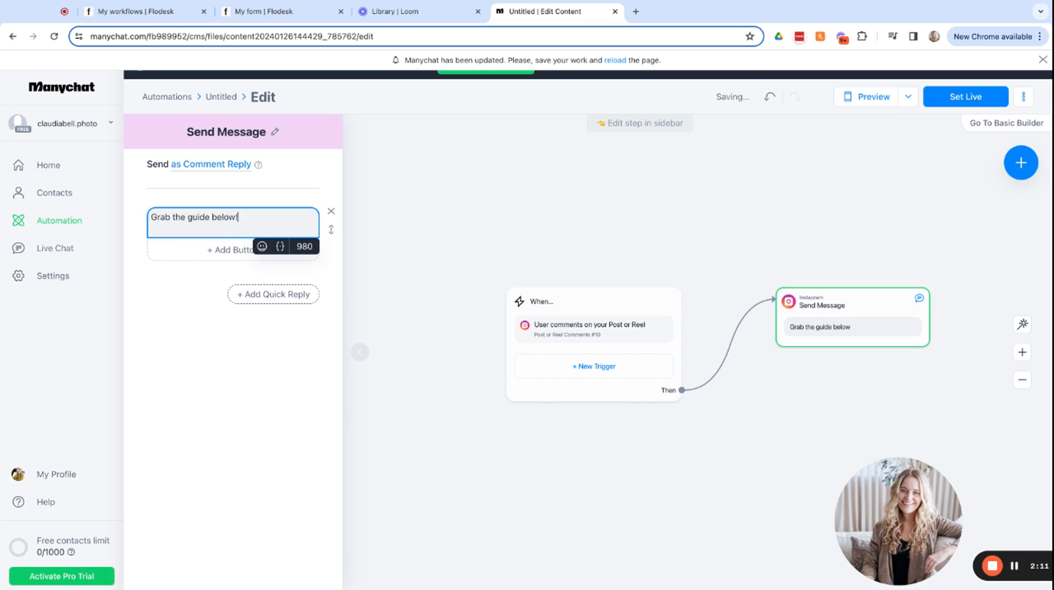
{"action": "type", "text": "Just input your"}
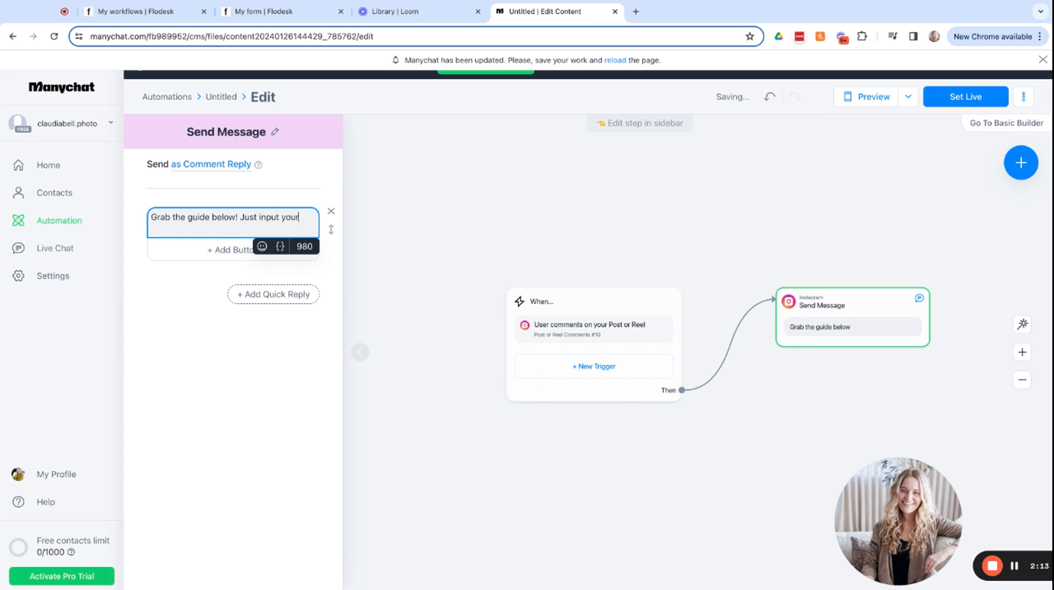
{"action": "type", "text": "info and"}
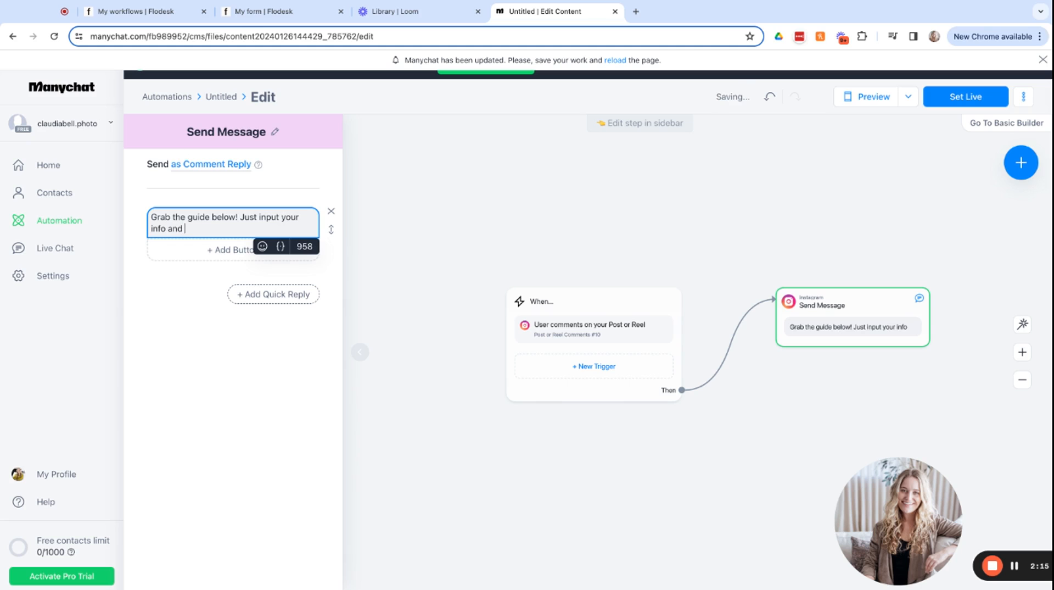
{"action": "type", "text": "I'll email it"}
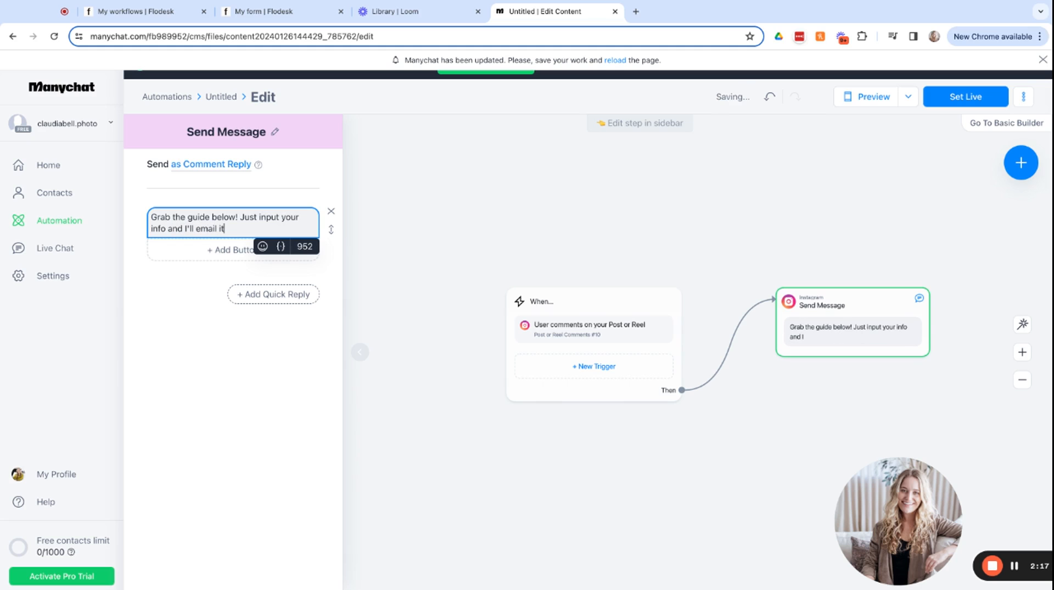
{"action": "type", "text": "over!"}
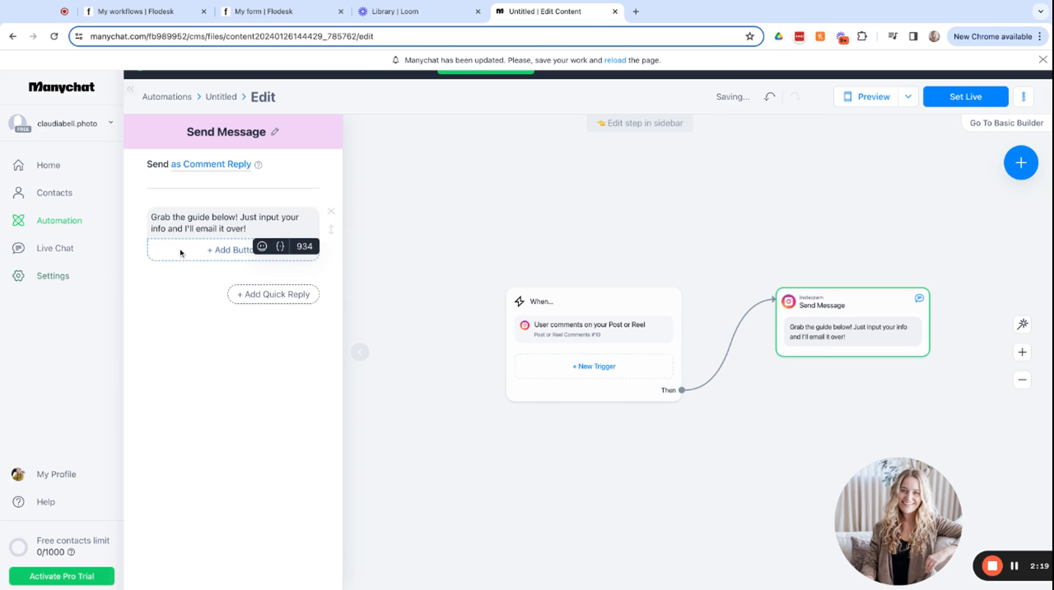
{"action": "left_click", "coordinate": [225, 250]}
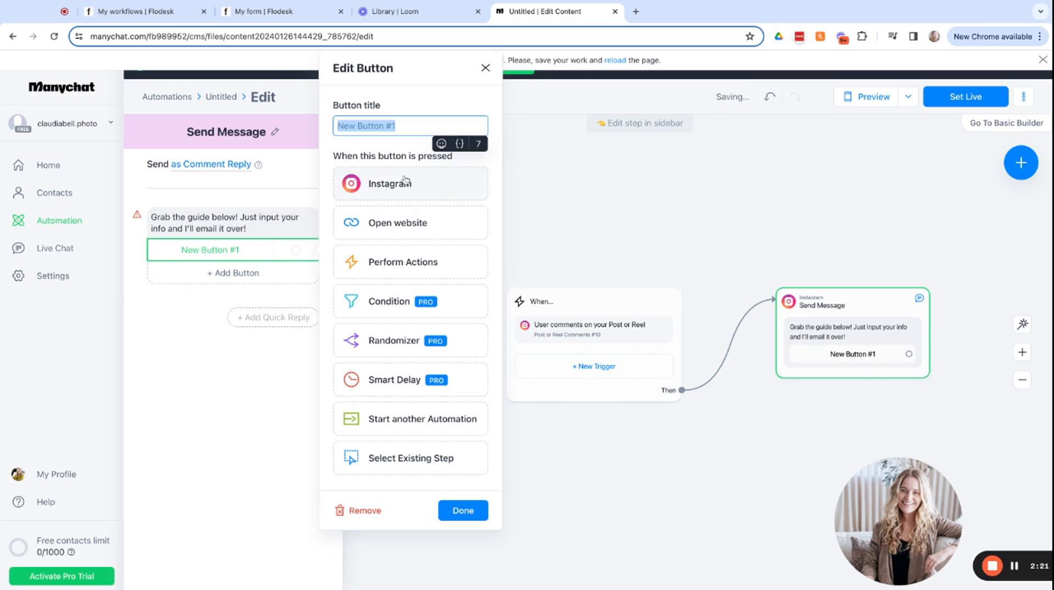
{"action": "left_click", "coordinate": [410, 223]}
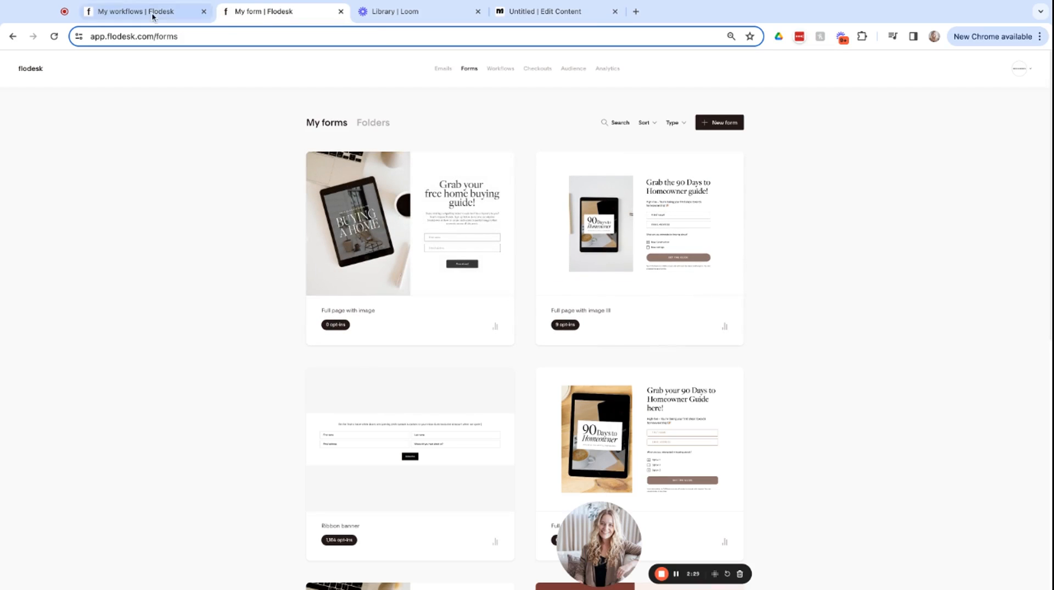
{"action": "mouse_move", "coordinate": [489, 172]}
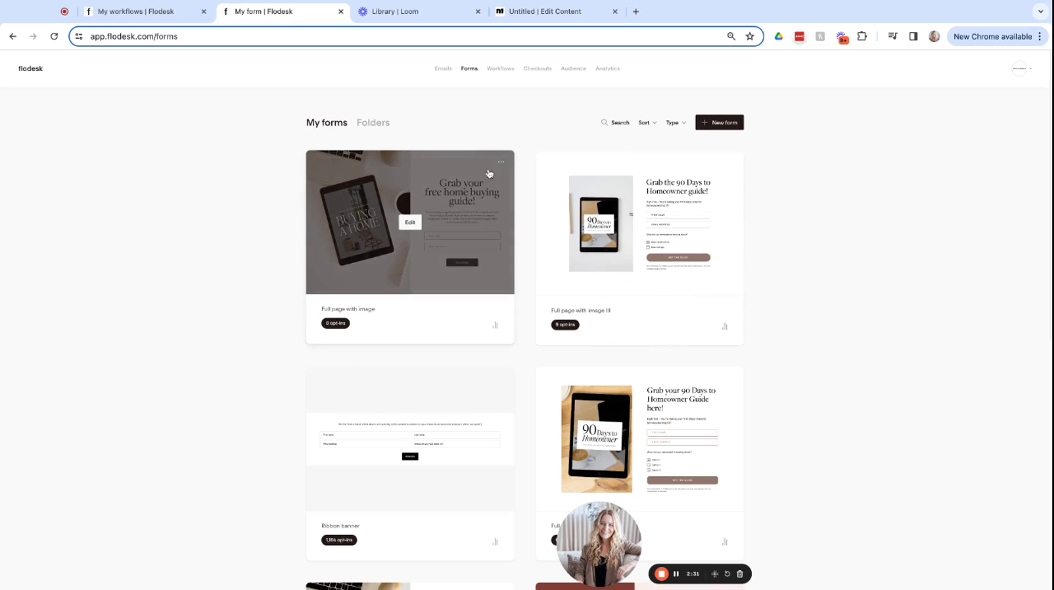
{"action": "left_click", "coordinate": [500, 162]}
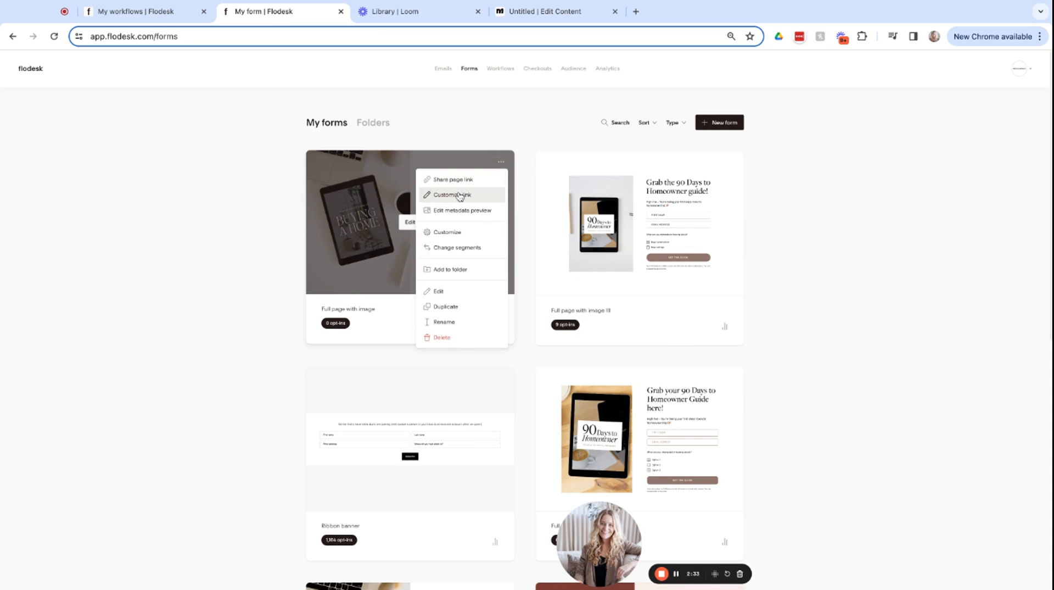
{"action": "left_click", "coordinate": [446, 179]}
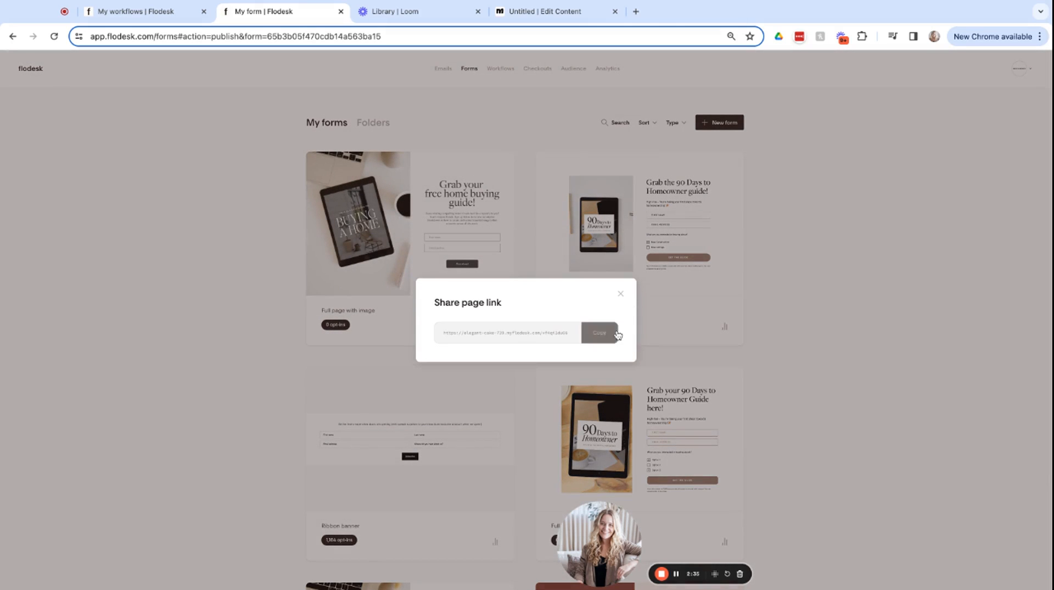
{"action": "left_click", "coordinate": [550, 11]}
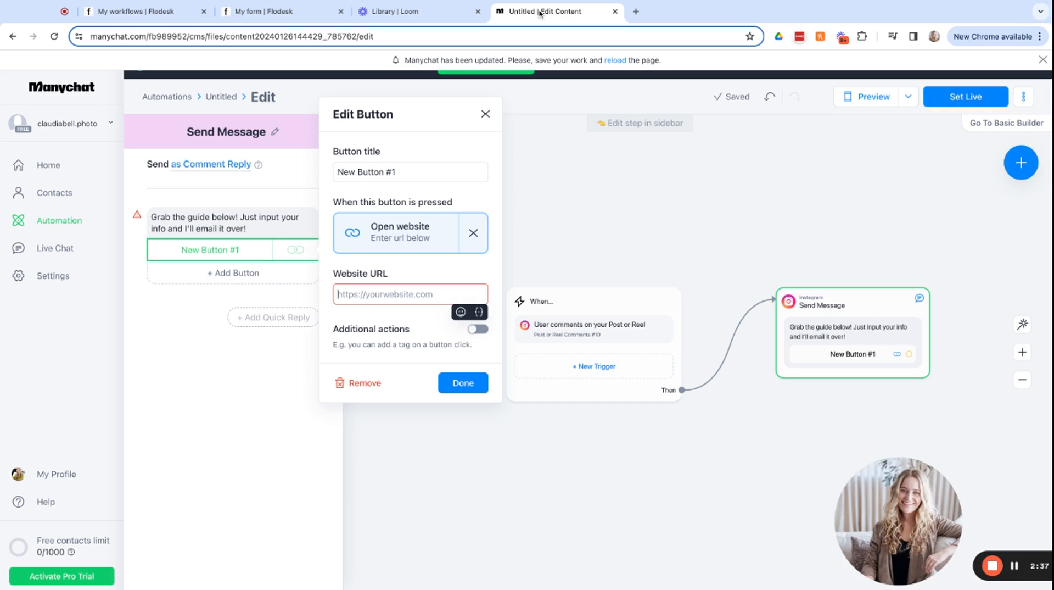
{"action": "type", "text": "https://elegant-cake-739.myflodesk.com/vf4qi1du66"}
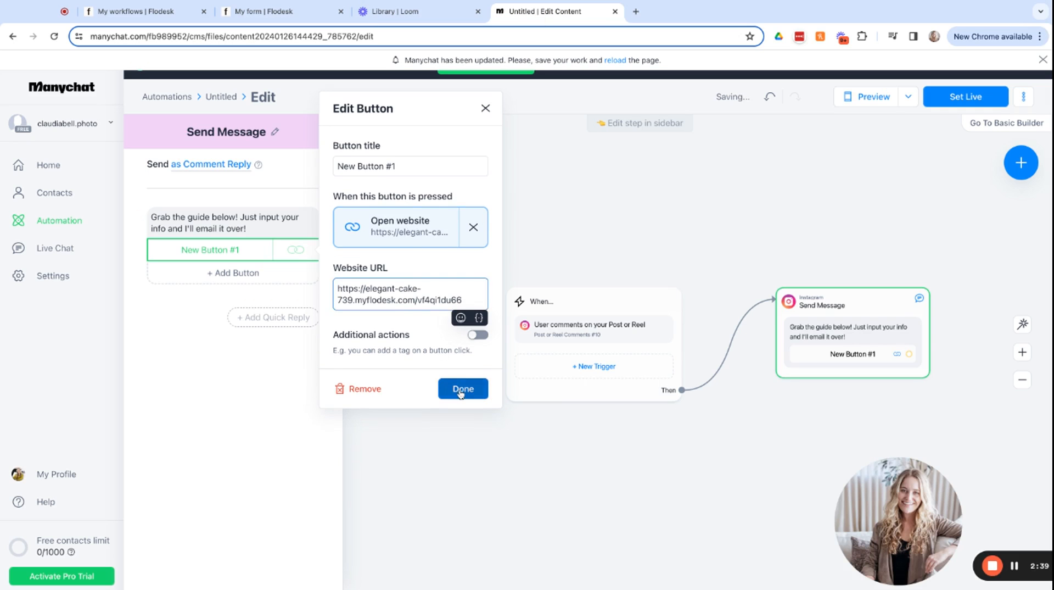
{"action": "left_click", "coordinate": [463, 388]}
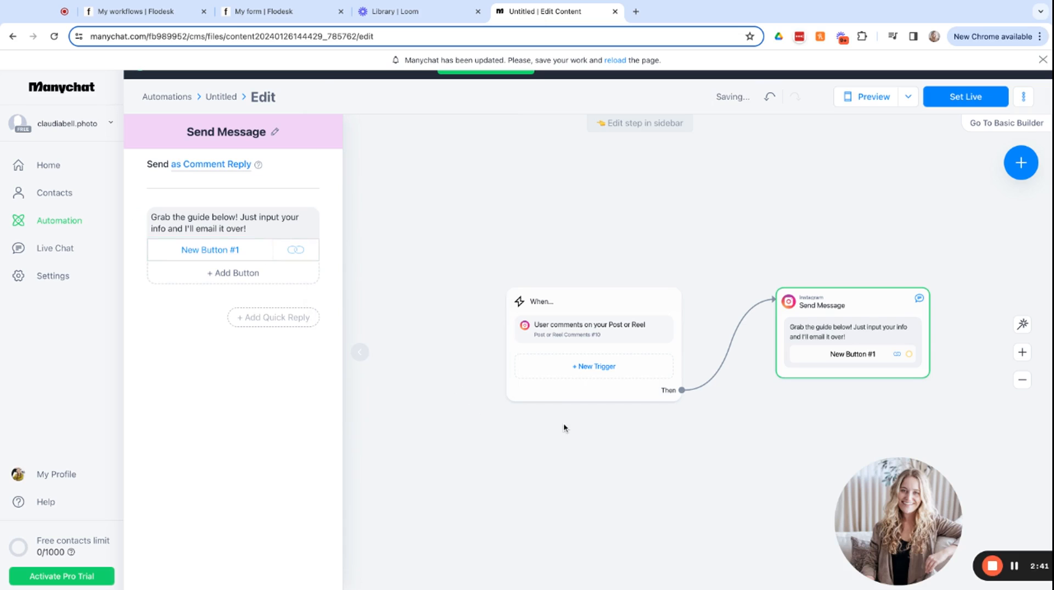
{"action": "left_click", "coordinate": [210, 249]}
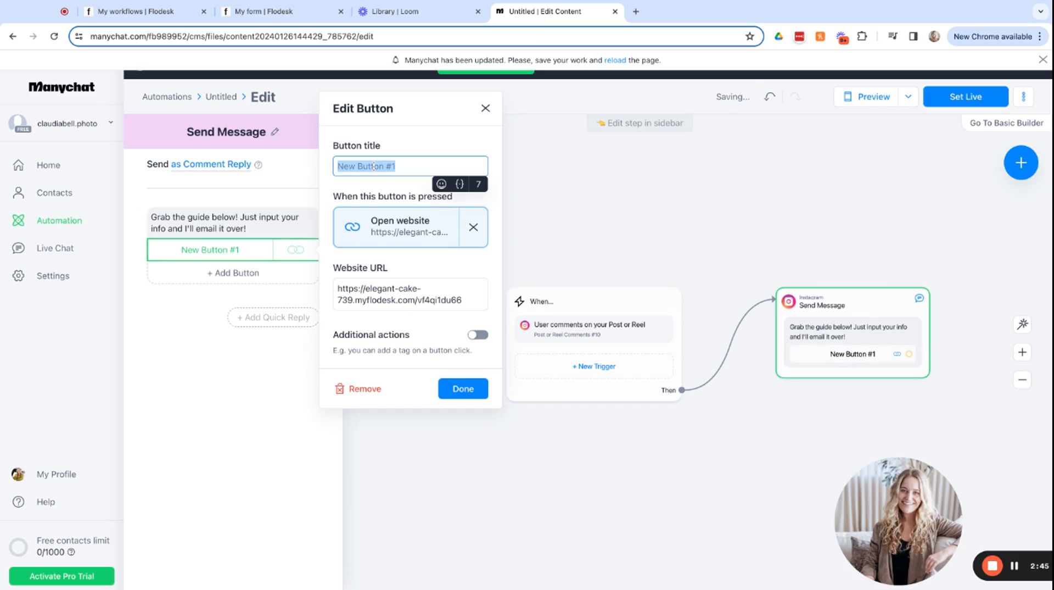
Title the DM button 'Grab the guide!' and confirm the change
{"action": "type", "text": "Grab the guid"}
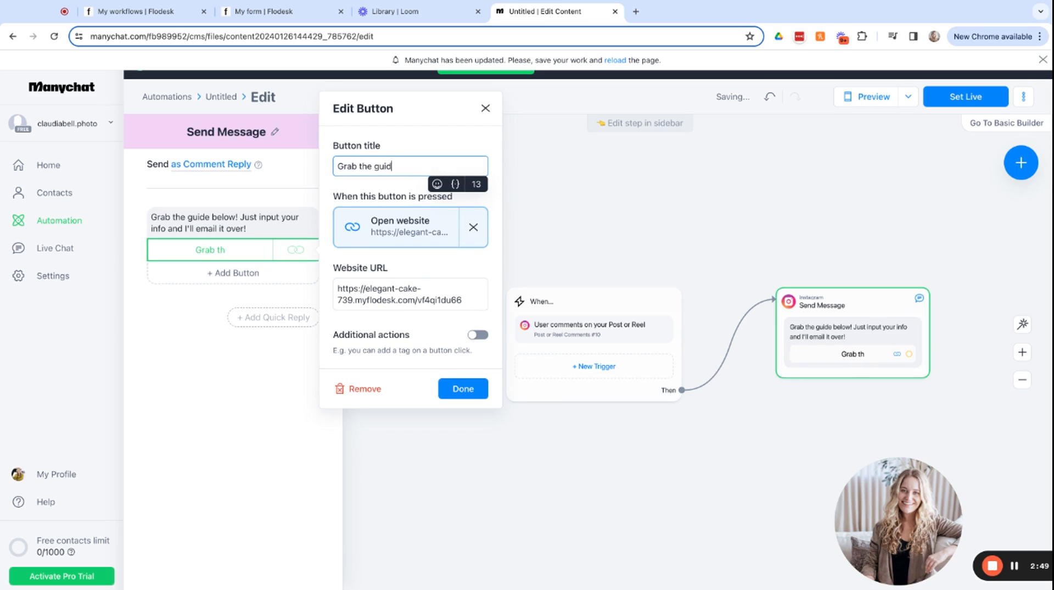
{"action": "left_click", "coordinate": [463, 388]}
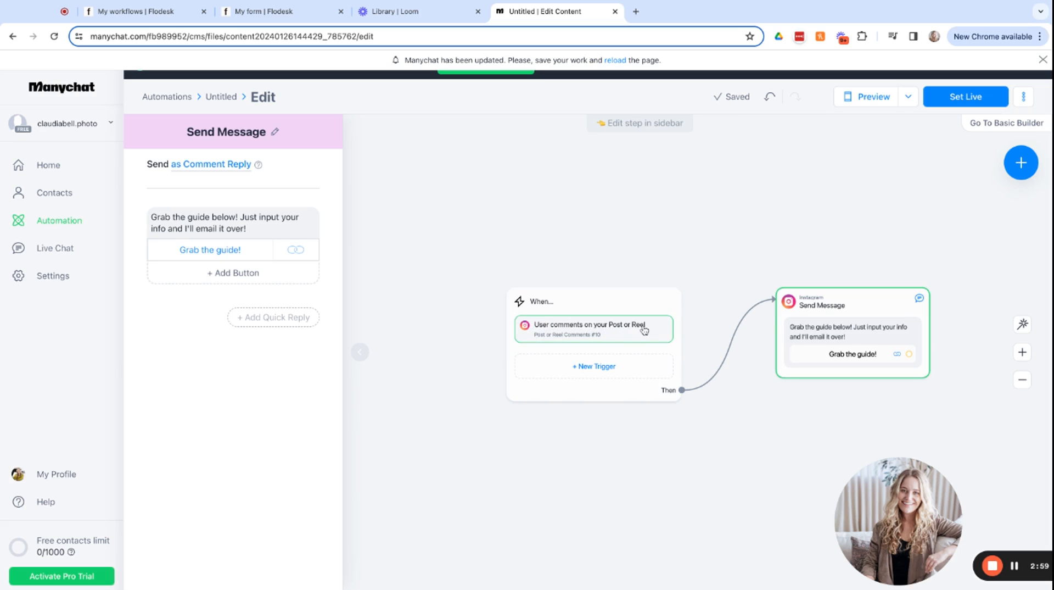
{"action": "mouse_move", "coordinate": [861, 312]}
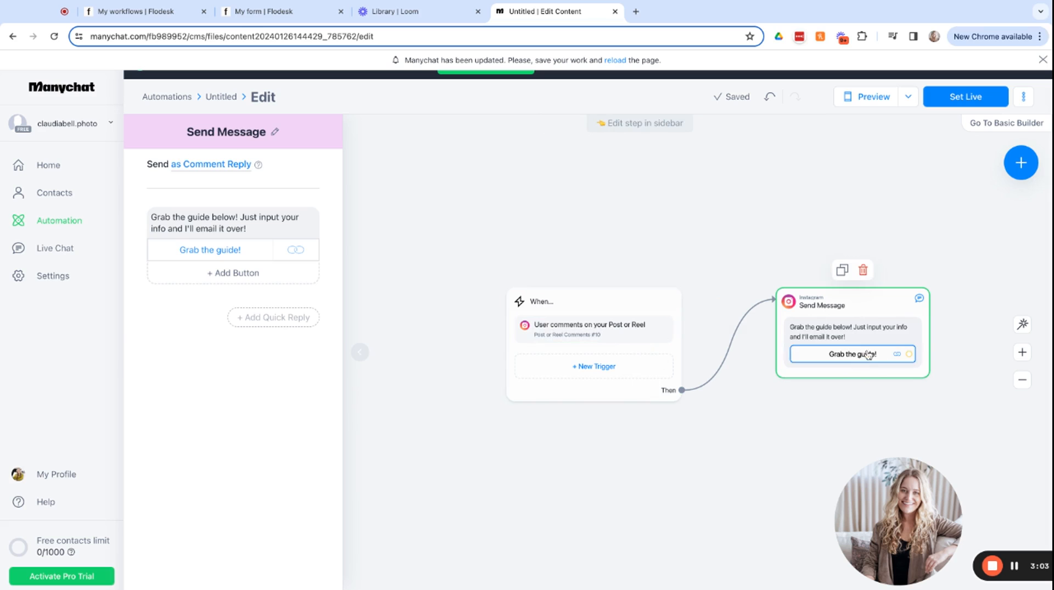
{"action": "left_click", "coordinate": [593, 329]}
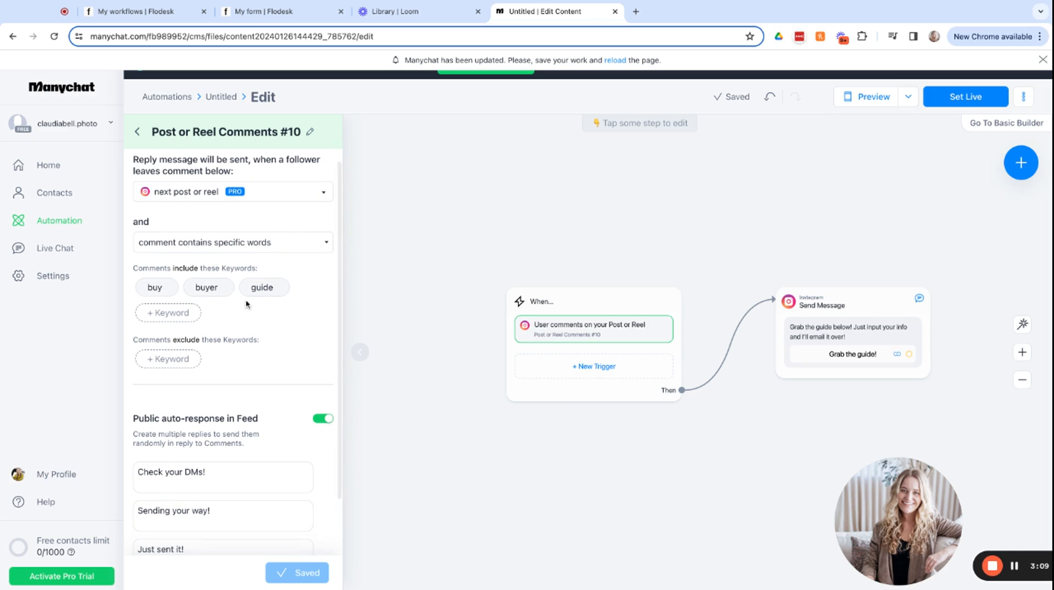
Scroll the trigger sidebar to review keywords buy, buyer, guide and the three public replies
{"action": "scroll", "scroll_direction": "down", "scroll_amount": 3}
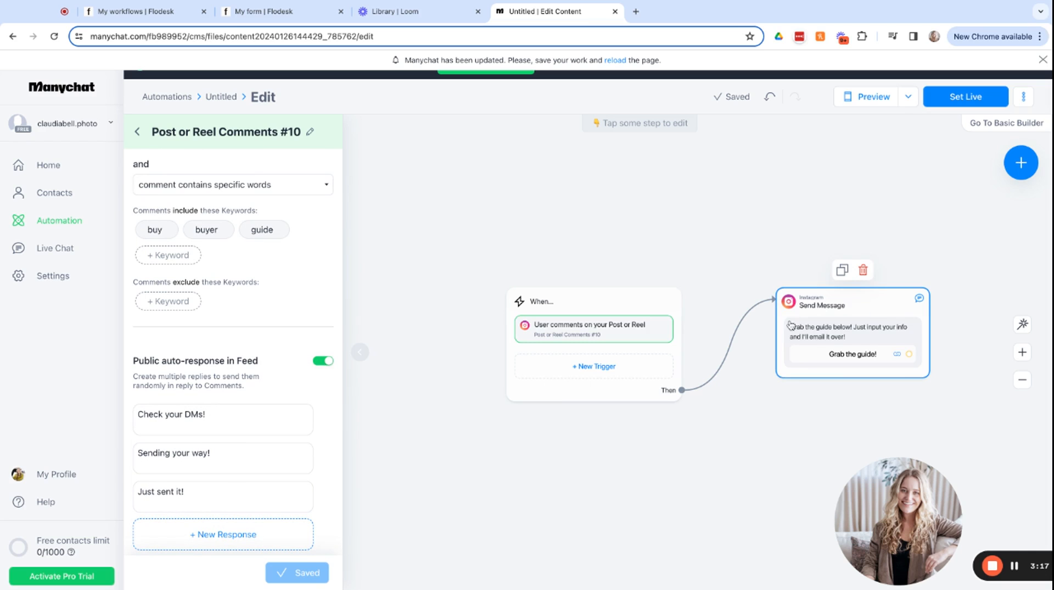
{"action": "mouse_move", "coordinate": [852, 309]}
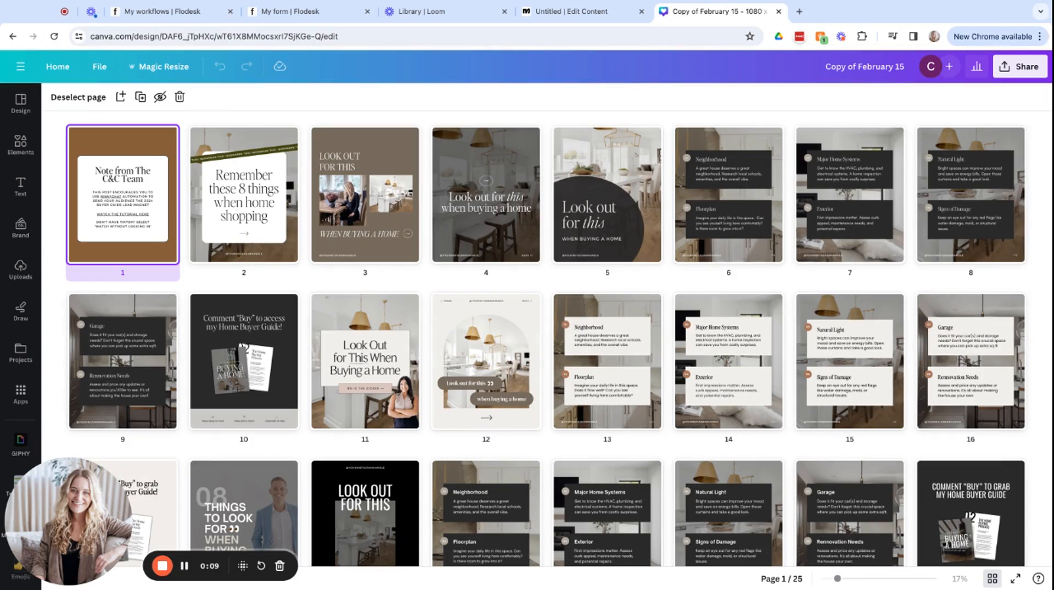
{"action": "mouse_move", "coordinate": [340, 250]}
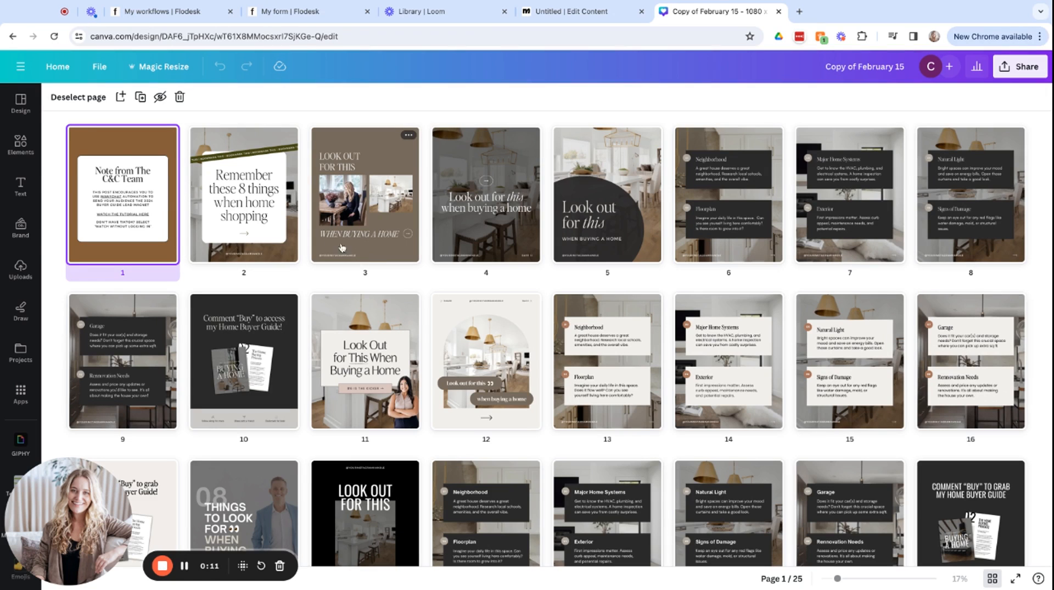
Delete the unwanted carousel pages, keeping six slides ending with the Comment Buy slide
{"action": "scroll", "scroll_direction": "down", "scroll_amount": 3}
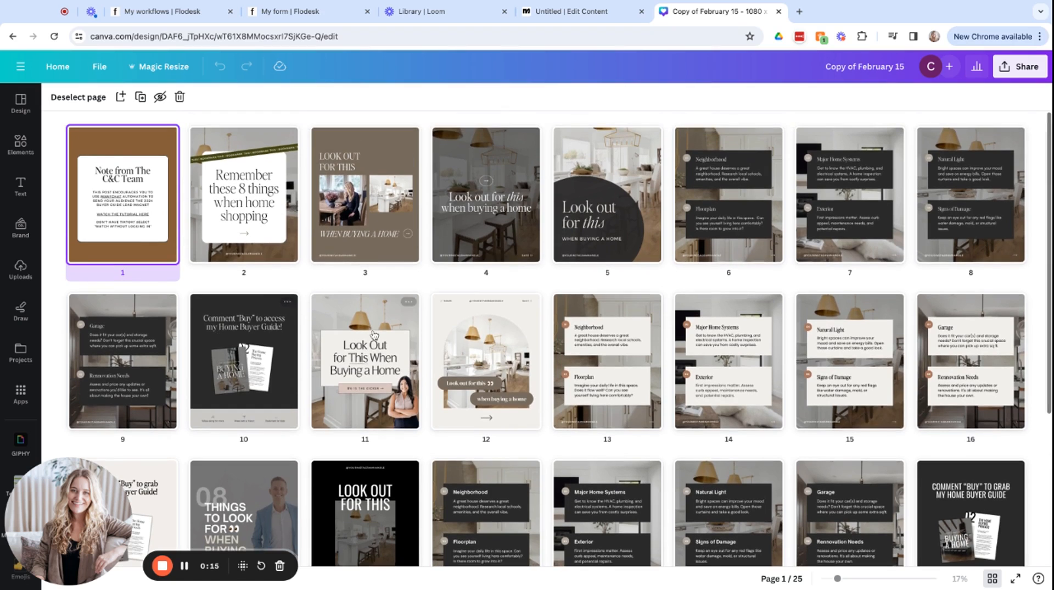
{"action": "scroll", "scroll_direction": "down", "scroll_amount": 3}
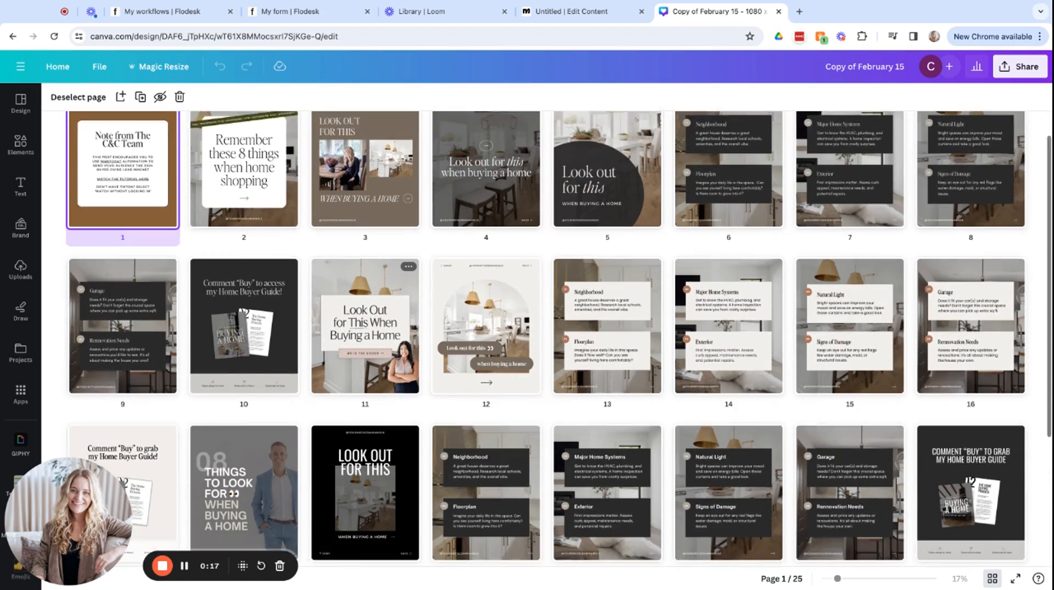
{"action": "scroll", "scroll_direction": "down", "scroll_amount": 3}
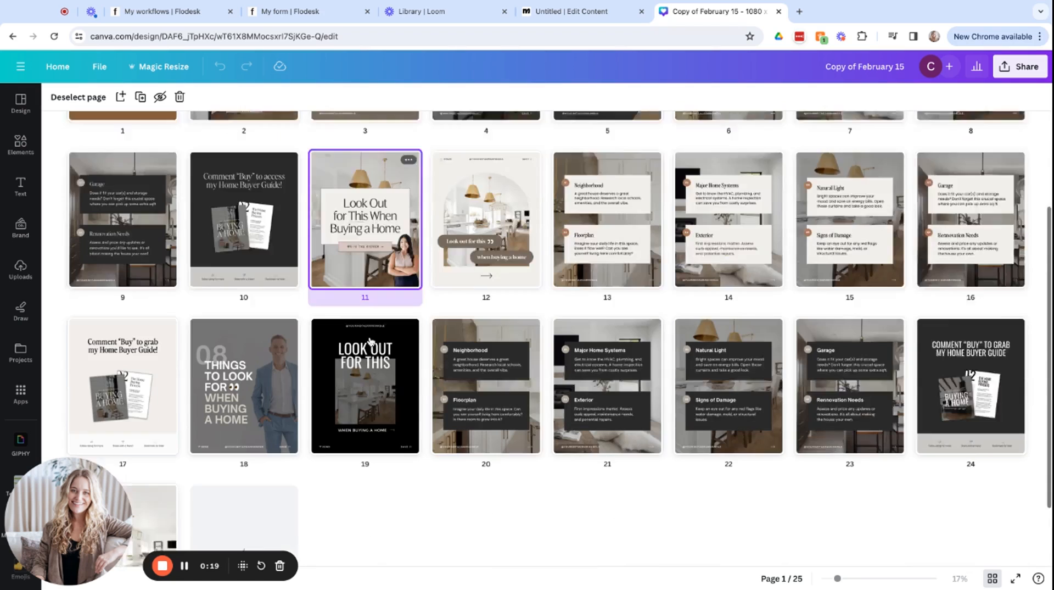
{"action": "scroll", "scroll_direction": "down", "scroll_amount": 3}
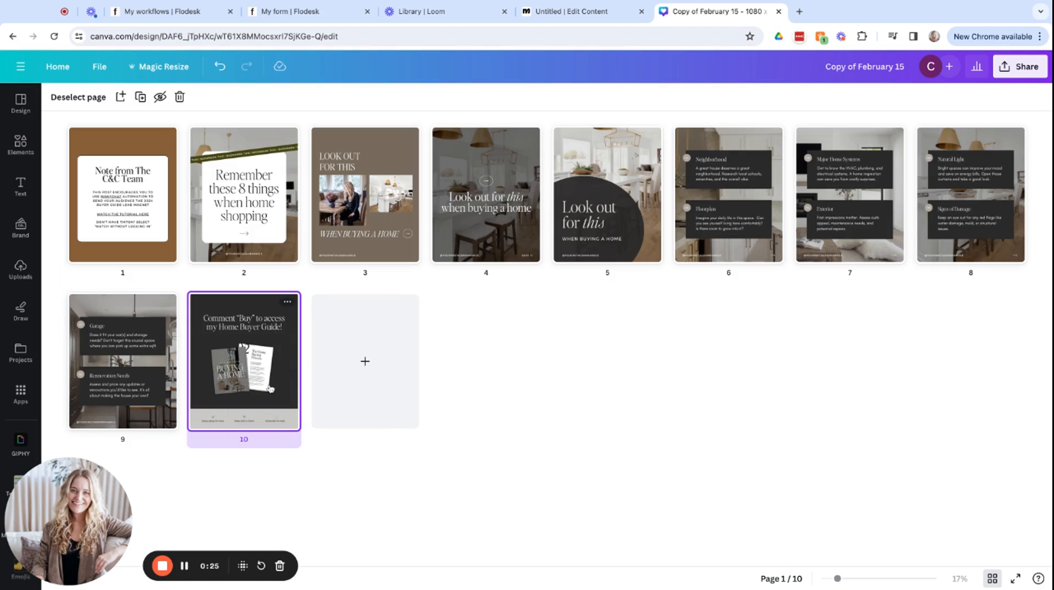
{"action": "left_click", "coordinate": [244, 195]}
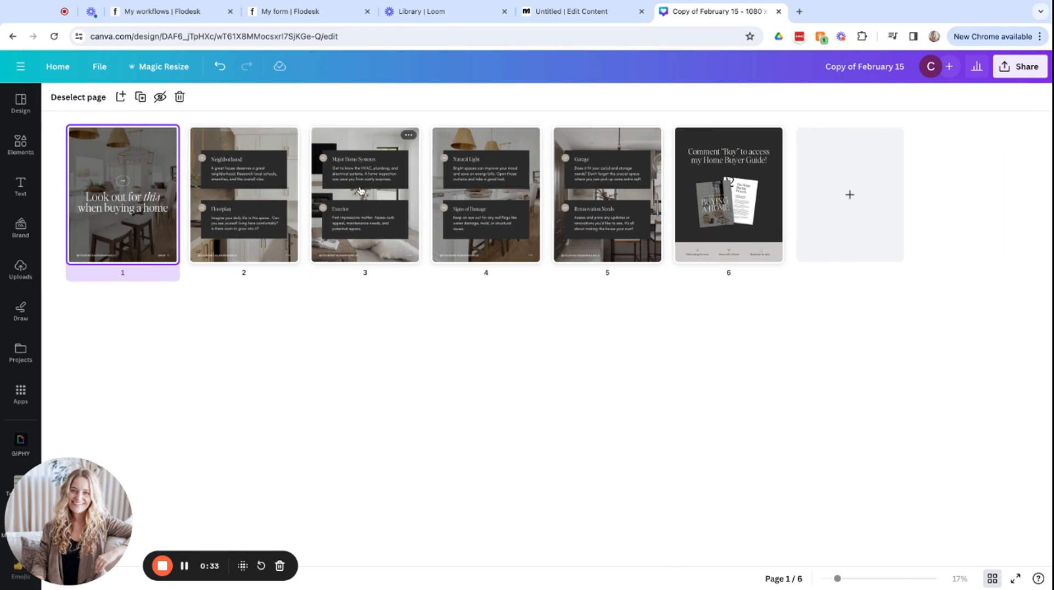
{"action": "mouse_move", "coordinate": [732, 250]}
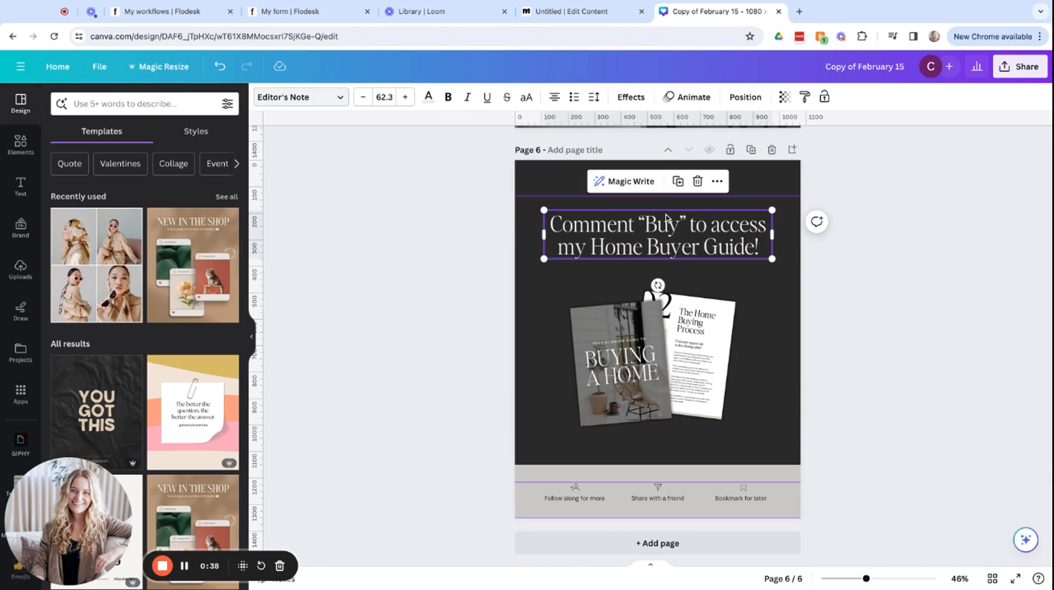
Check the final Comment Buy slide, then go back to the six-slide grid overview
{"action": "double_click", "coordinate": [660, 224]}
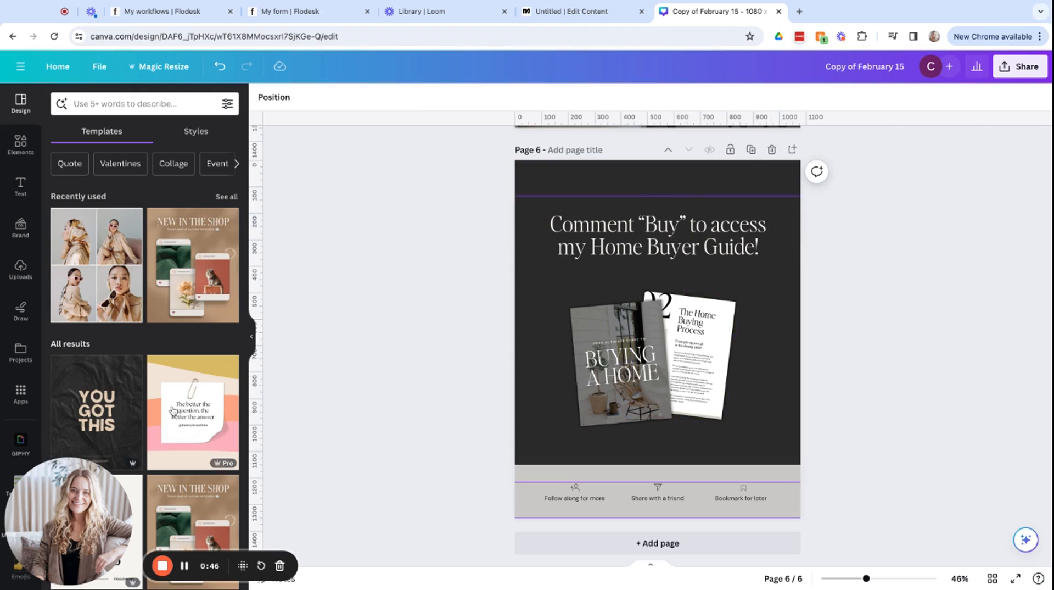
{"action": "left_click", "coordinate": [991, 579]}
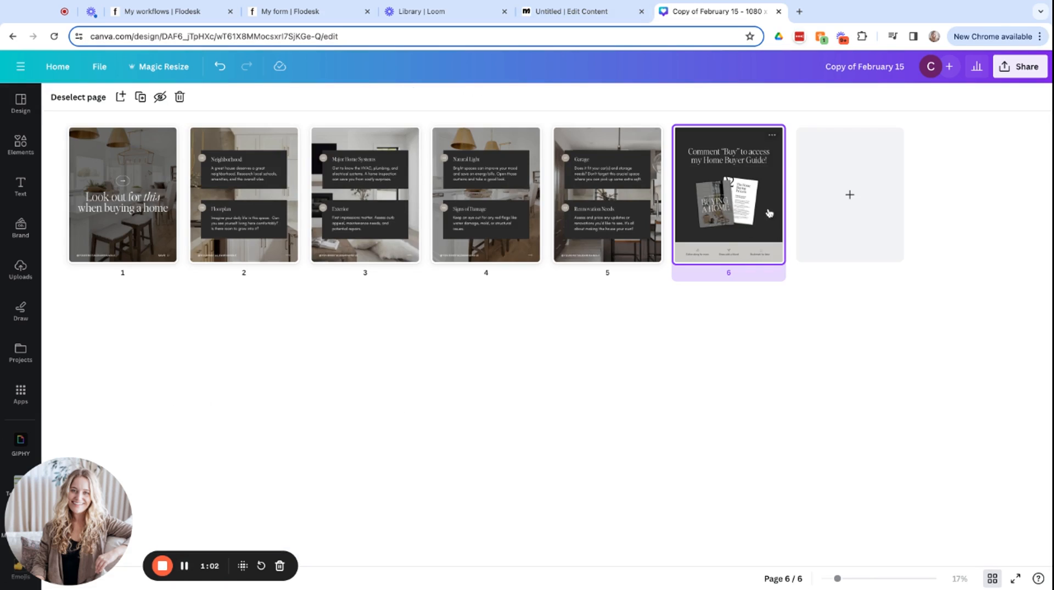
{"action": "mouse_move", "coordinate": [427, 320]}
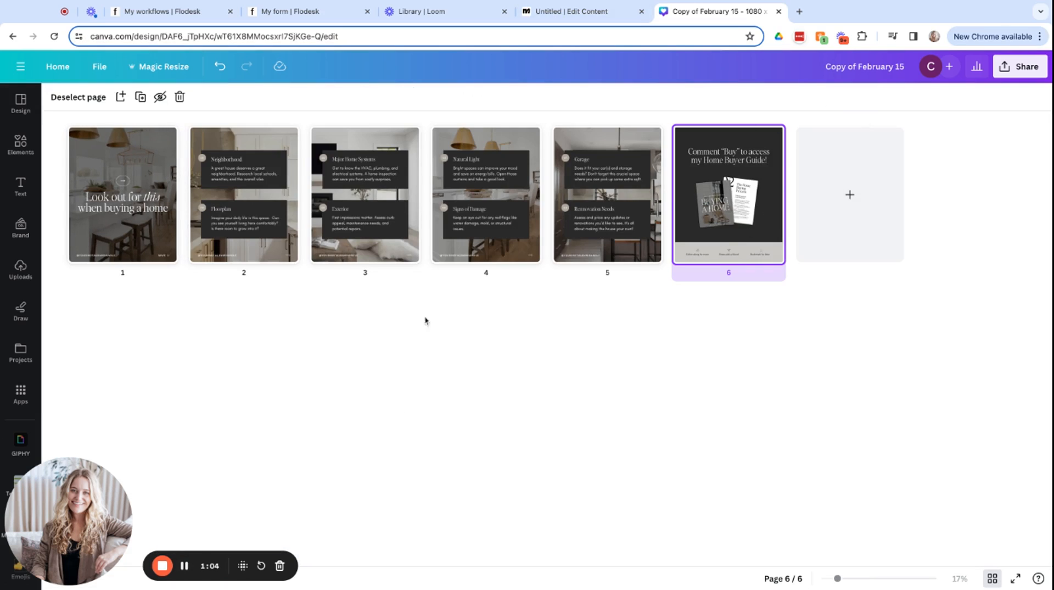
{"action": "mouse_move", "coordinate": [496, 297]}
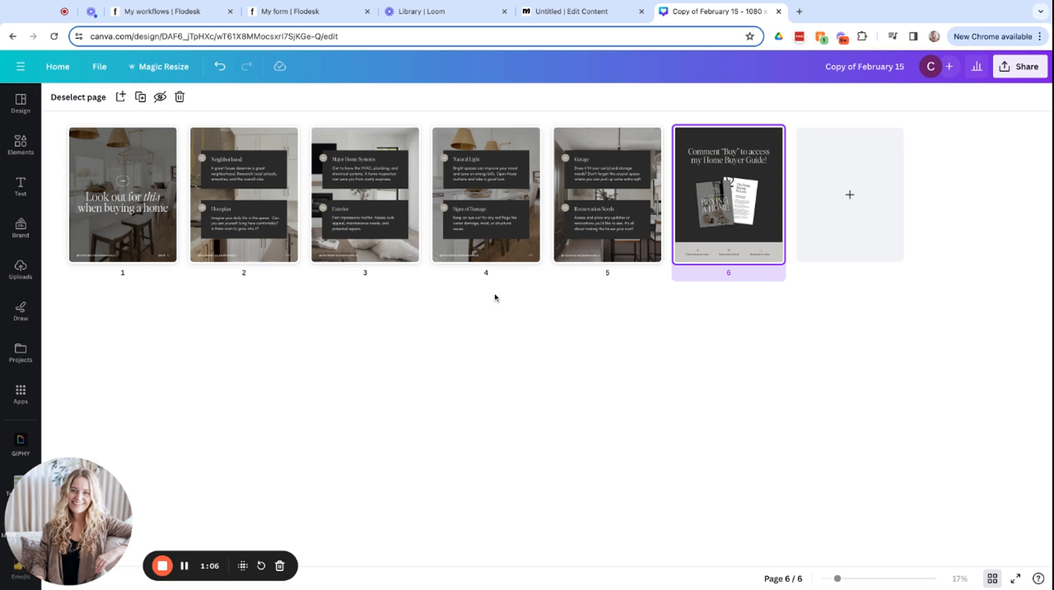
{"action": "mouse_move", "coordinate": [616, 360]}
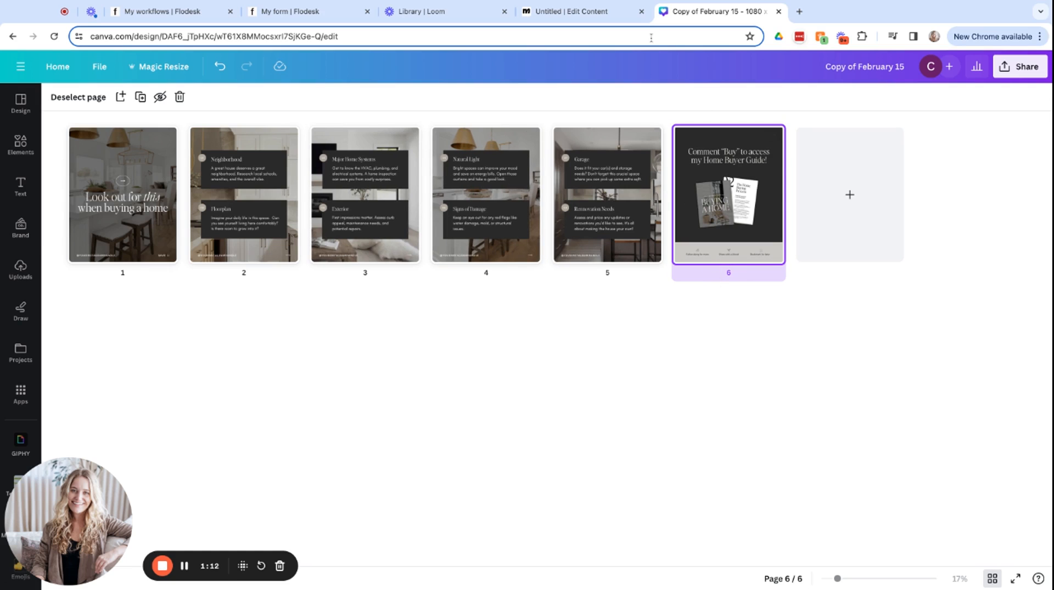
Set the ManyChat comment trigger to fire on the next Post or Reel
{"action": "left_click", "coordinate": [574, 12]}
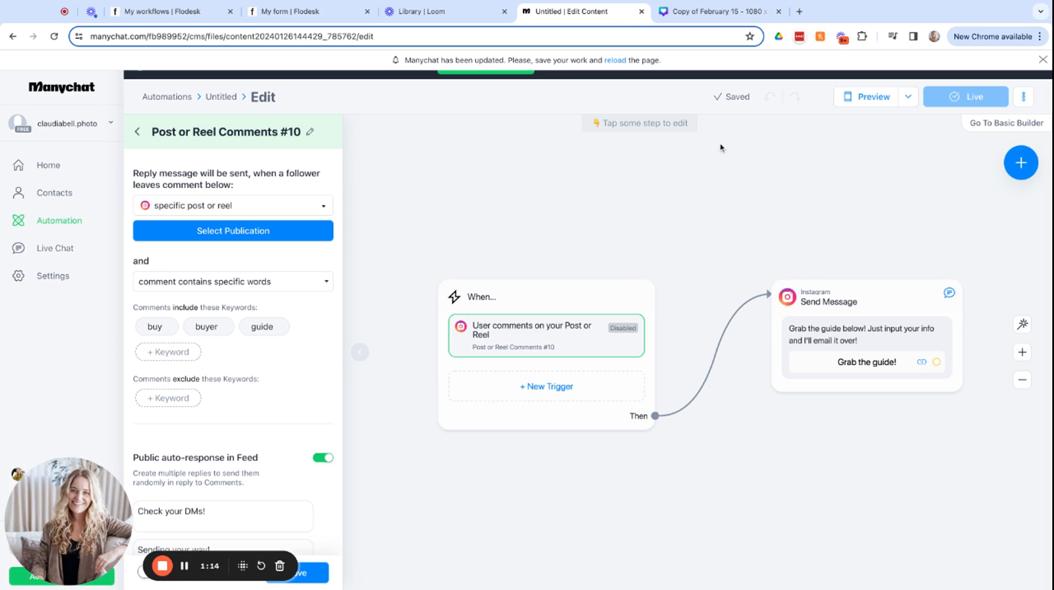
{"action": "left_click", "coordinate": [233, 206]}
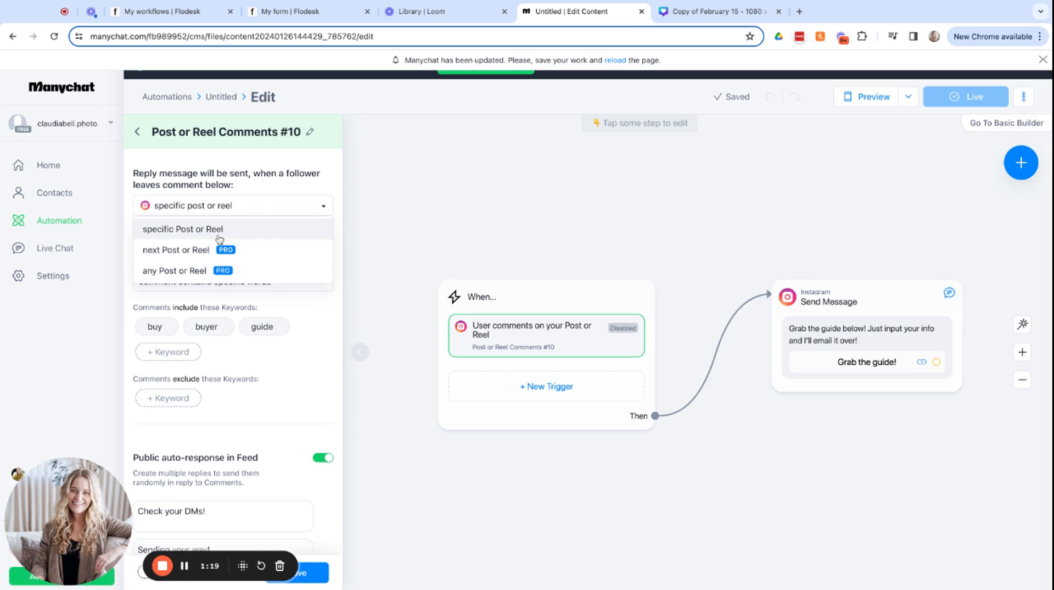
{"action": "left_click", "coordinate": [182, 229]}
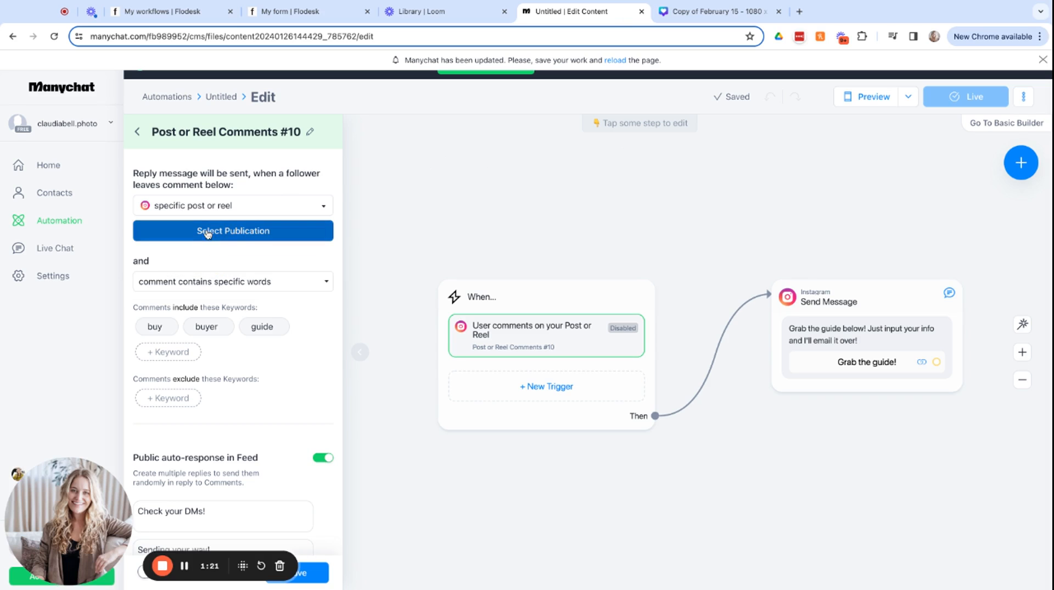
{"action": "left_click", "coordinate": [233, 231]}
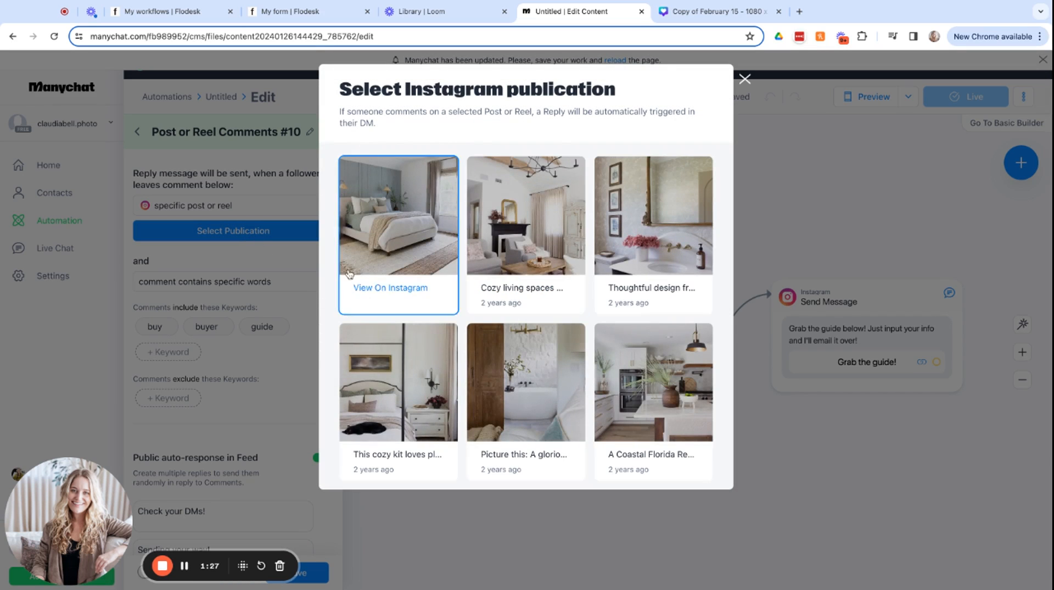
{"action": "mouse_move", "coordinate": [399, 234]}
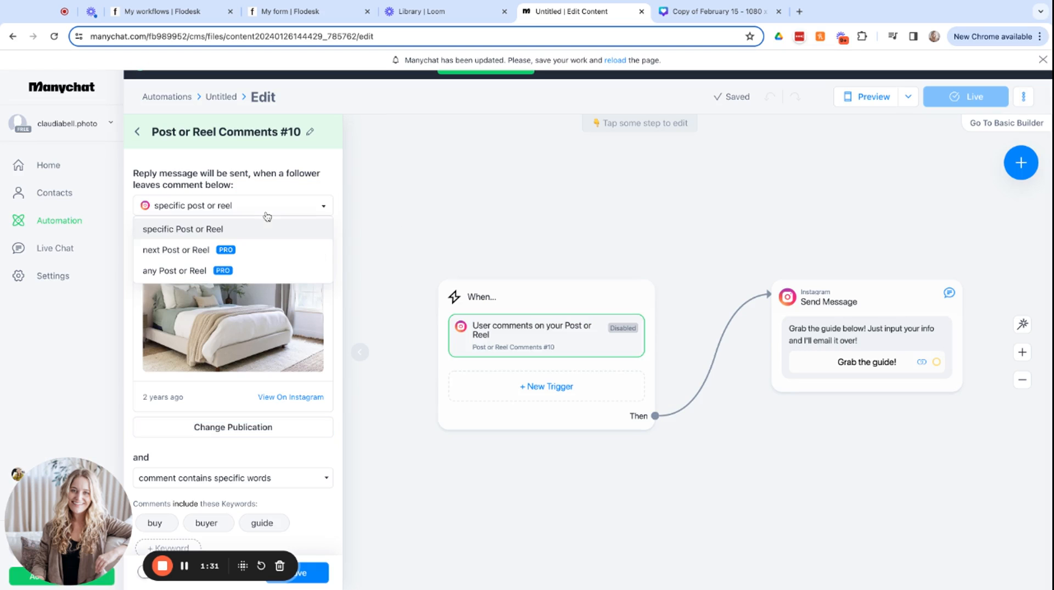
{"action": "left_click", "coordinate": [176, 250]}
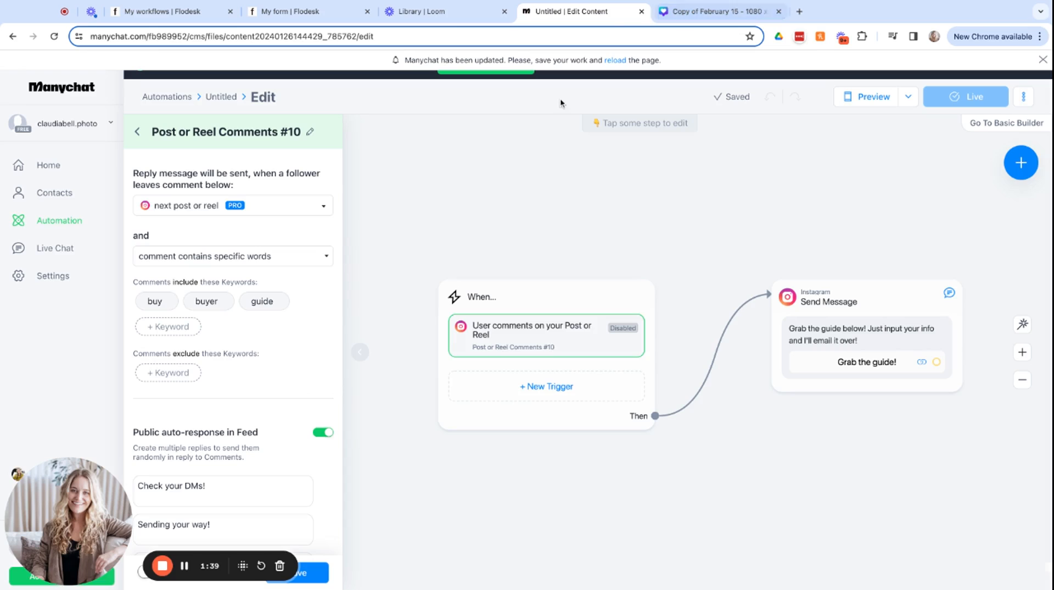
{"action": "mouse_move", "coordinate": [268, 481]}
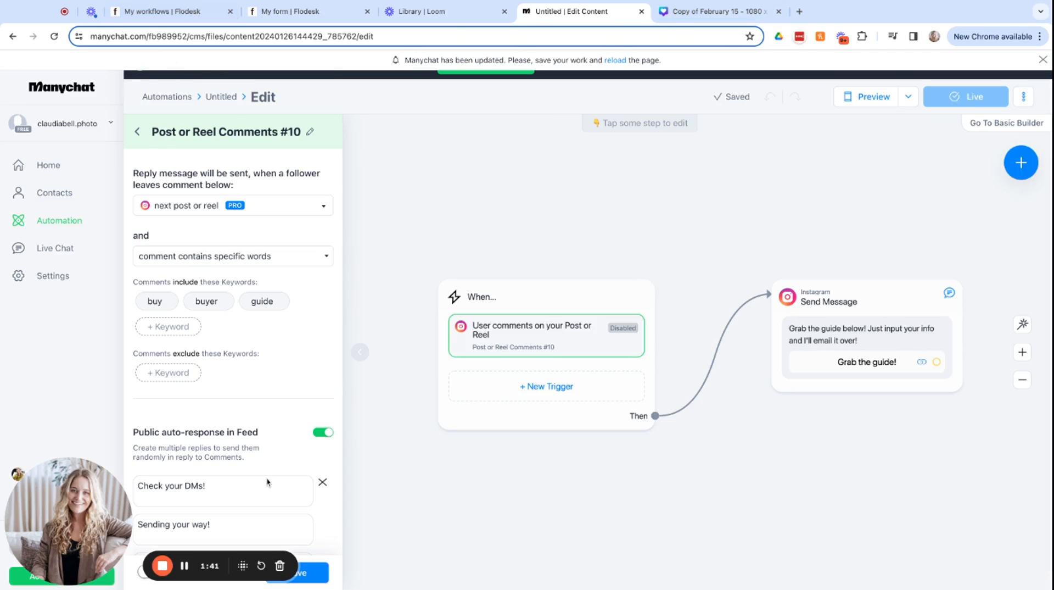